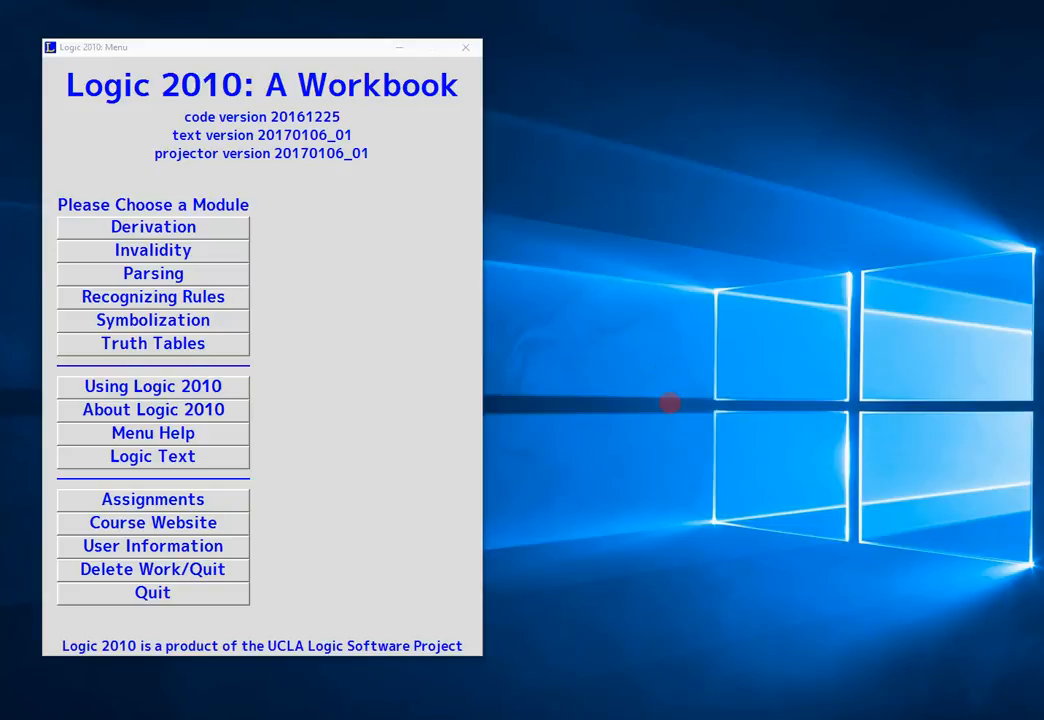
mouse_move(335, 273)
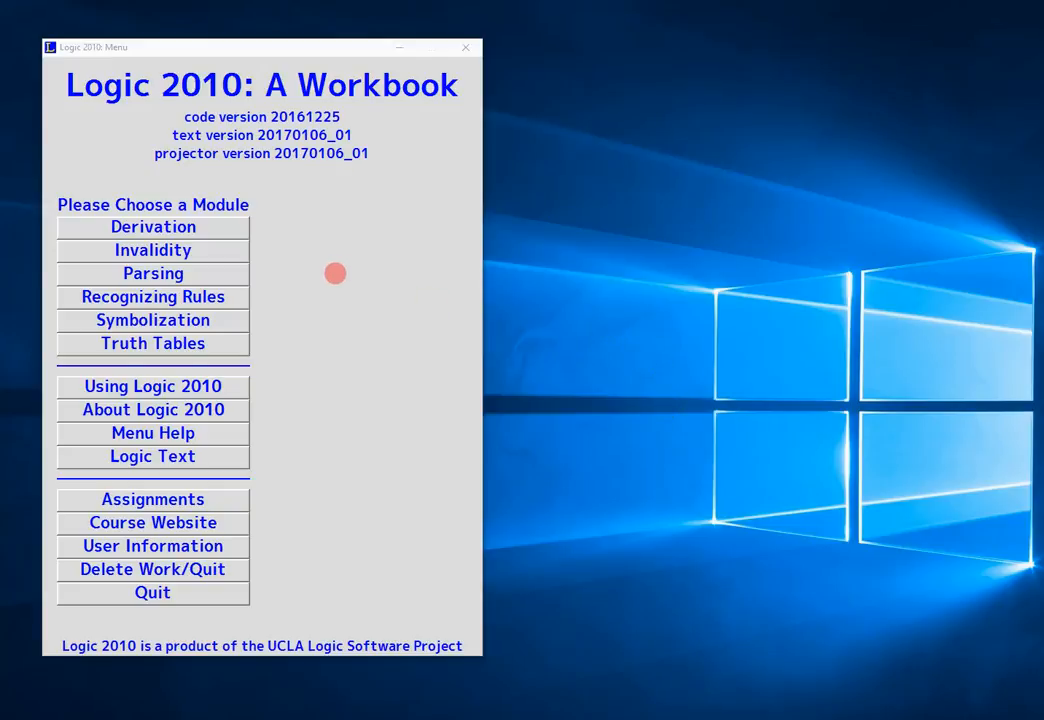
- Launch the Truth Tables module from the Logic 2010 main menu
left_click(152, 343)
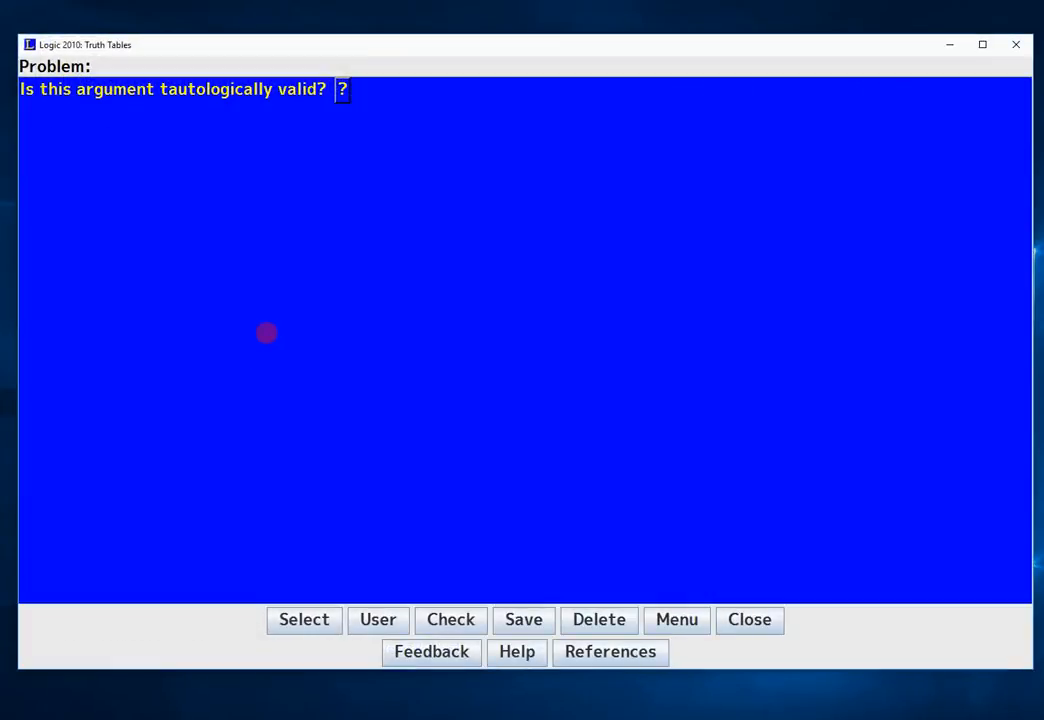
mouse_move(321, 481)
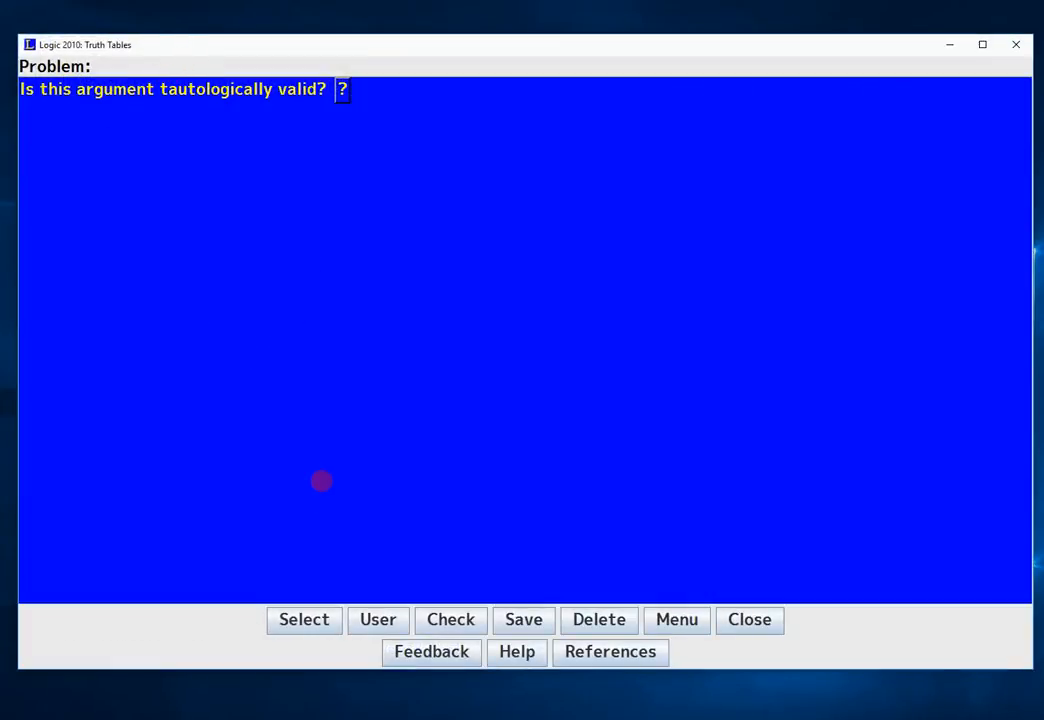
- Load problem 2.001, (P → Q) ∨ (Q → R), from the Problems list
left_click(304, 619)
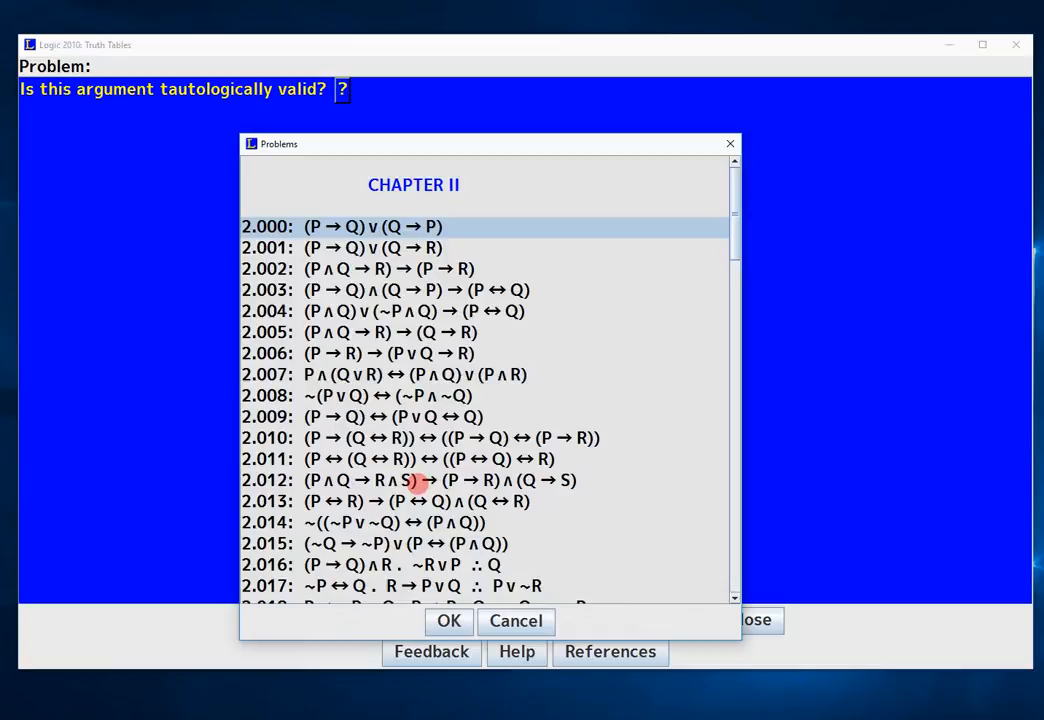
mouse_move(378, 365)
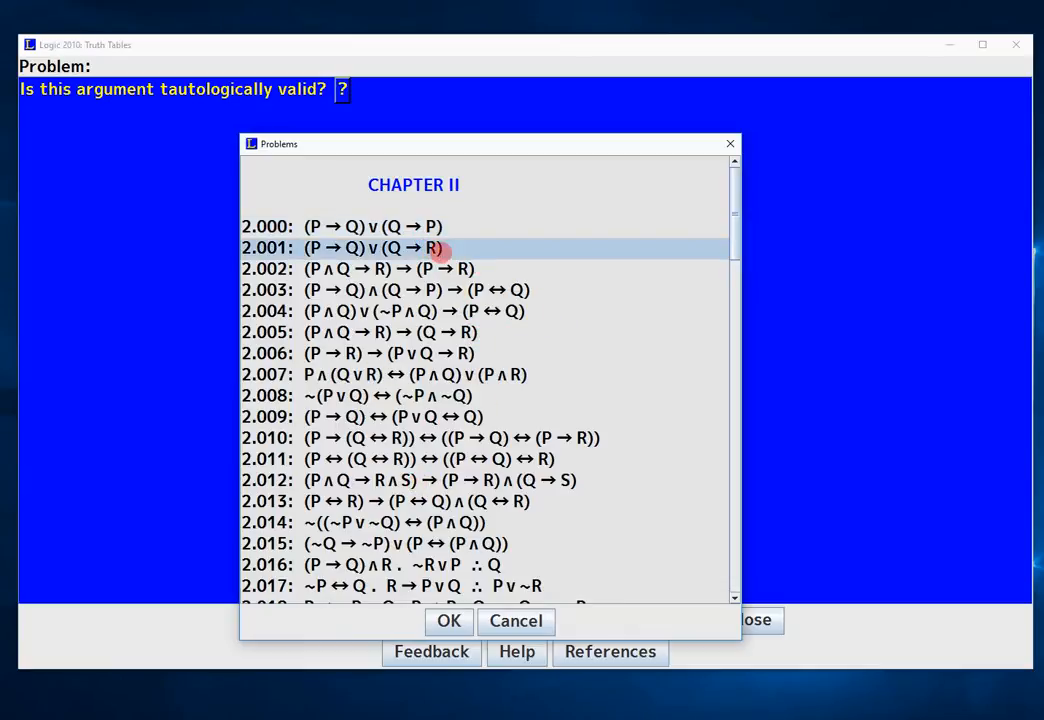
left_click(448, 621)
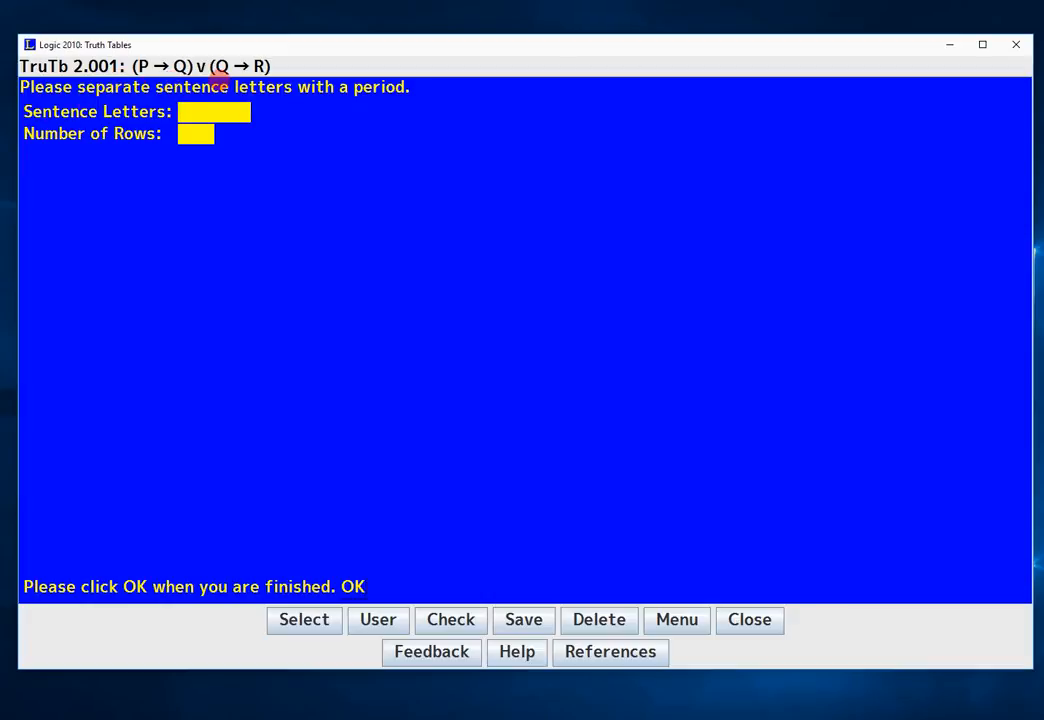
mouse_move(357, 67)
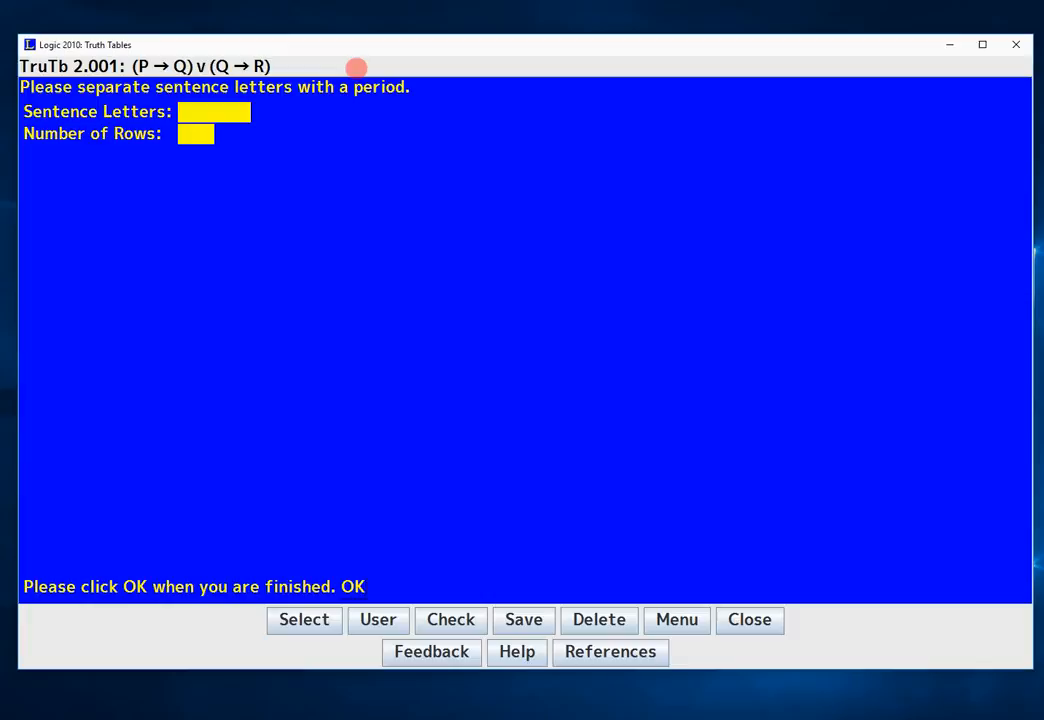
mouse_move(203, 87)
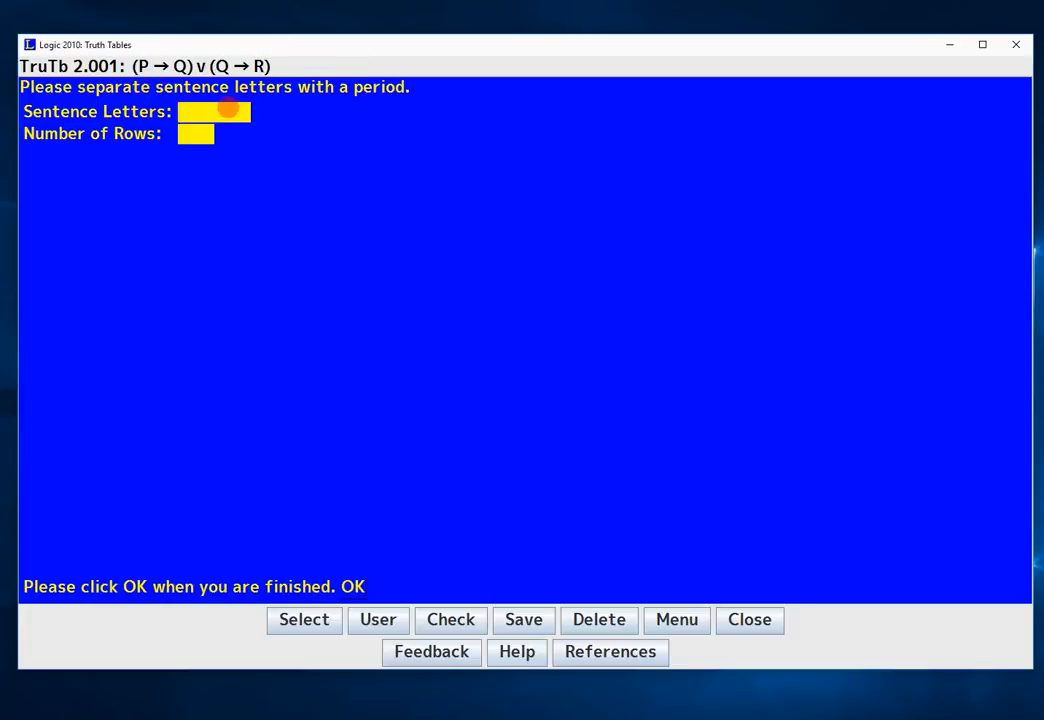
- Enter sentence letters P, Q, R and 8 rows, dismissing the row-count error
type("P.Q.")
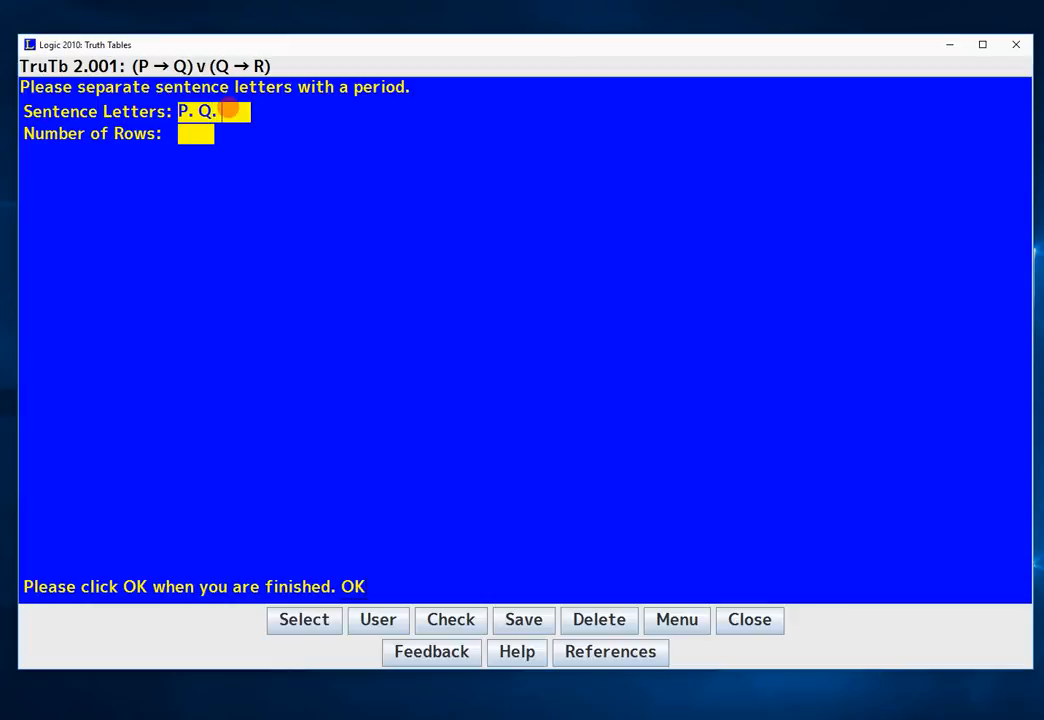
type("R.")
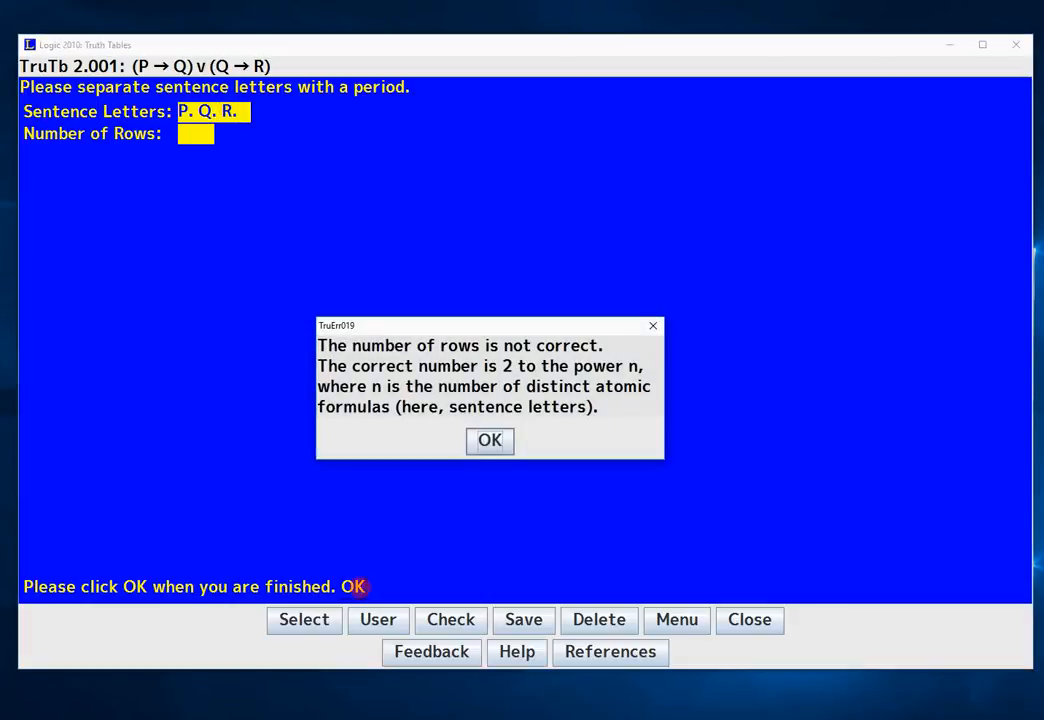
left_click(490, 440)
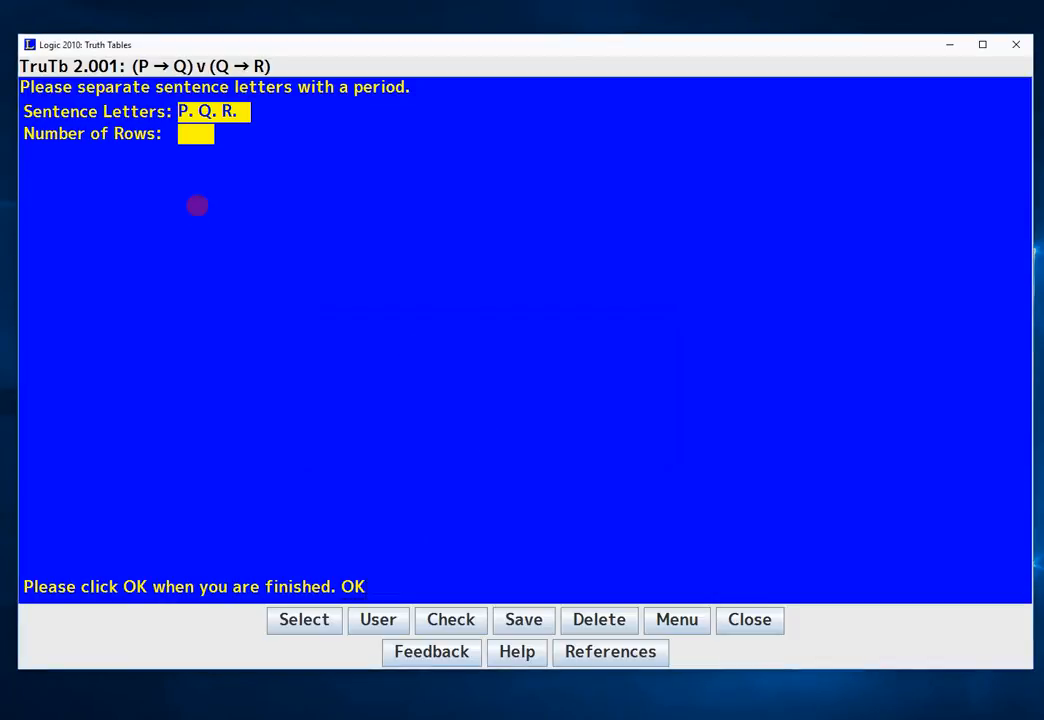
mouse_move(254, 198)
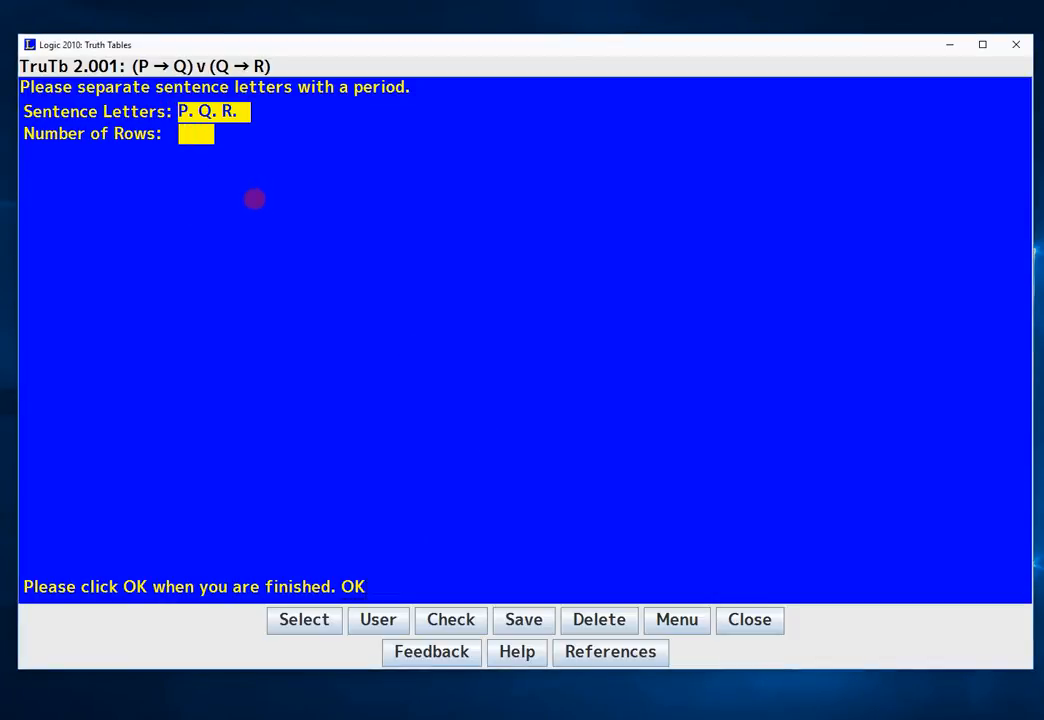
mouse_move(207, 217)
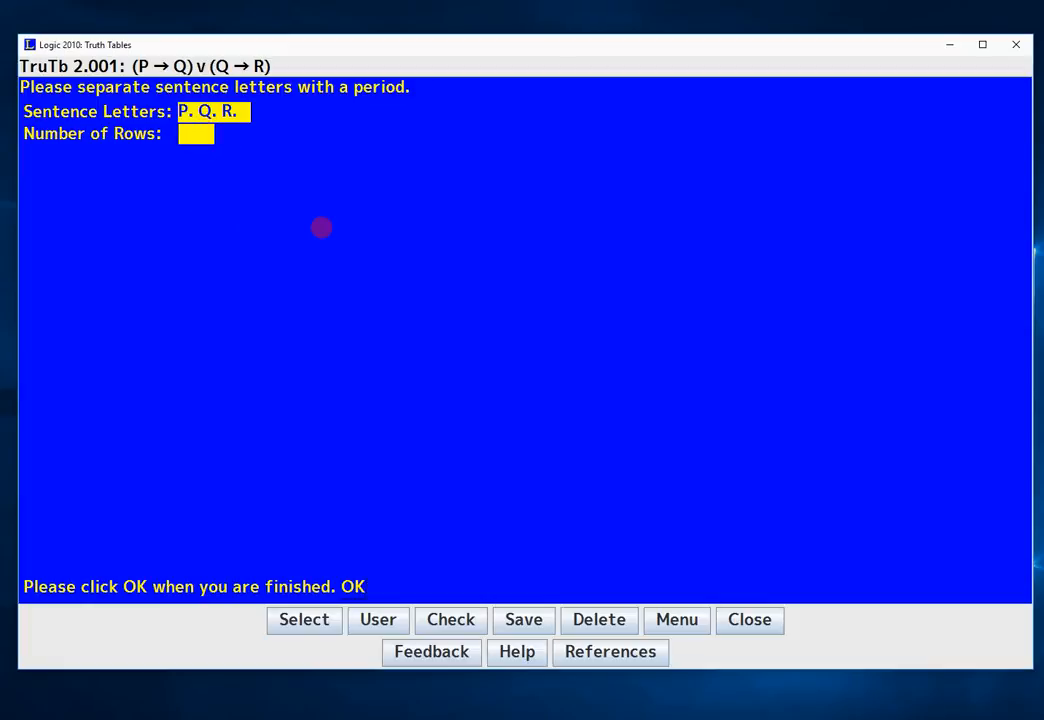
mouse_move(265, 250)
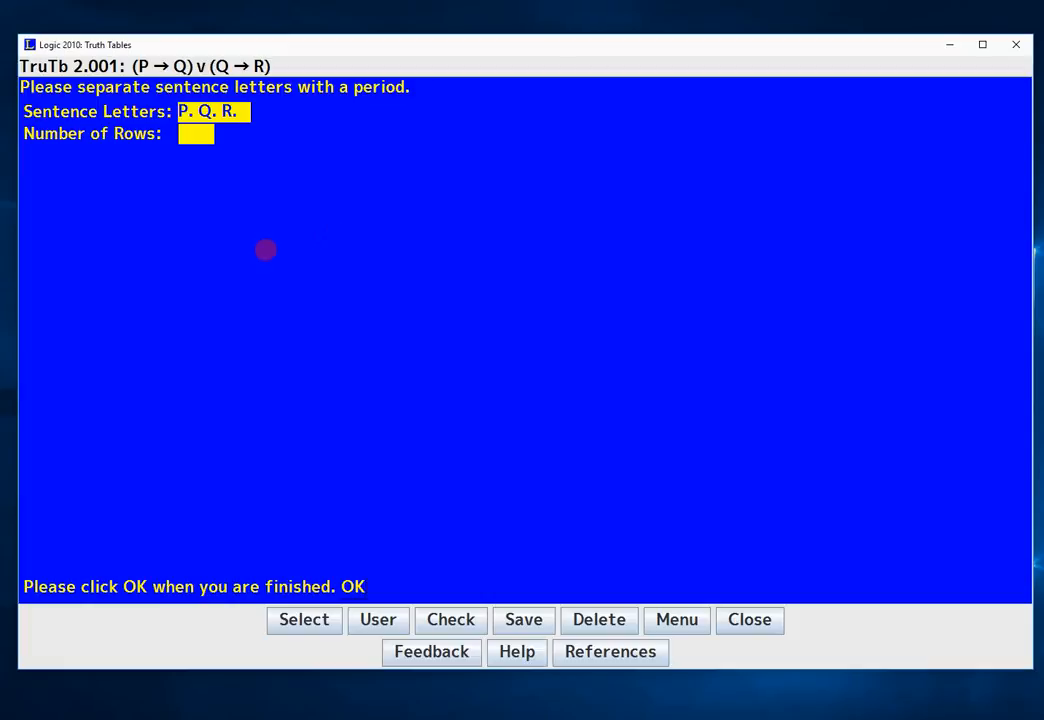
mouse_move(227, 192)
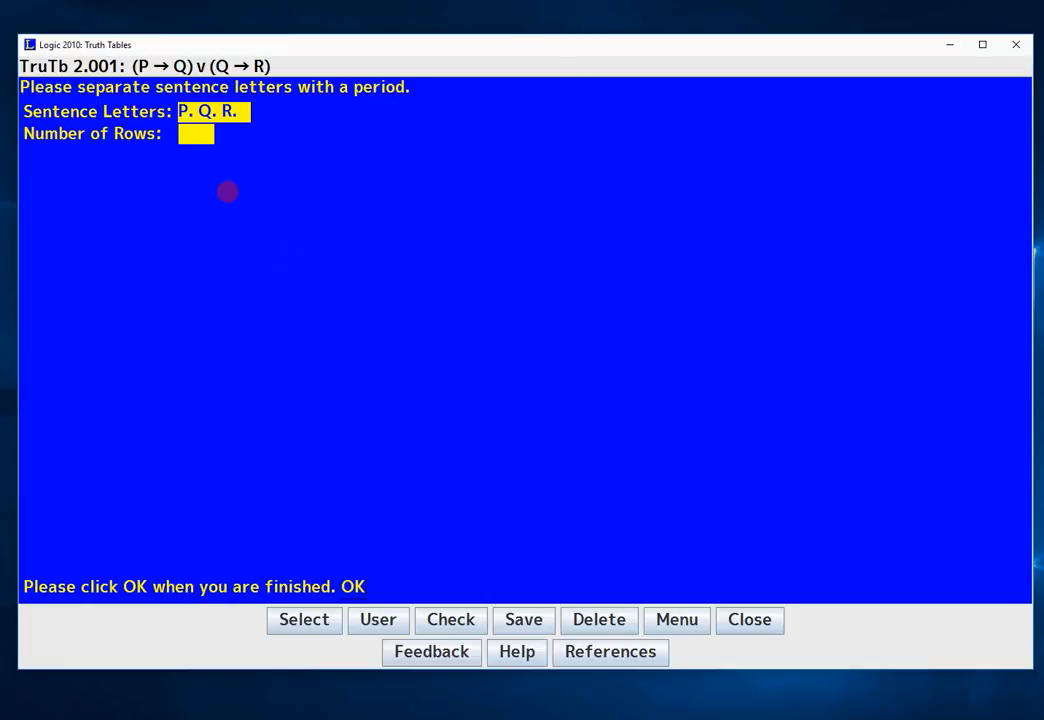
mouse_move(387, 184)
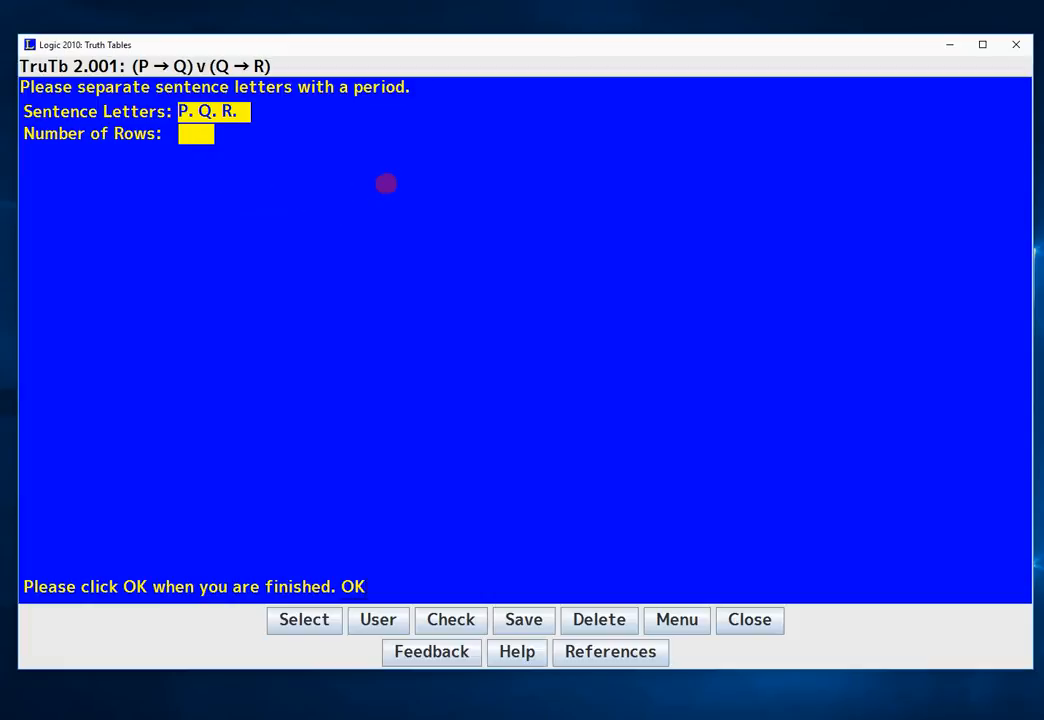
mouse_move(227, 140)
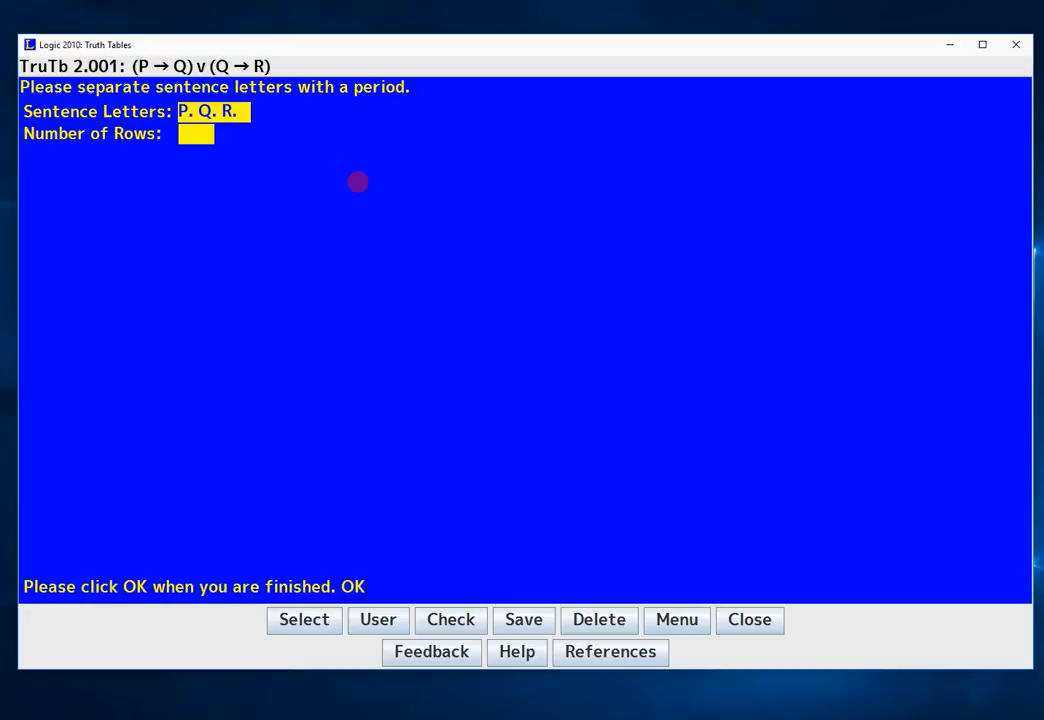
type("8")
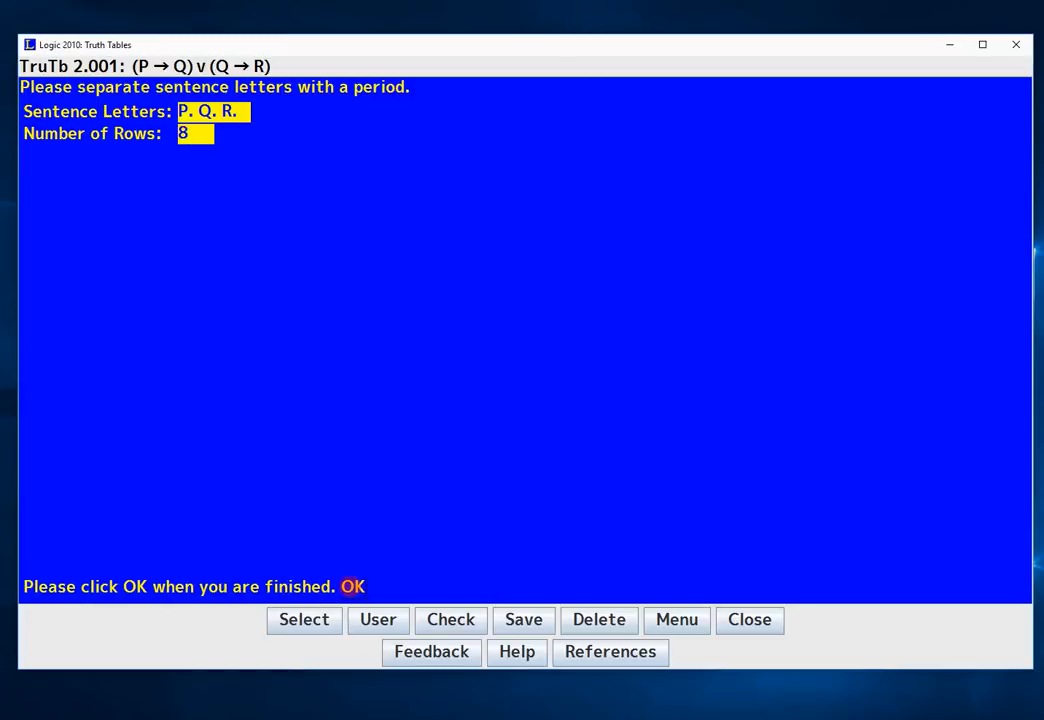
left_click(352, 586)
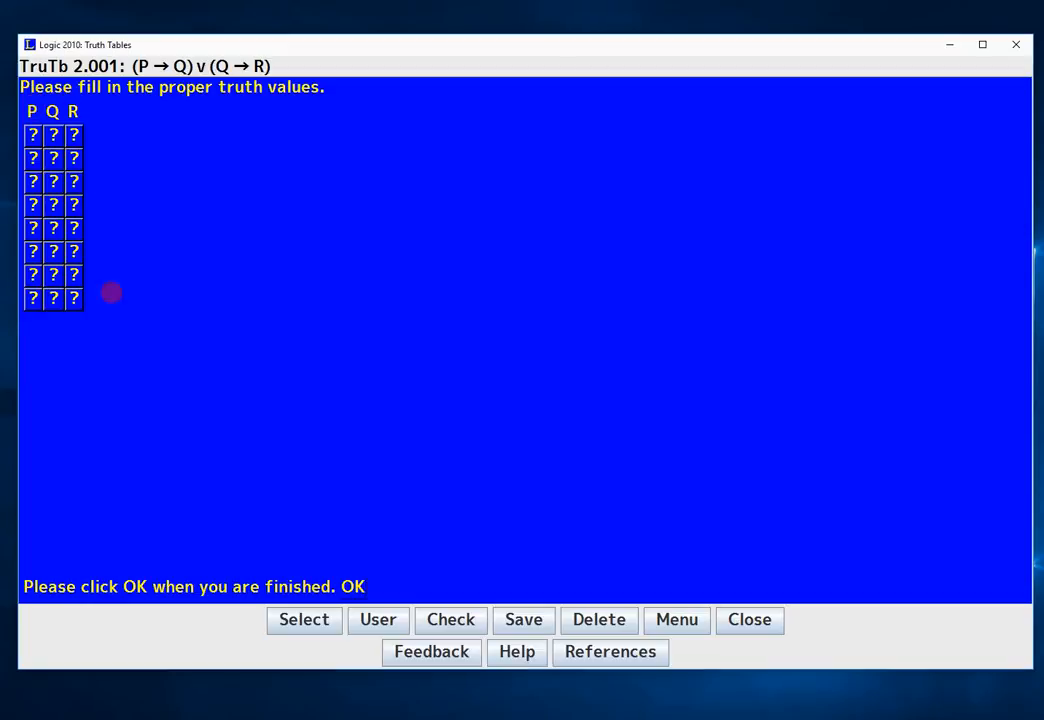
- Fill the P, Q and R columns with all eight T/F combinations
left_click(32, 134)
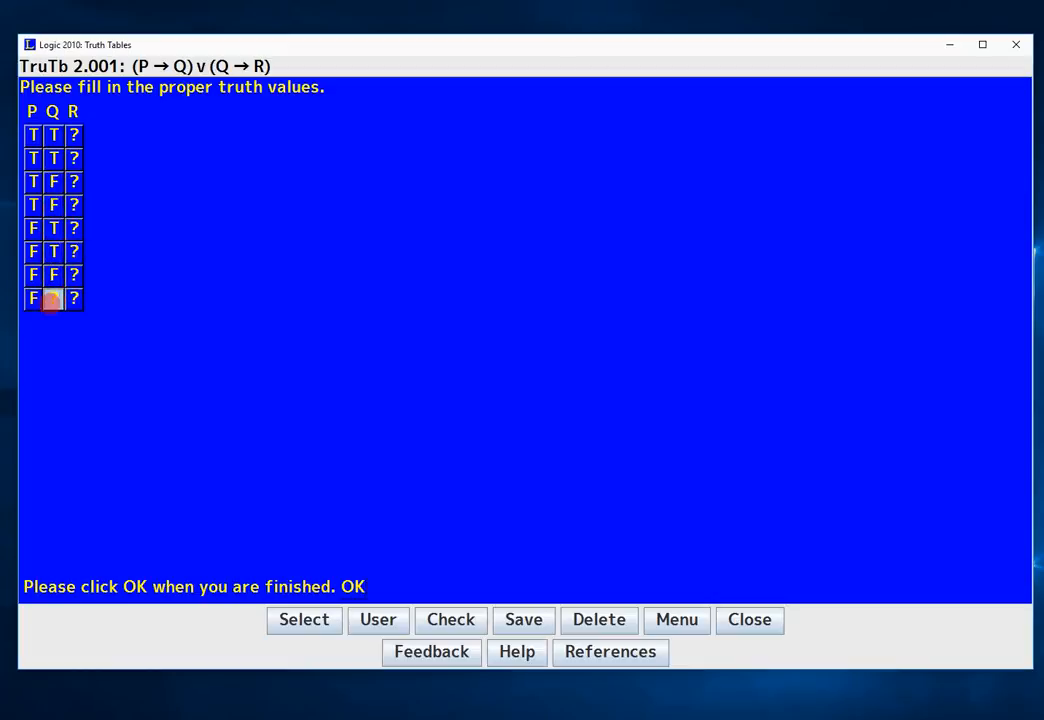
left_click(73, 135)
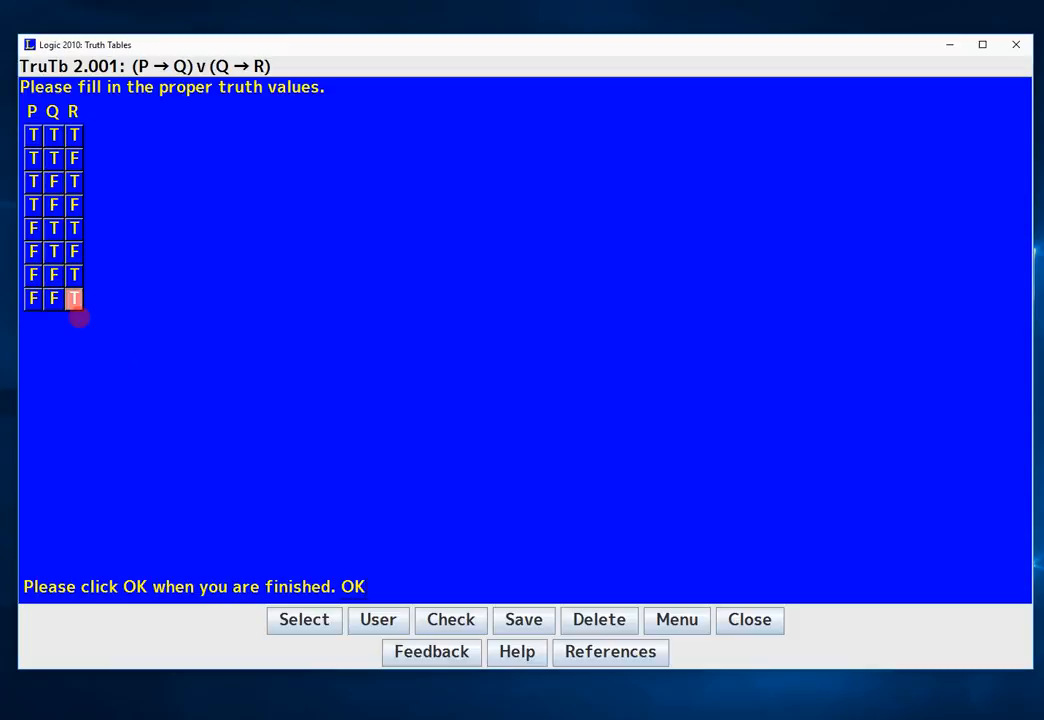
mouse_move(96, 296)
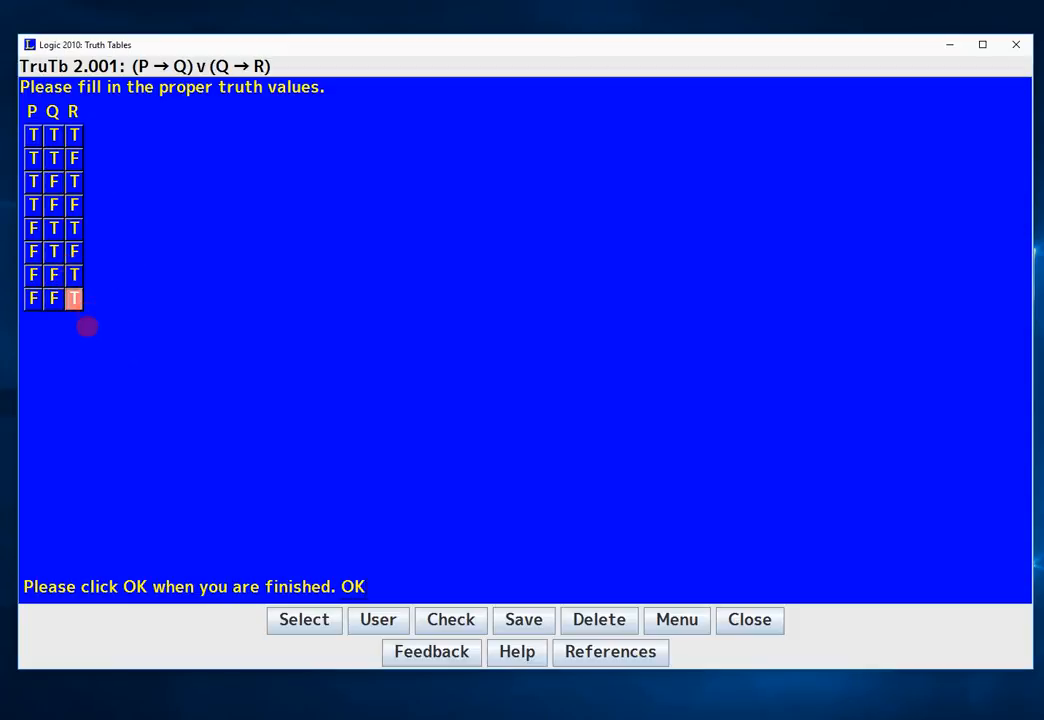
left_click(73, 298)
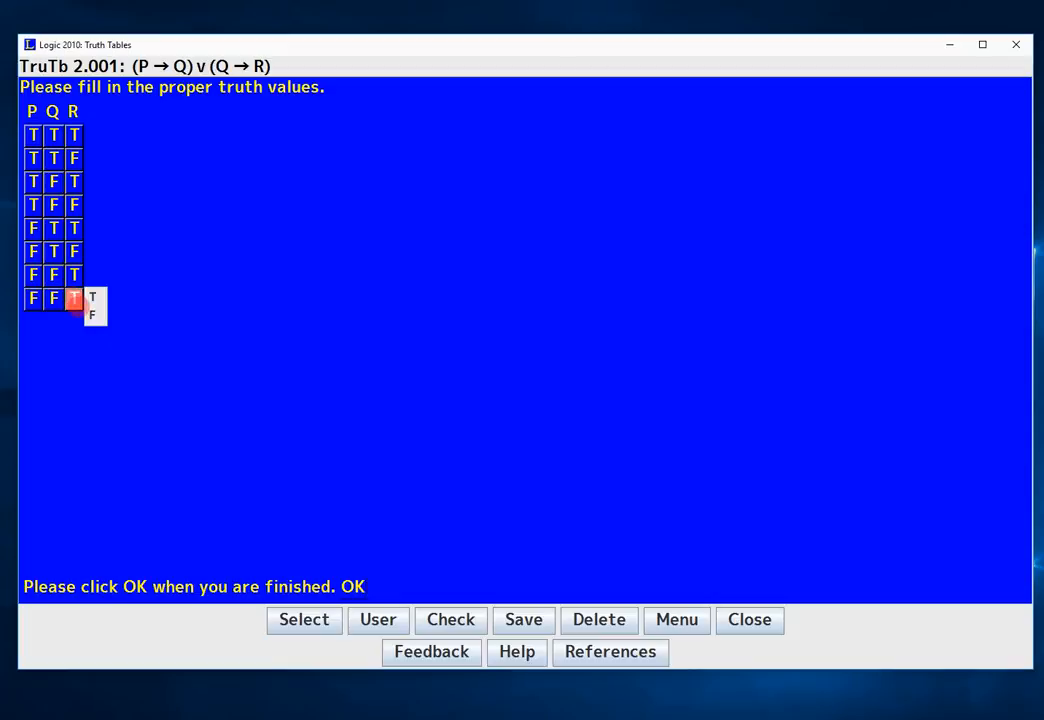
left_click(92, 314)
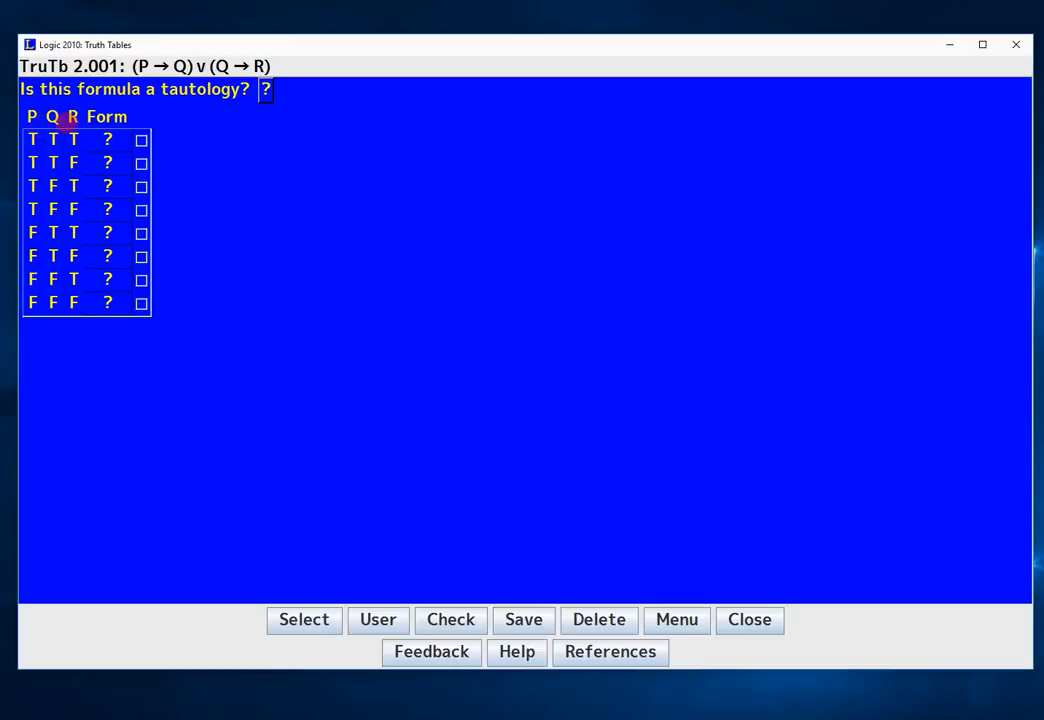
- Open the evaluation tree for row 1's formula, with P, Q, R true
left_click(107, 278)
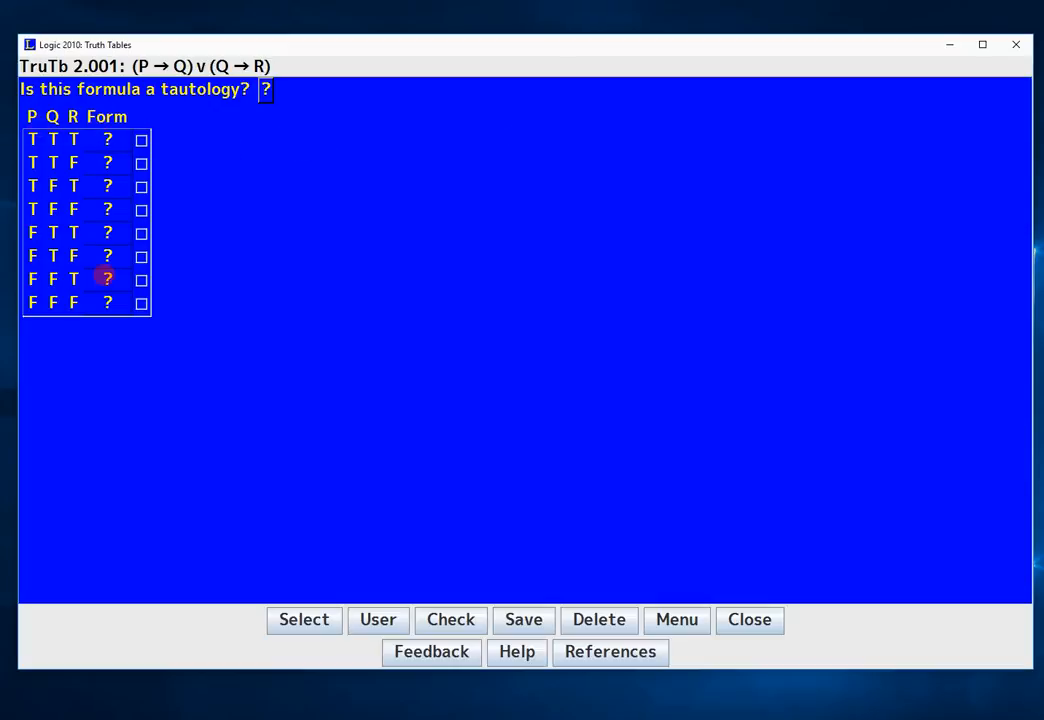
left_click(107, 139)
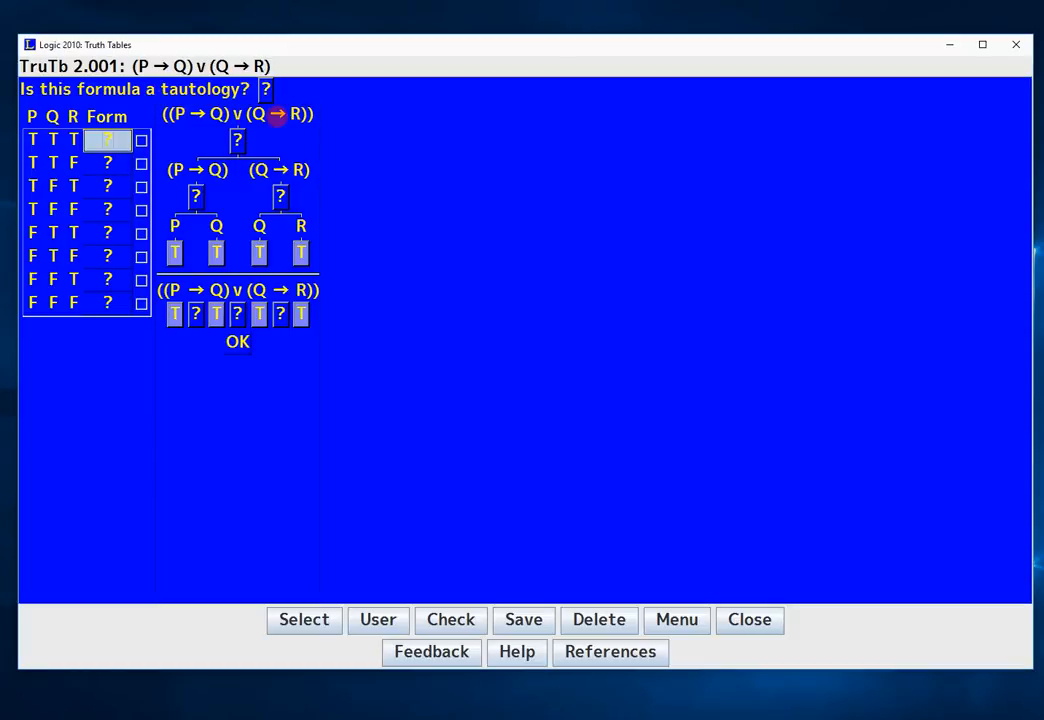
mouse_move(280, 235)
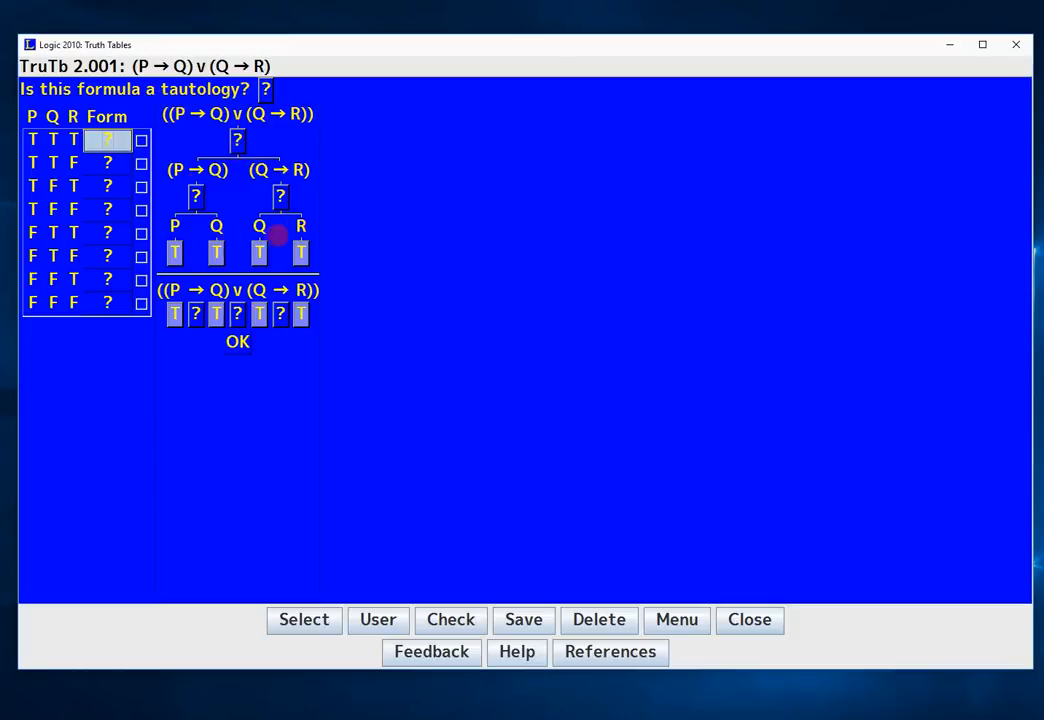
mouse_move(310, 217)
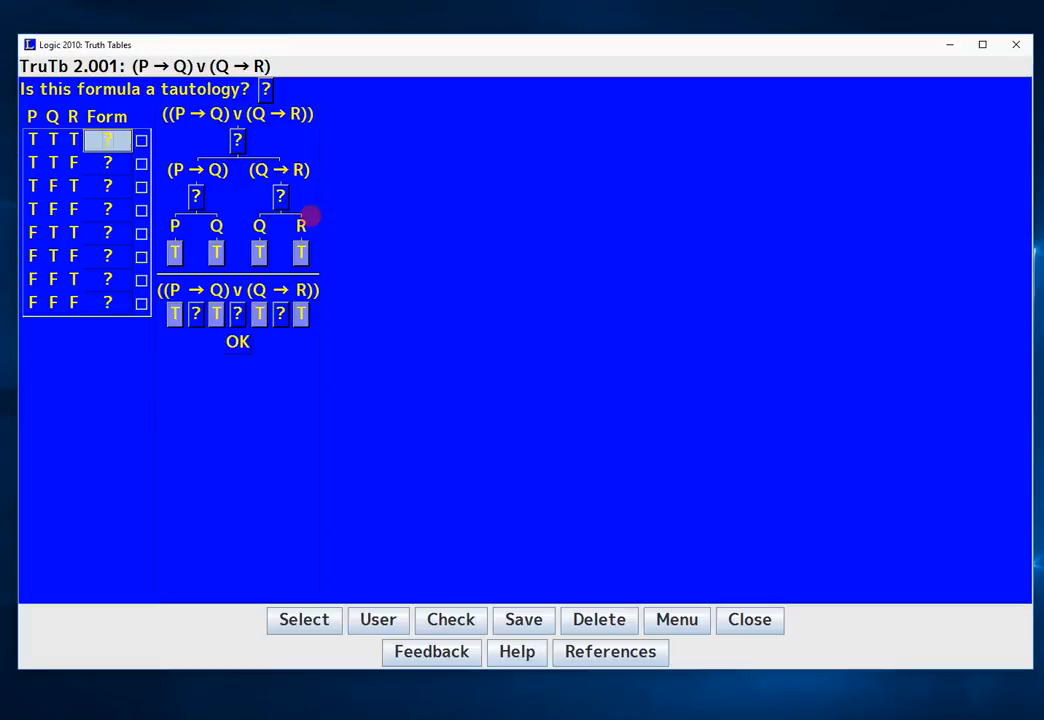
mouse_move(346, 251)
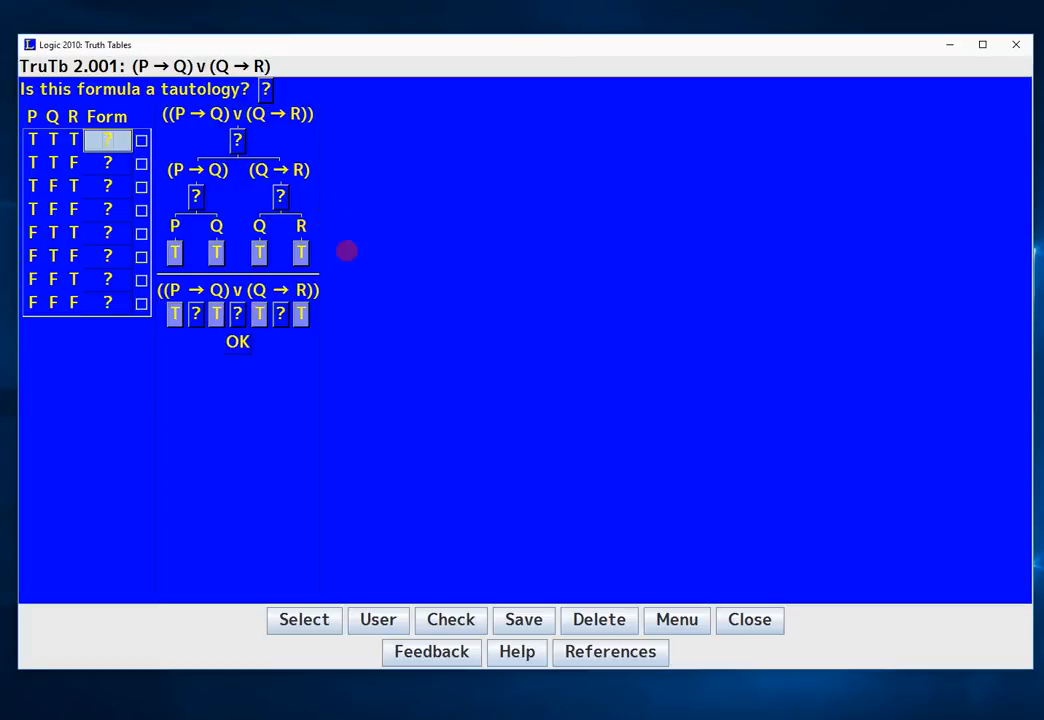
- Evaluate rows 1 and 2, marking P → Q, Q → R and the disjunction true
left_click(216, 314)
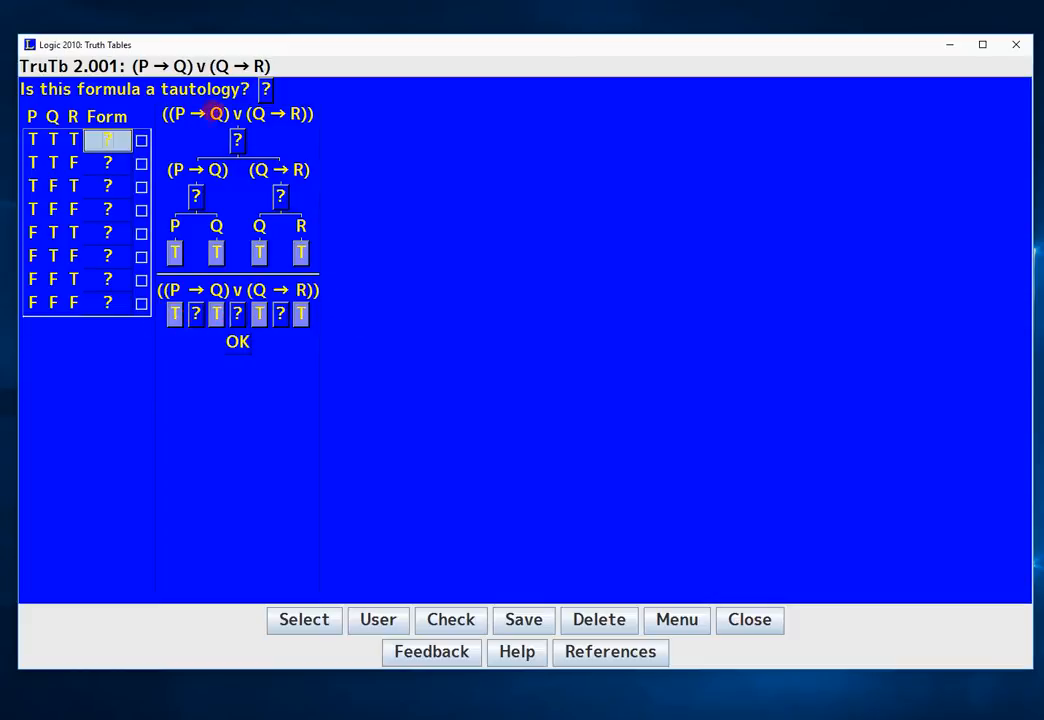
left_click(195, 197)
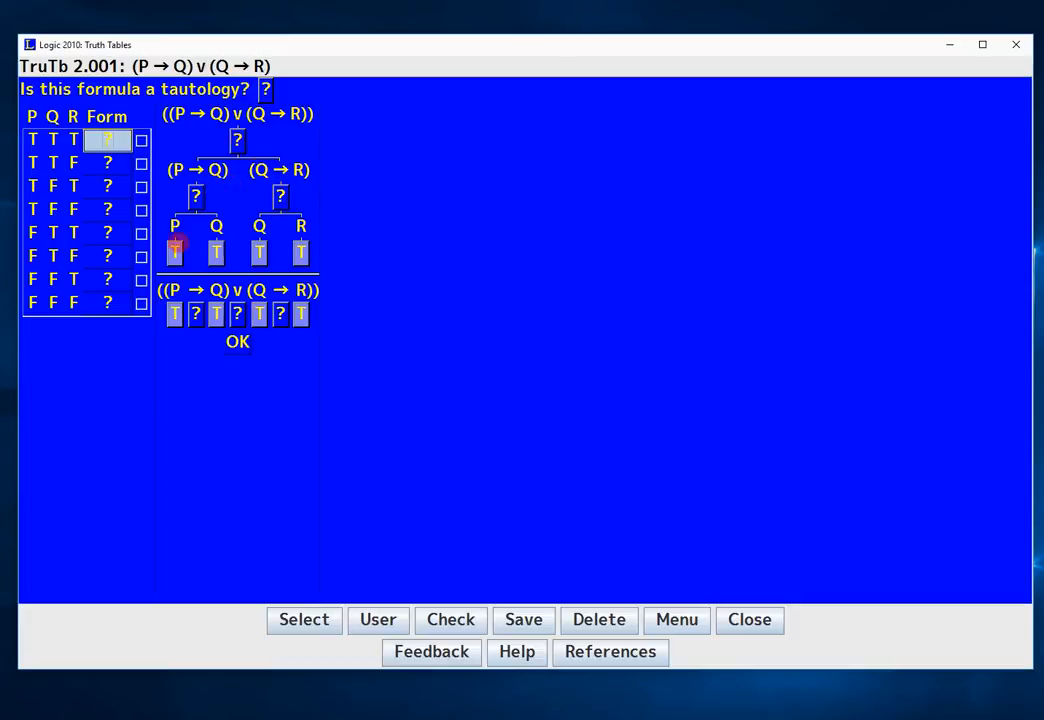
left_click(196, 195)
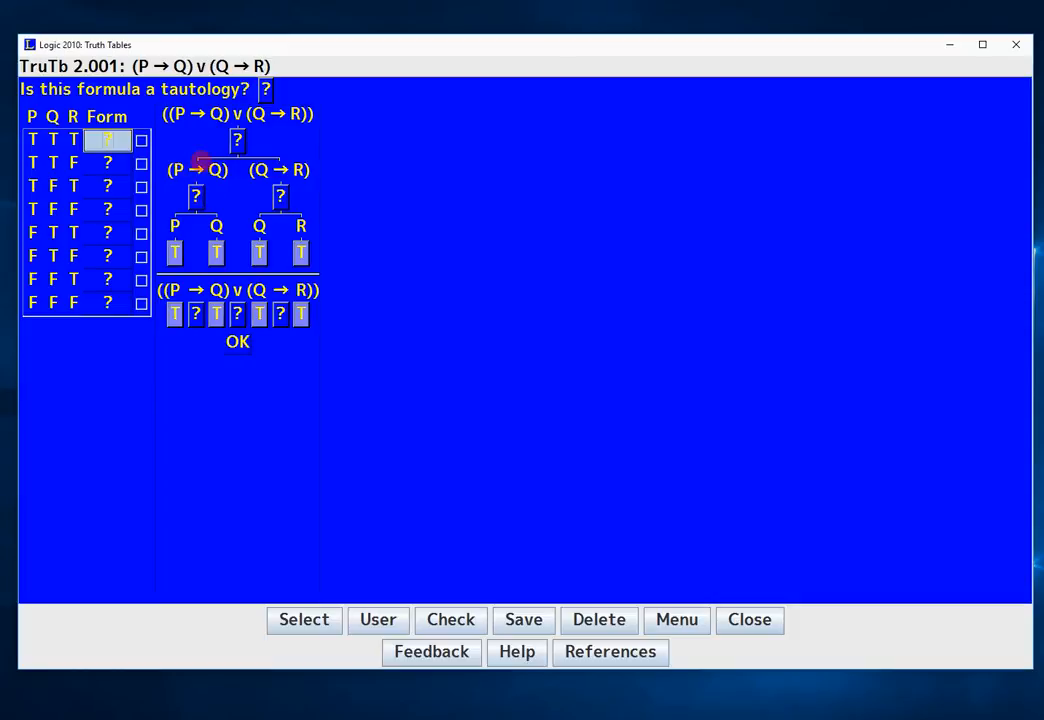
left_click(195, 196)
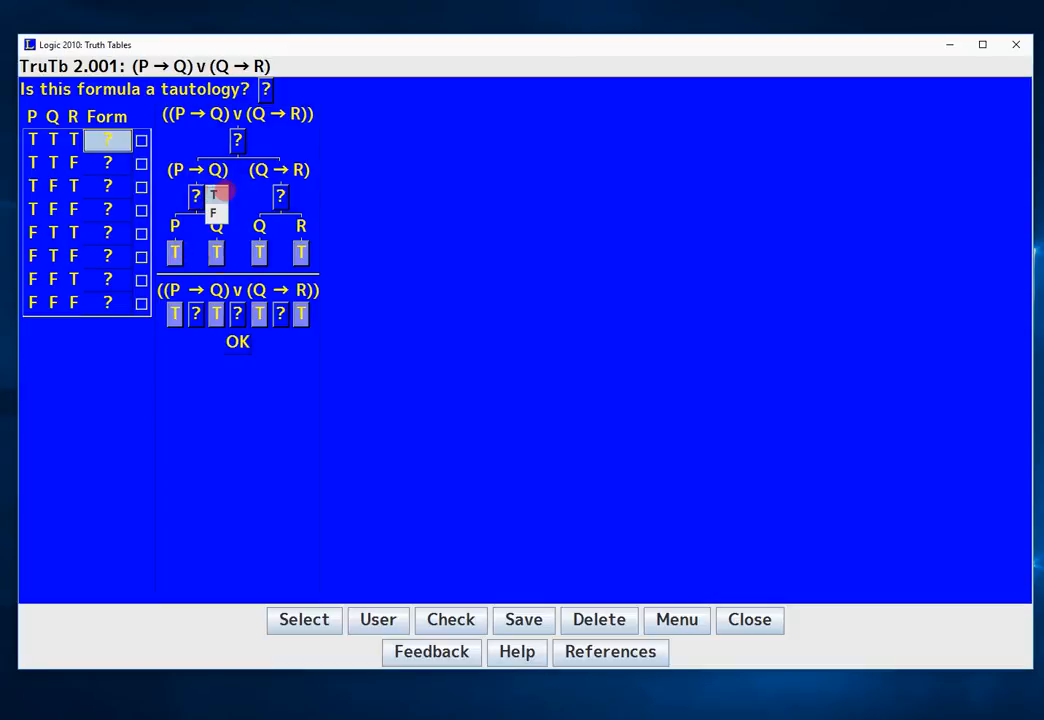
left_click(213, 195)
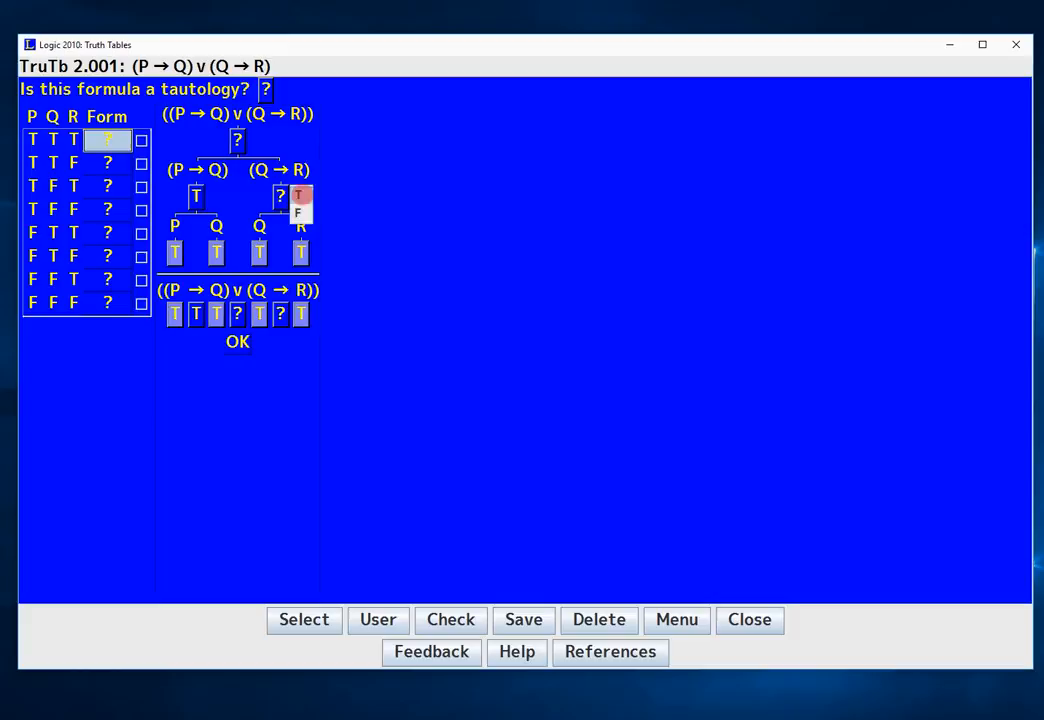
left_click(280, 196)
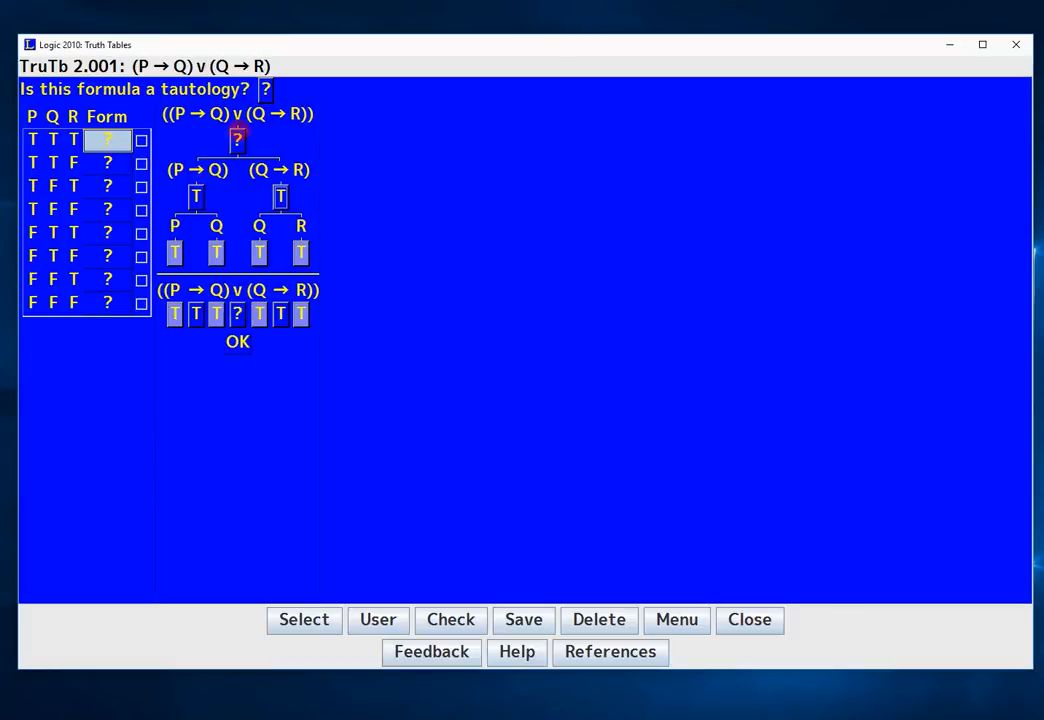
left_click(237, 139)
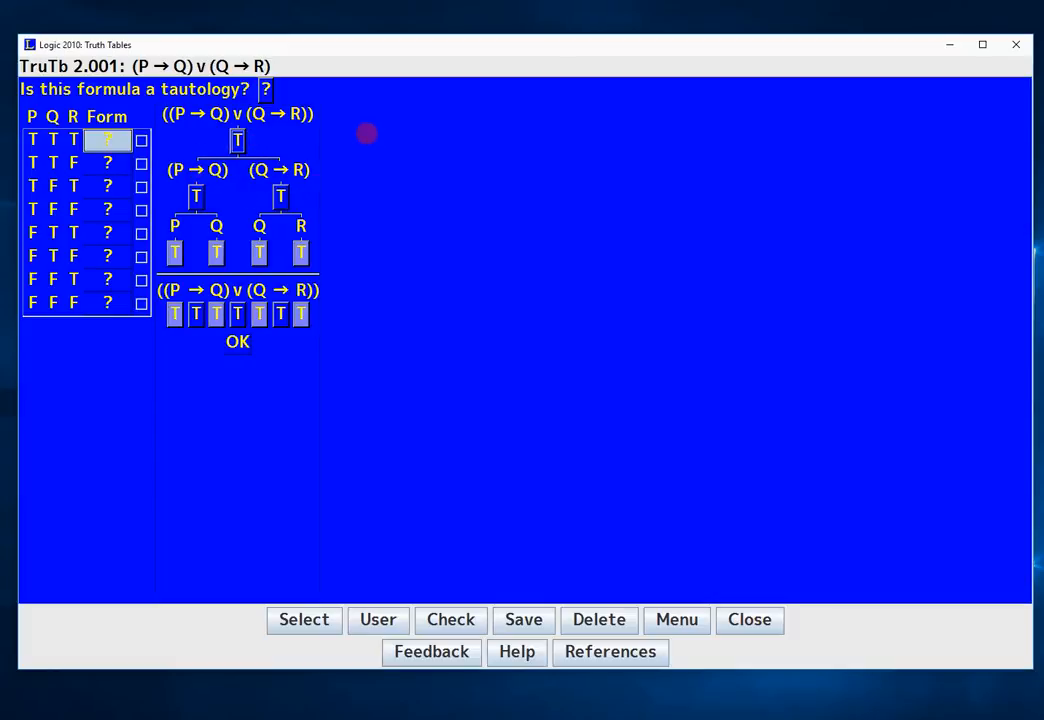
left_click(237, 341)
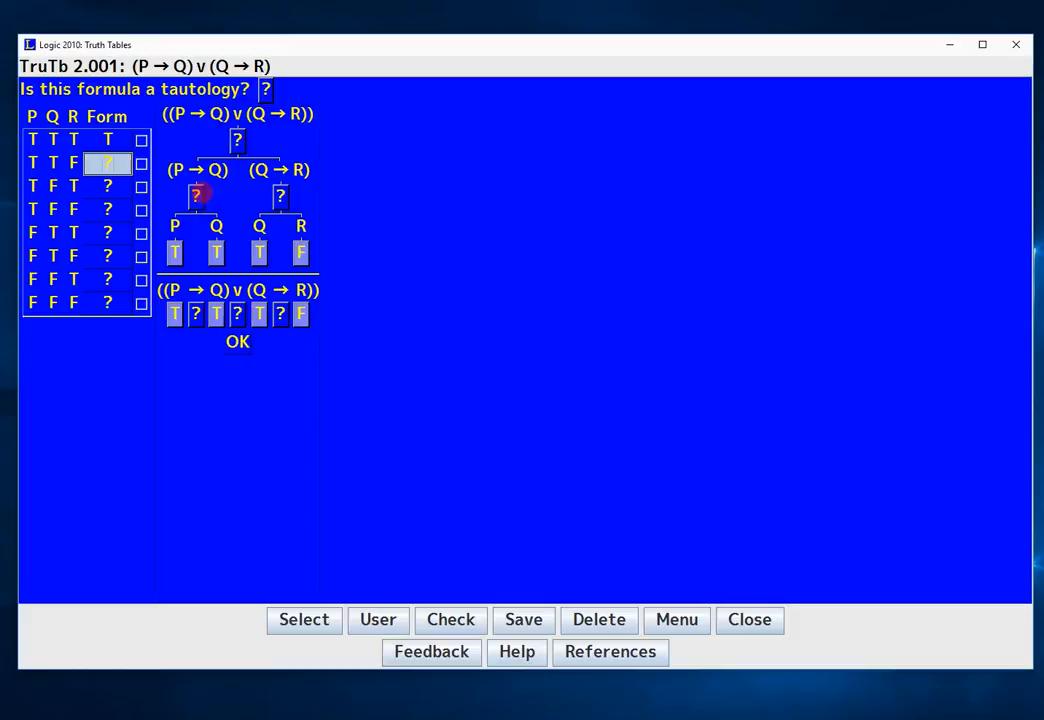
left_click(195, 195)
type("T")
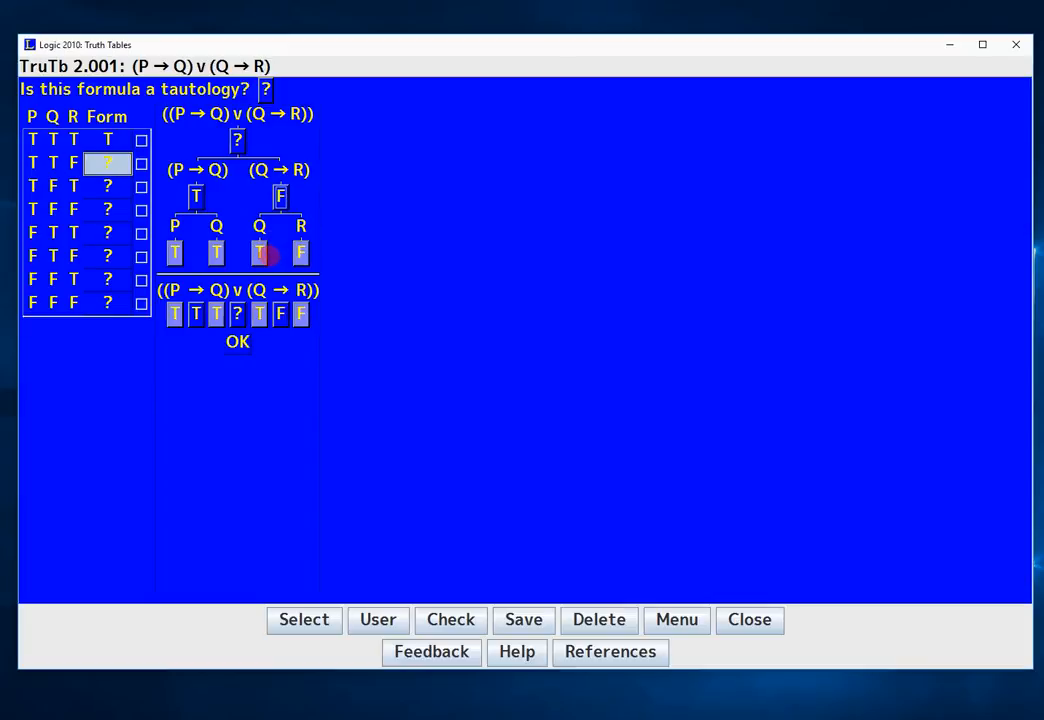
left_click(237, 139)
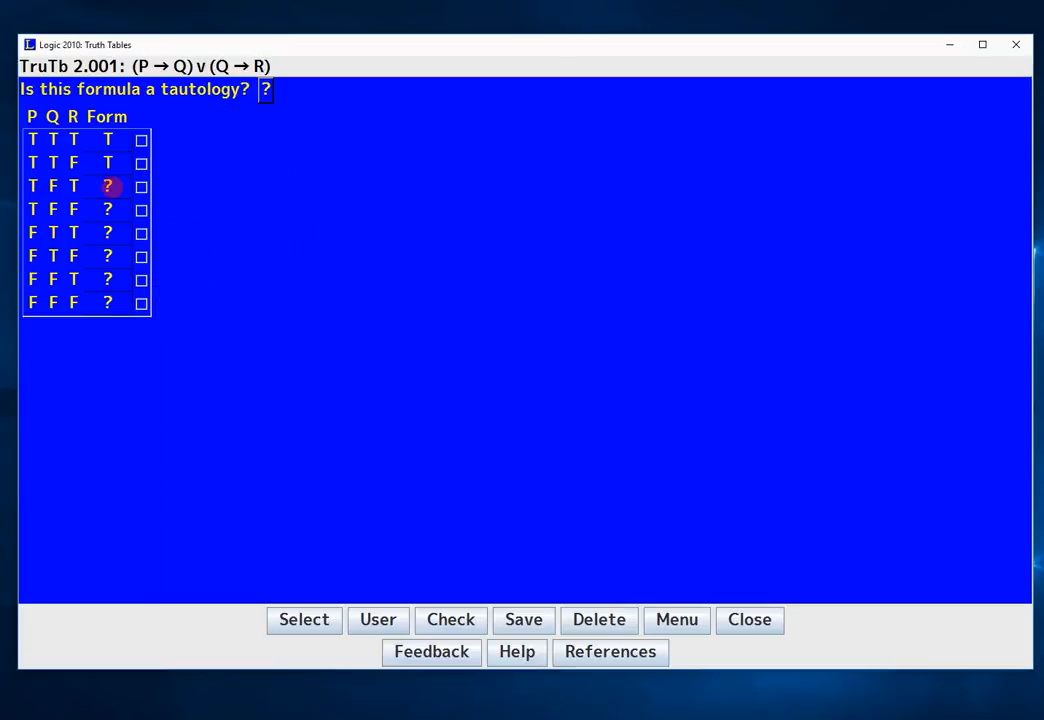
- Evaluate rows 3 through 8 so every Form cell shows T
left_click(107, 186)
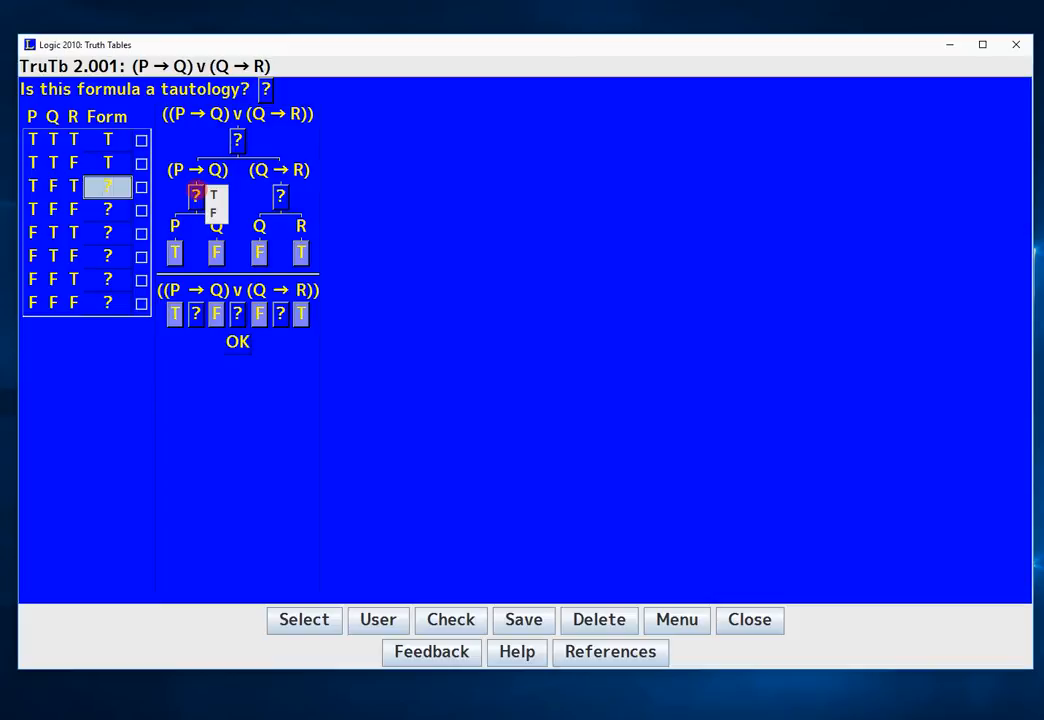
left_click(196, 196)
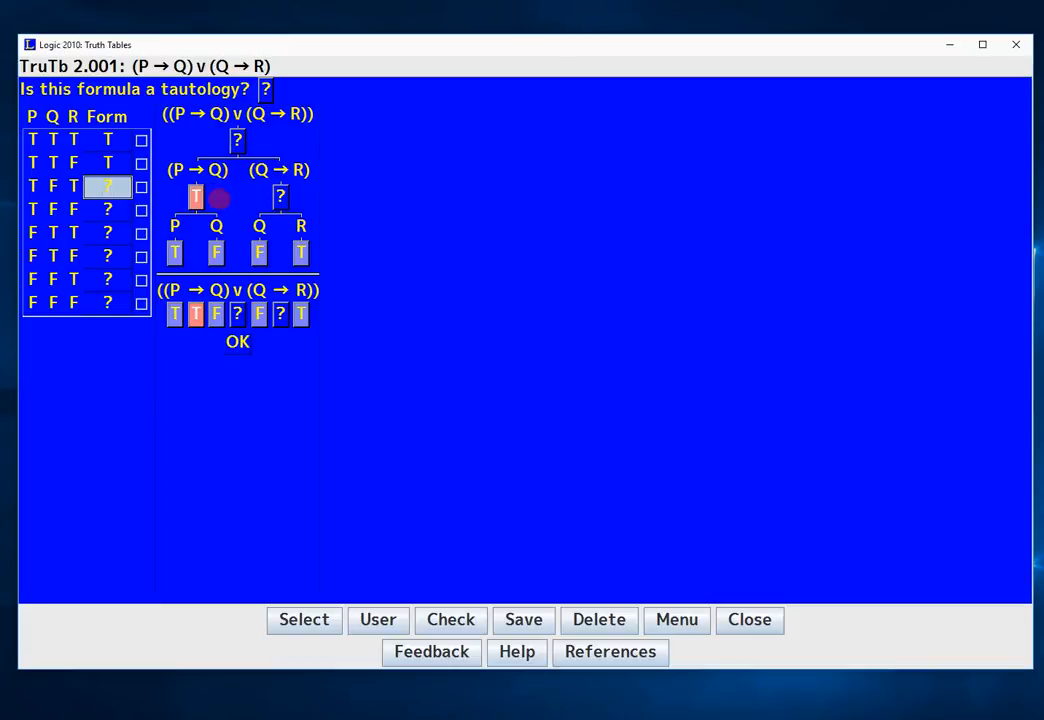
mouse_move(247, 191)
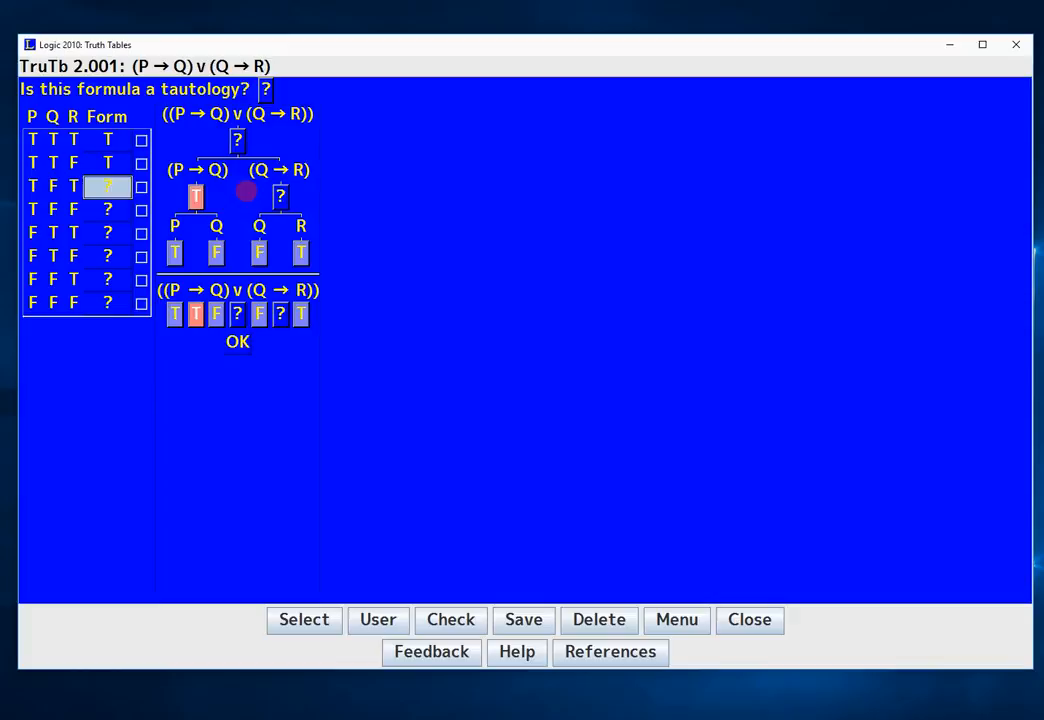
left_click(196, 196)
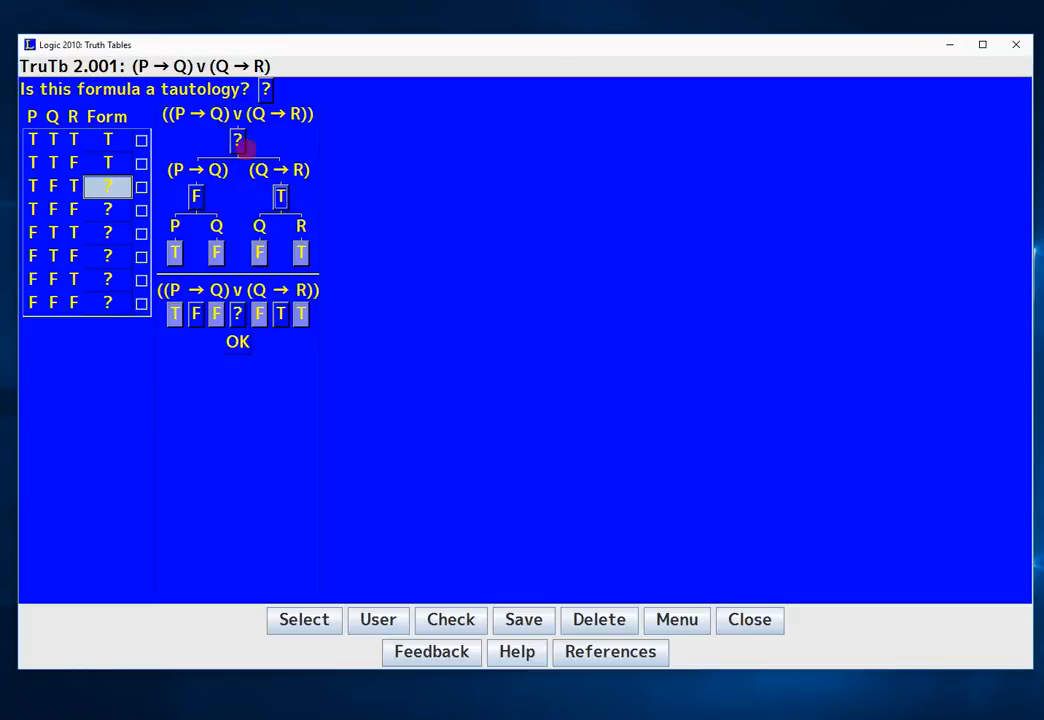
left_click(237, 341)
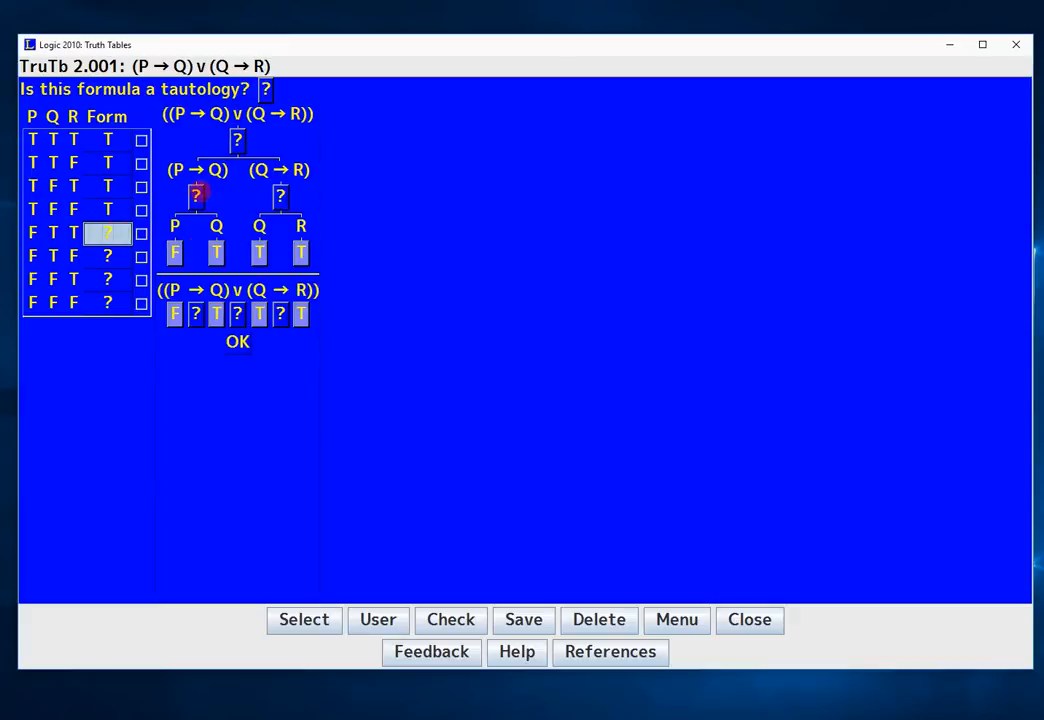
left_click(196, 194)
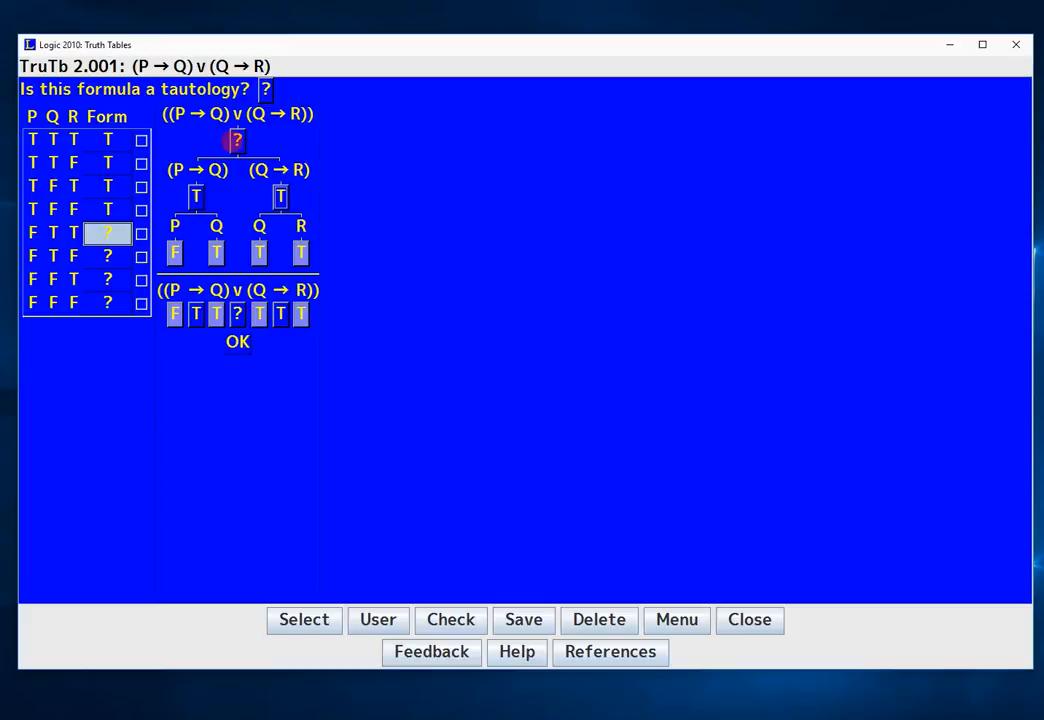
left_click(237, 341)
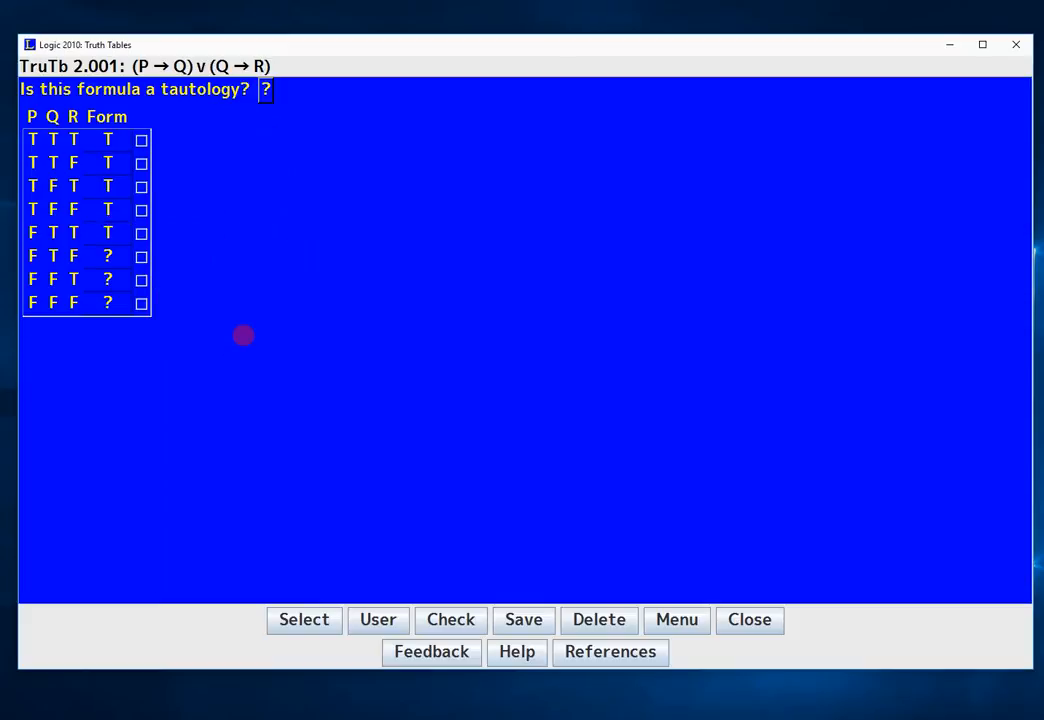
left_click(108, 255)
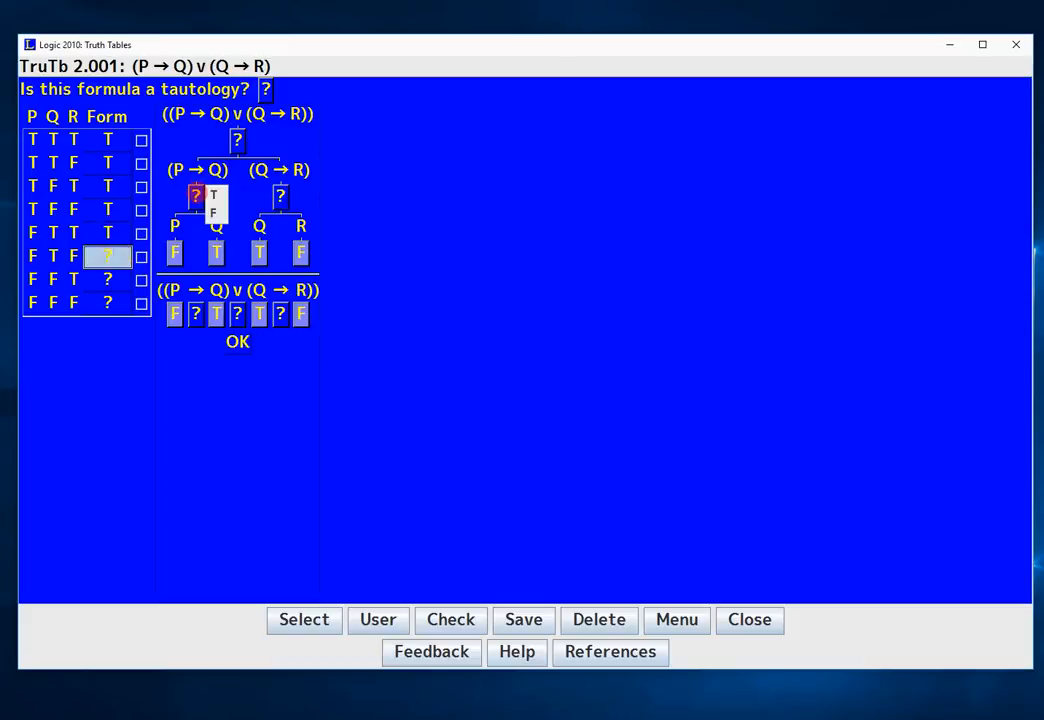
left_click(213, 197)
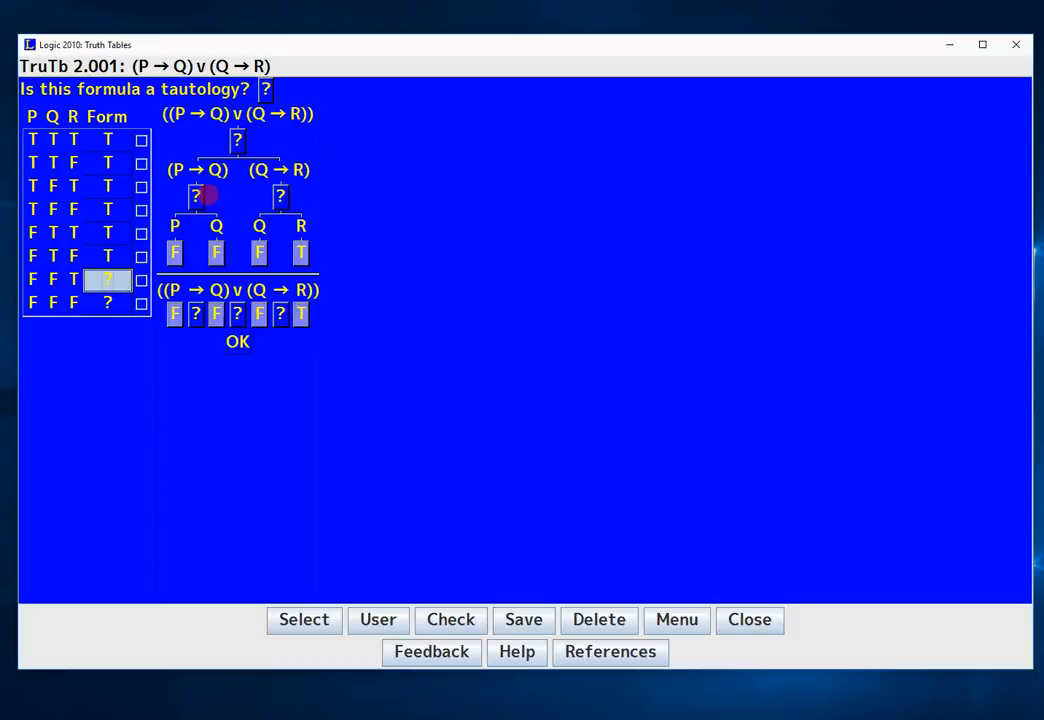
left_click(280, 196)
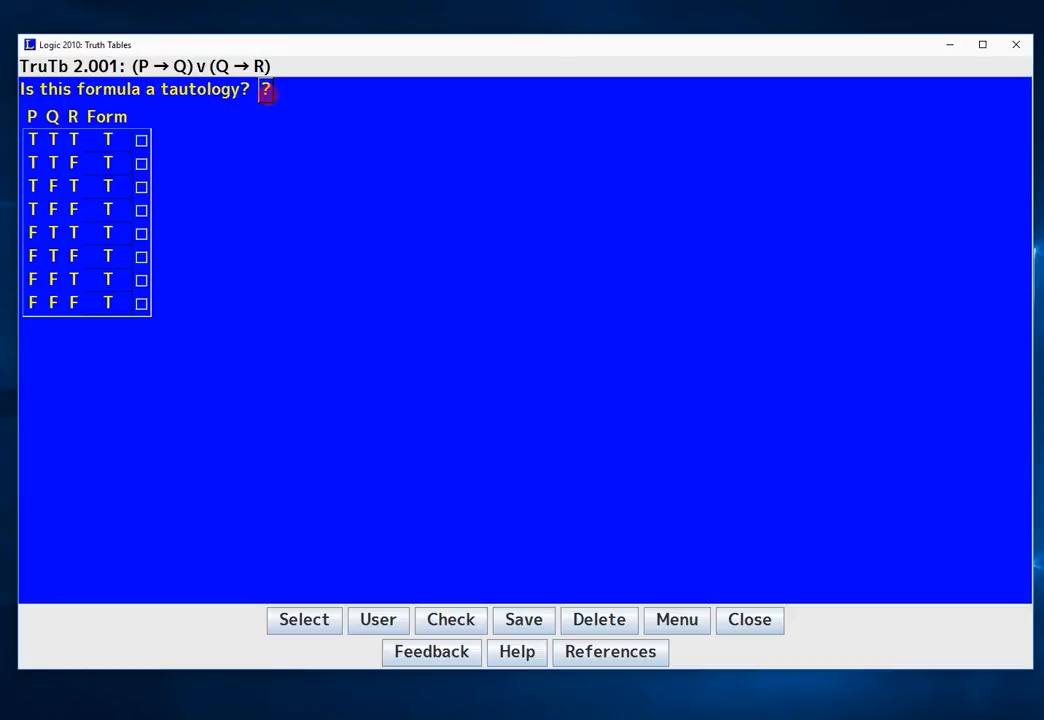
- Answer yes to the tautology question and check the answers
left_click(265, 89)
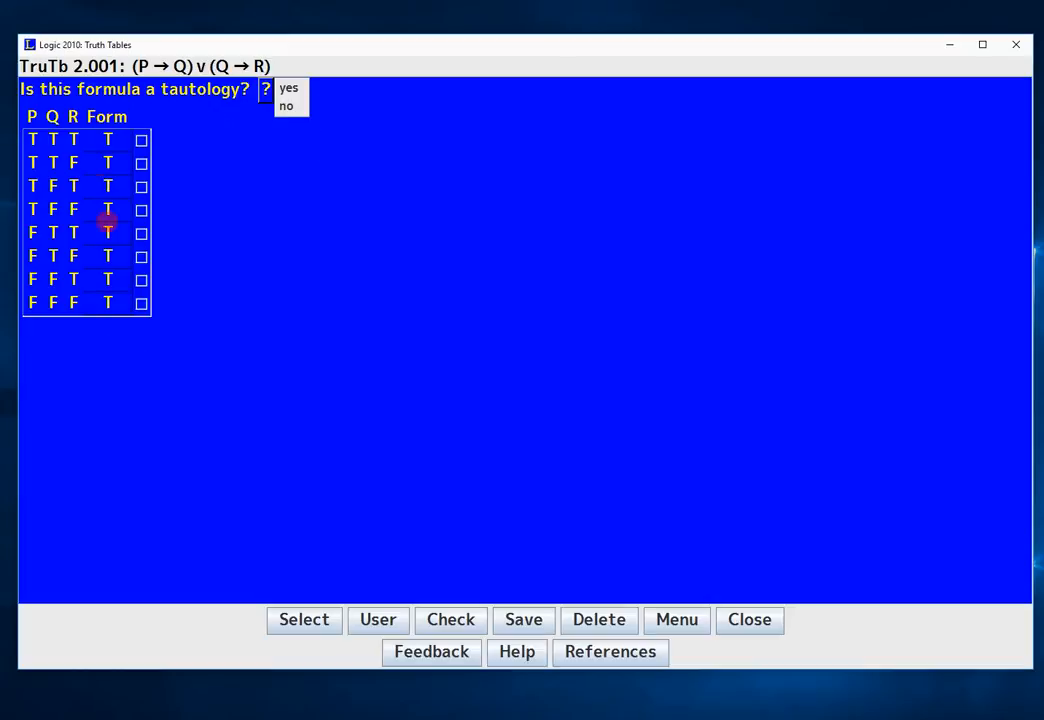
left_click(289, 88)
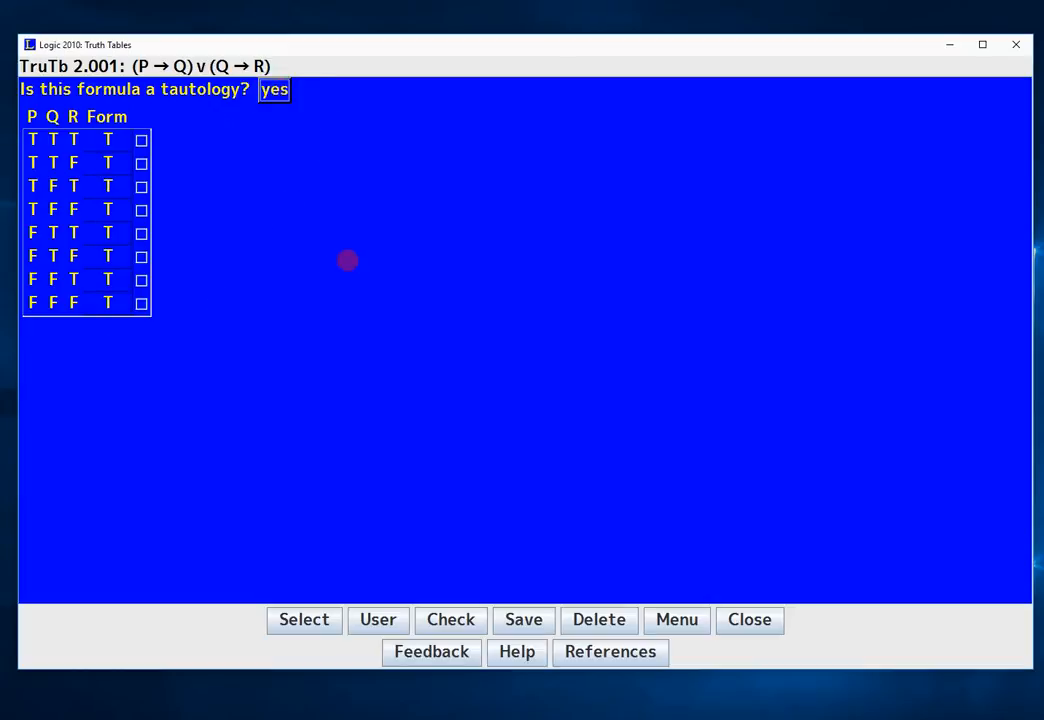
left_click(450, 619)
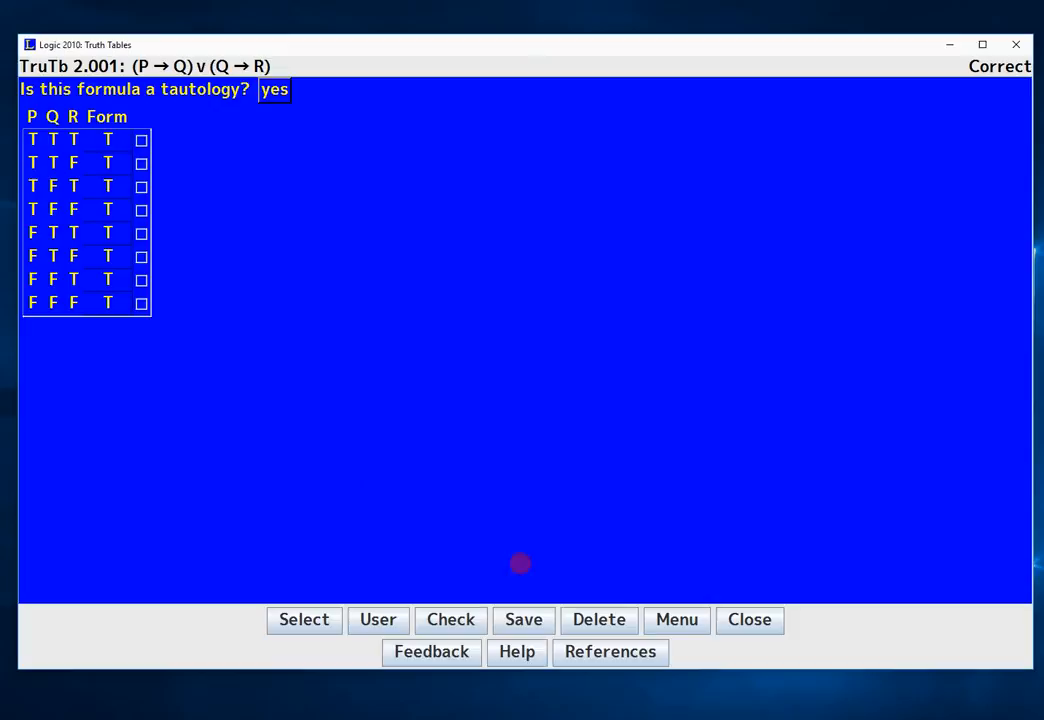
mouse_move(495, 338)
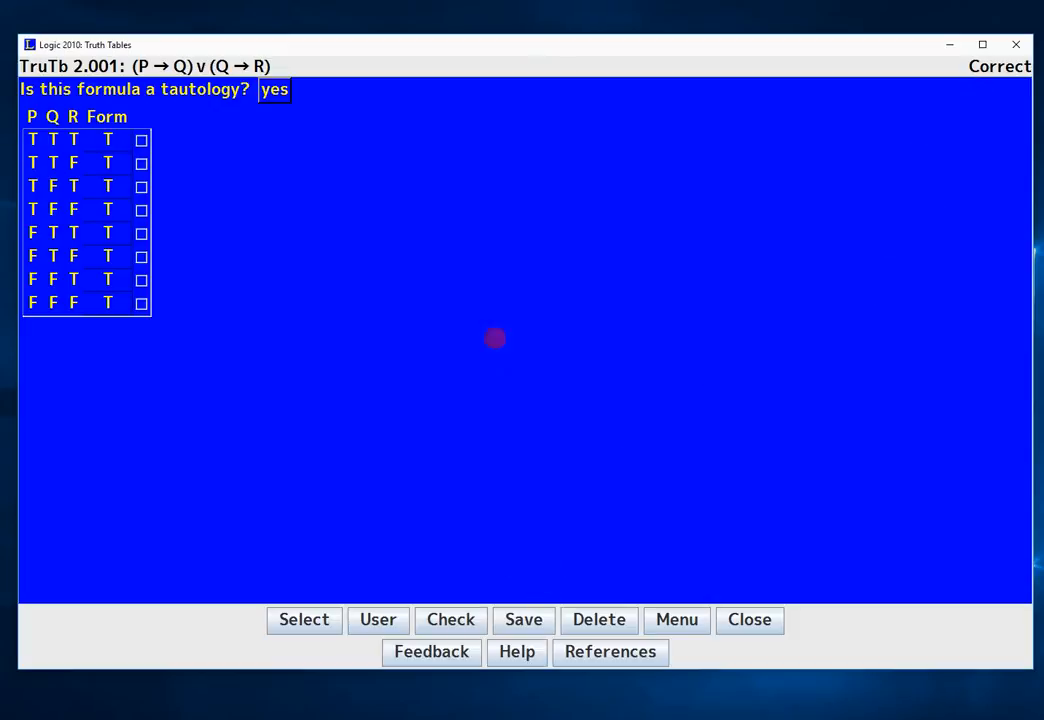
- Tick the row 1 and row 2 flag checkboxes, then clear them
left_click(141, 139)
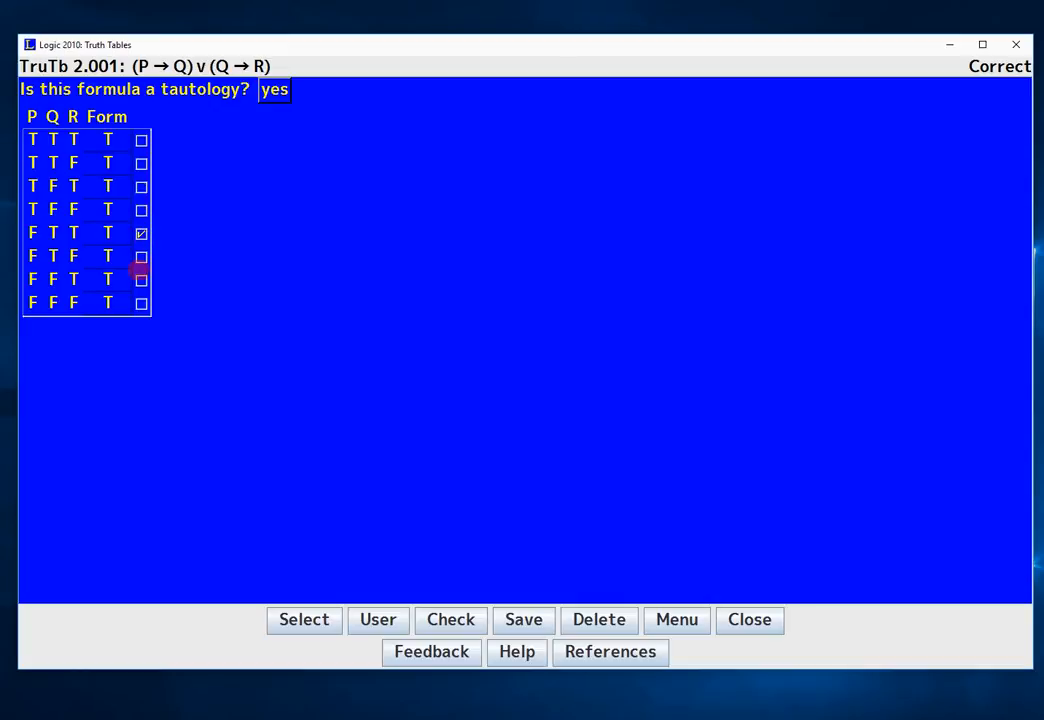
left_click(141, 162)
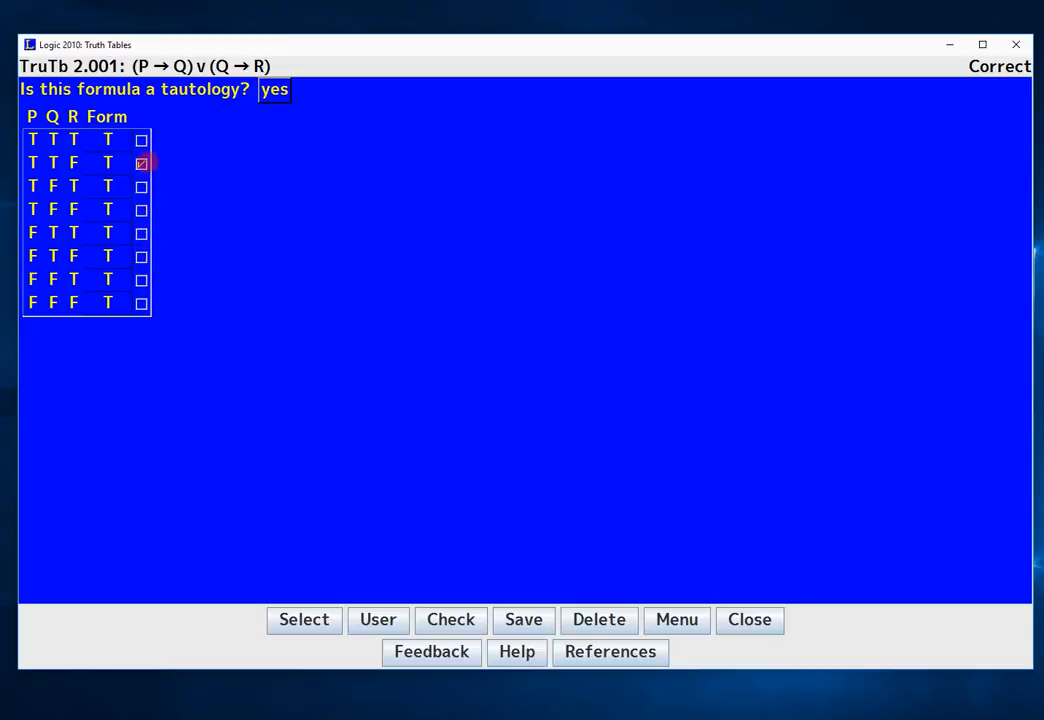
left_click(141, 139)
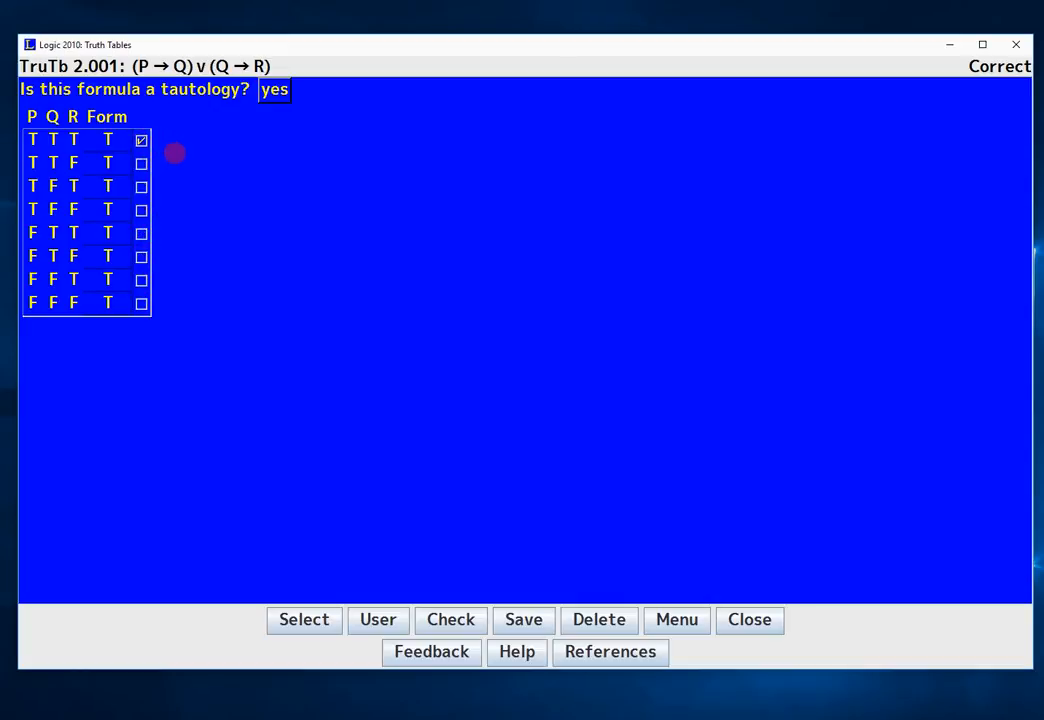
left_click(141, 209)
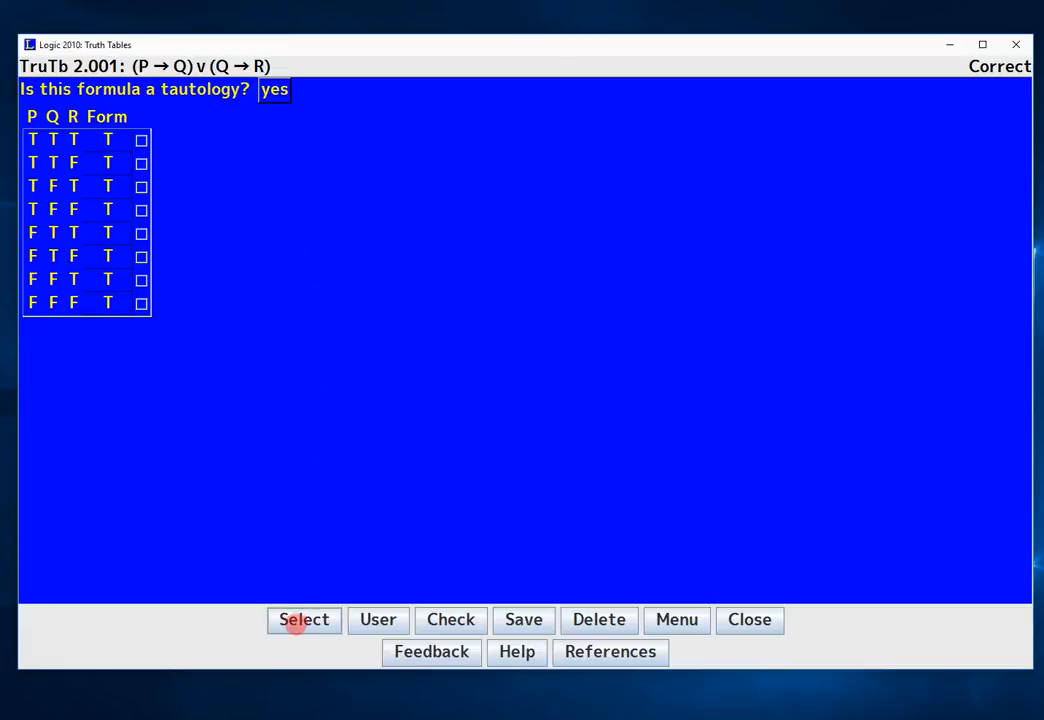
- Begin selecting problem 2.023, declining to save 2.001, and scroll the Problems list
left_click(304, 620)
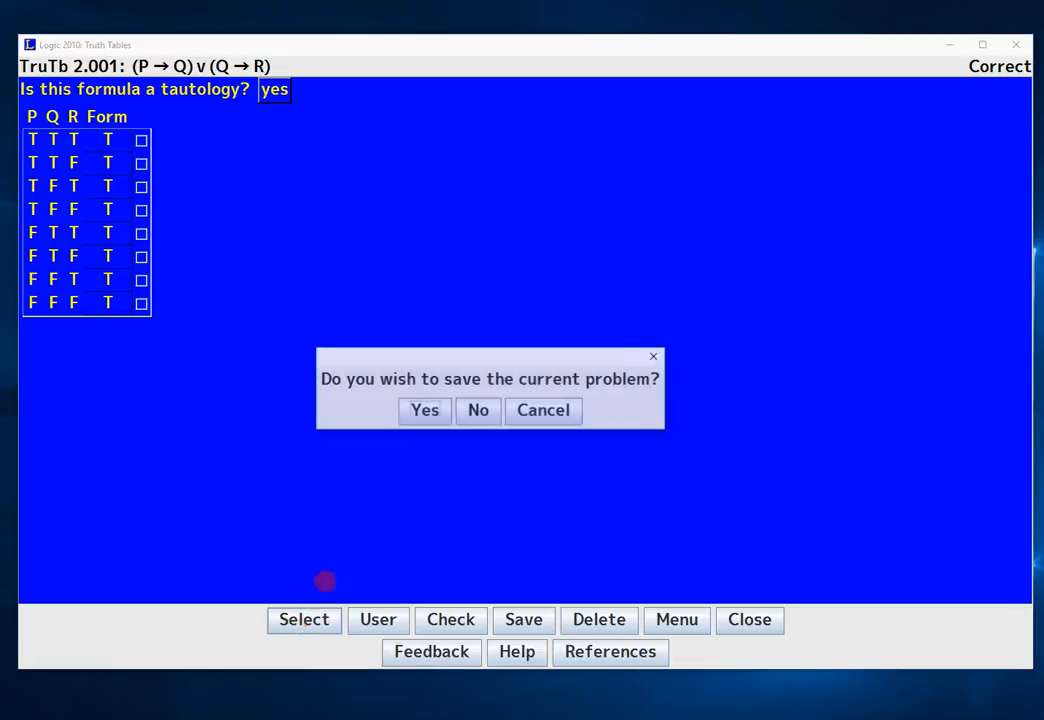
left_click(477, 410)
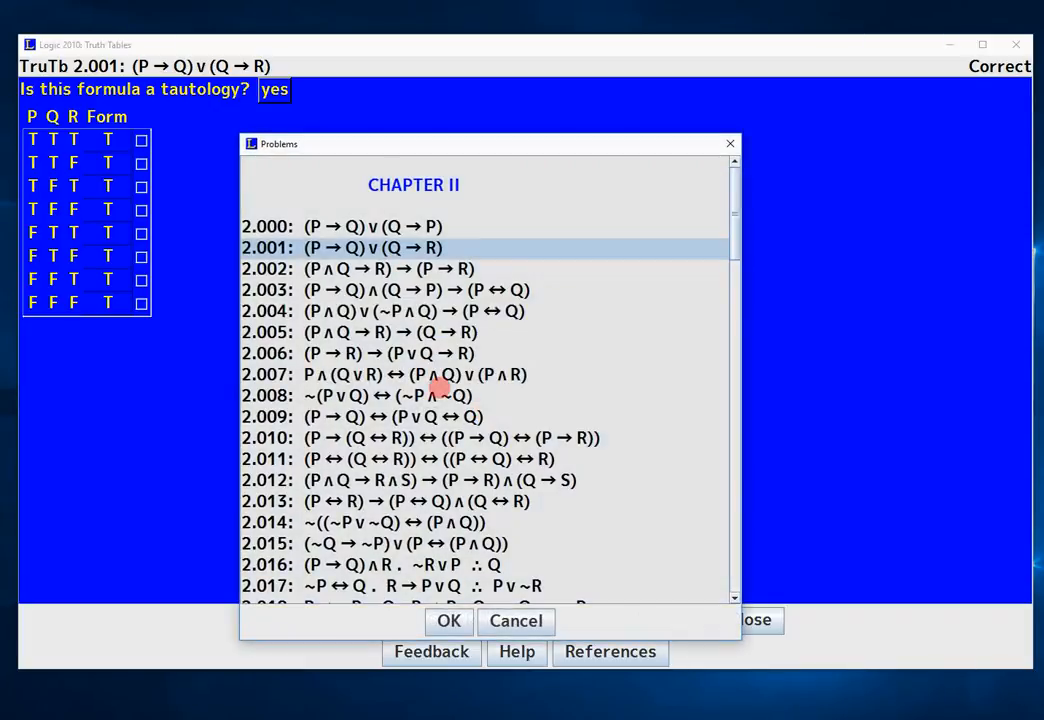
scroll("down", 3)
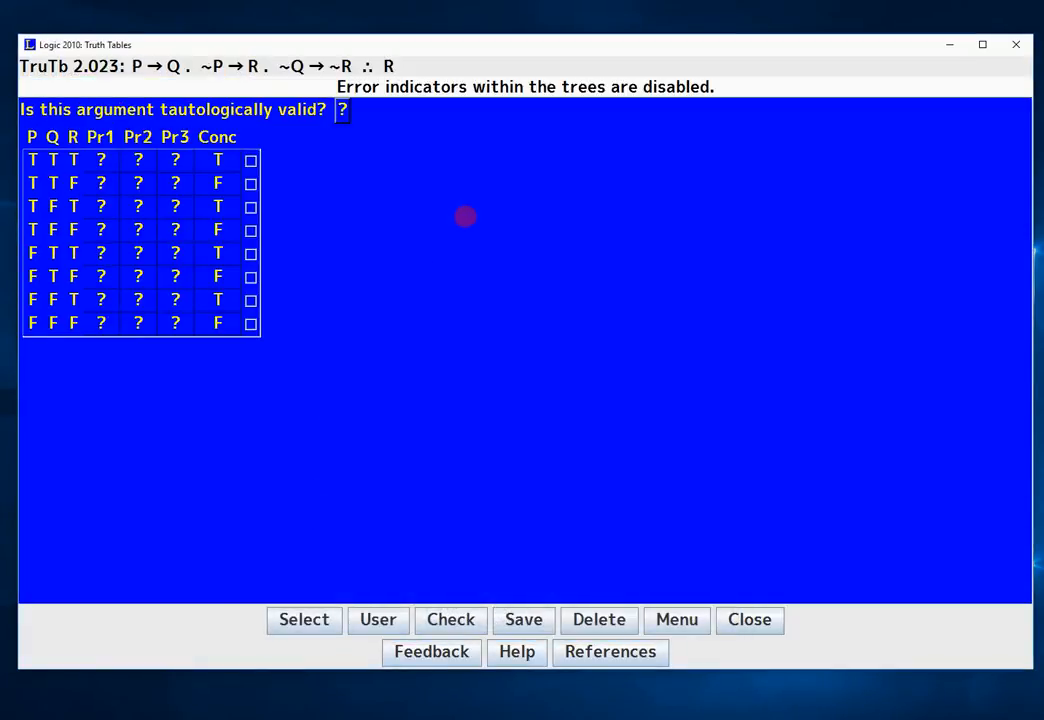
mouse_move(80, 109)
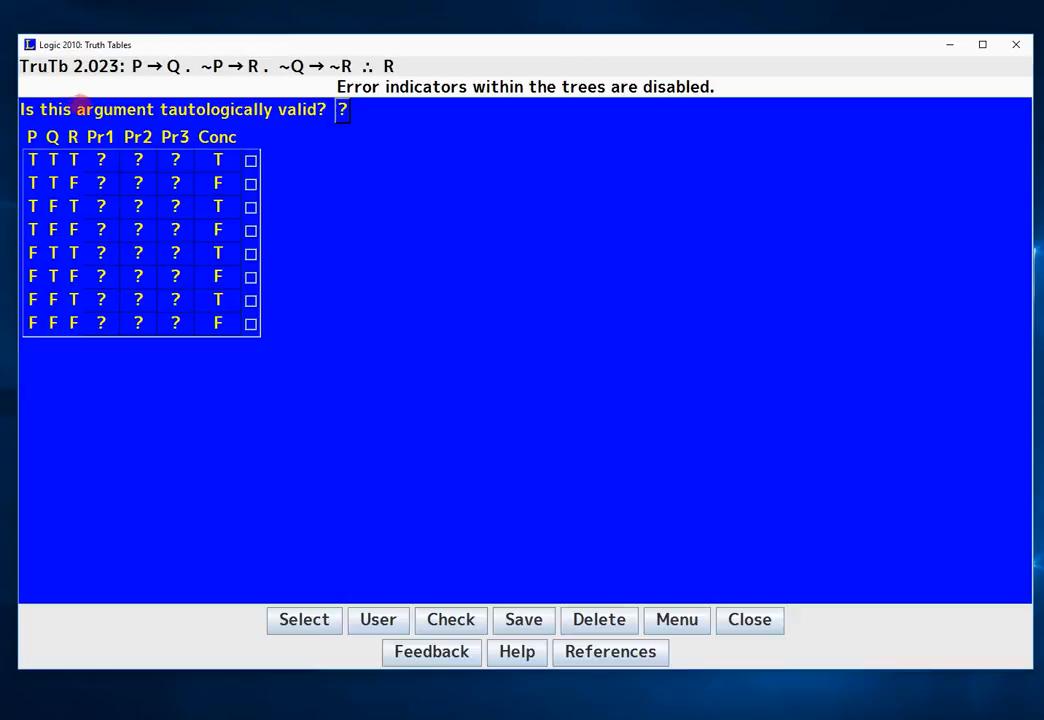
mouse_move(441, 219)
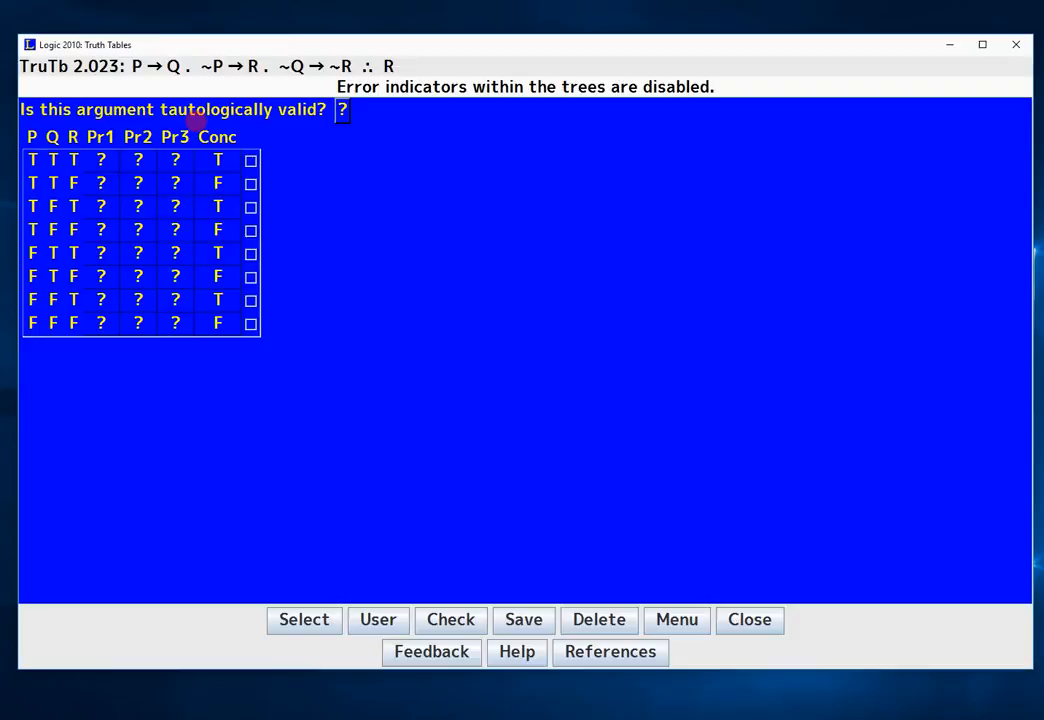
mouse_move(383, 261)
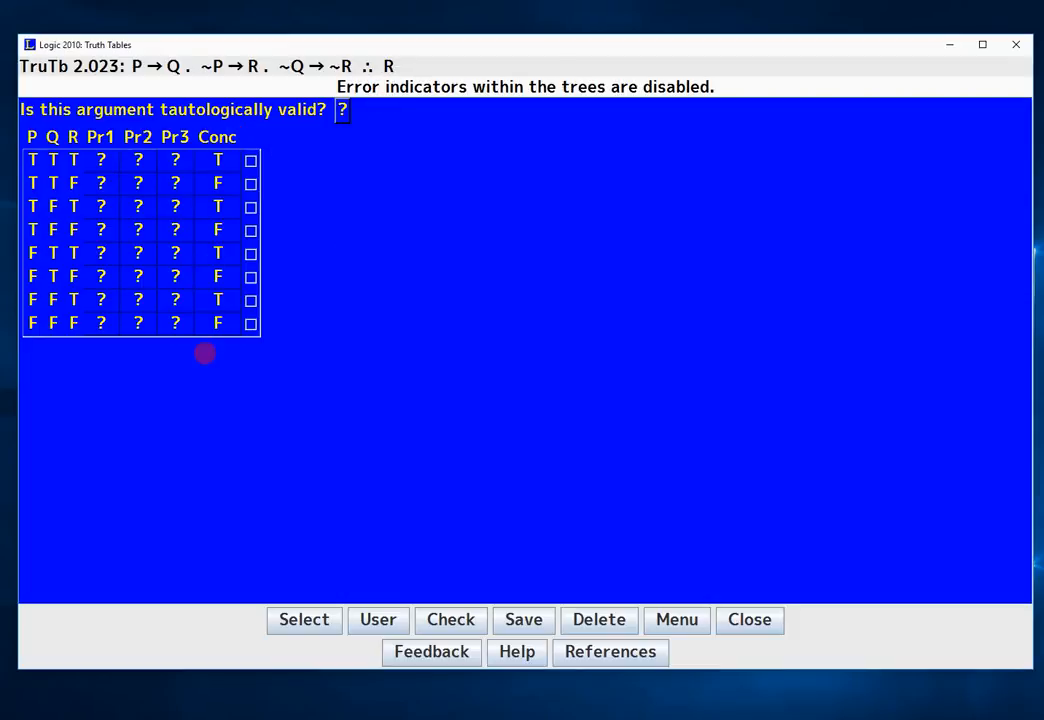
- Fill the Pr1 column (P → Q) for all eight rows
left_click(101, 159)
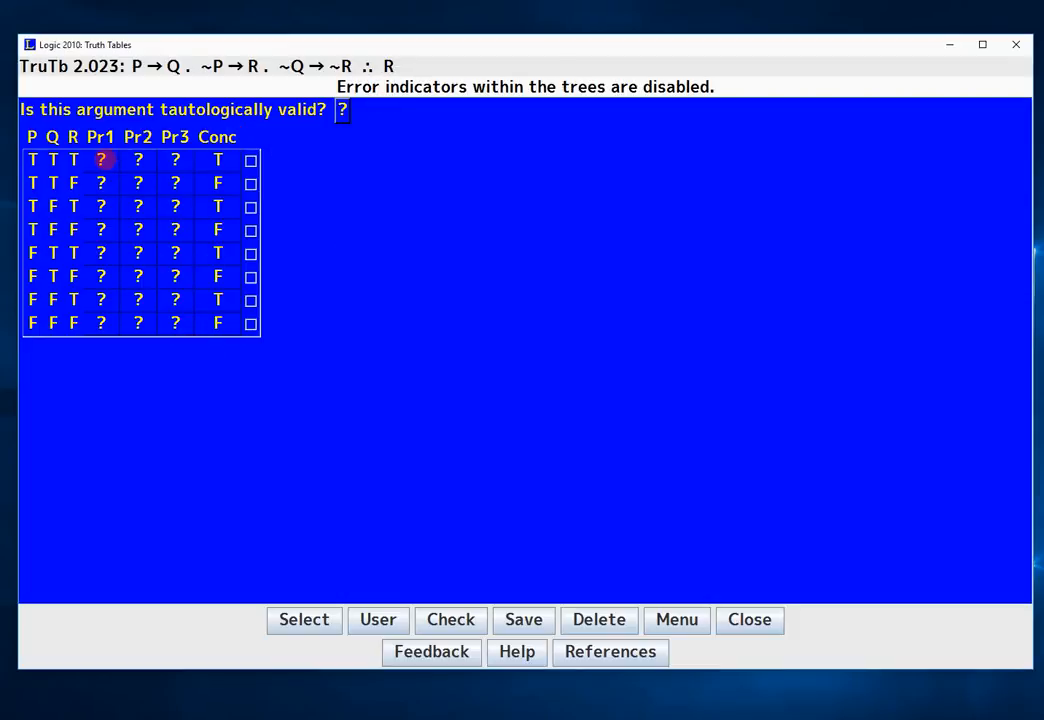
left_click(101, 159)
type("T")
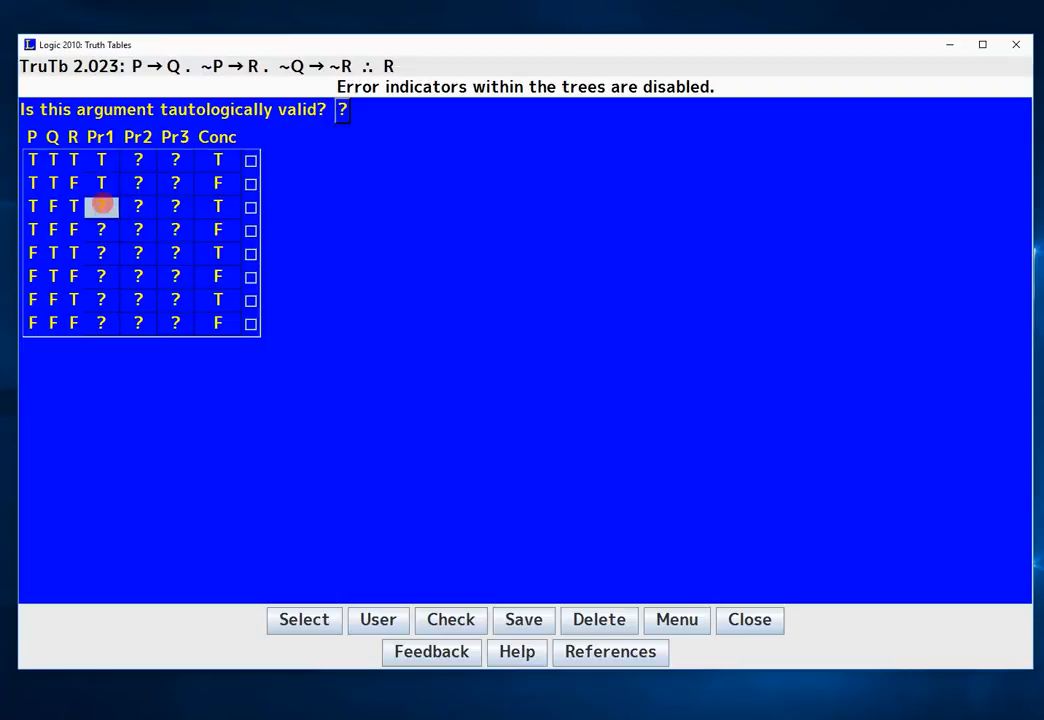
left_click(101, 206)
type("F")
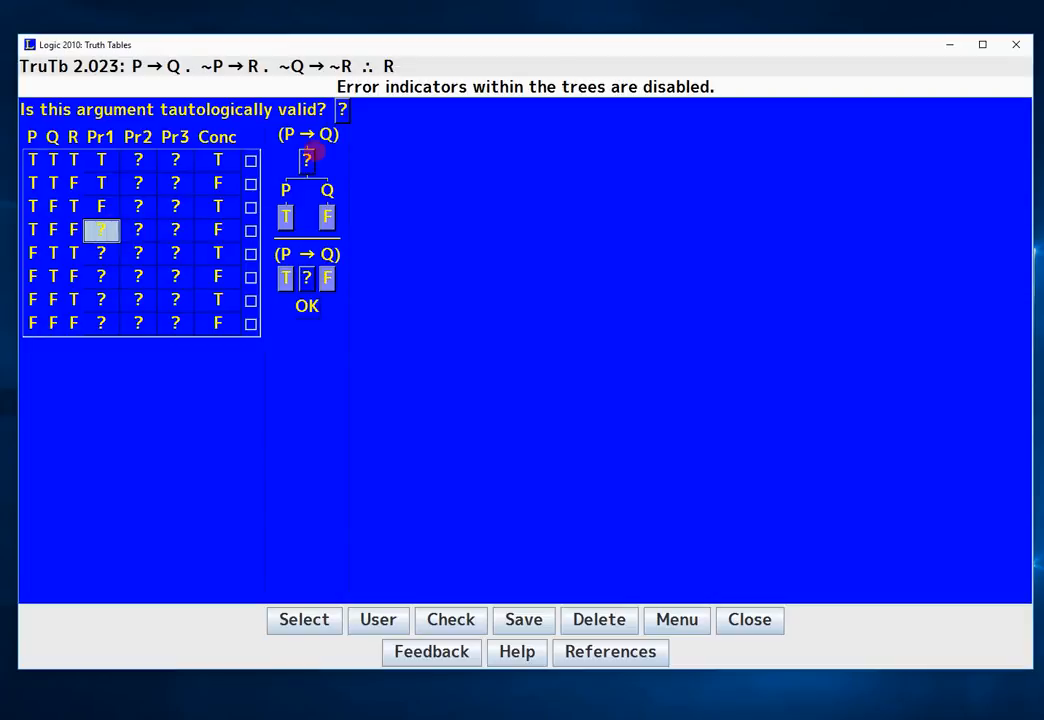
left_click(307, 305)
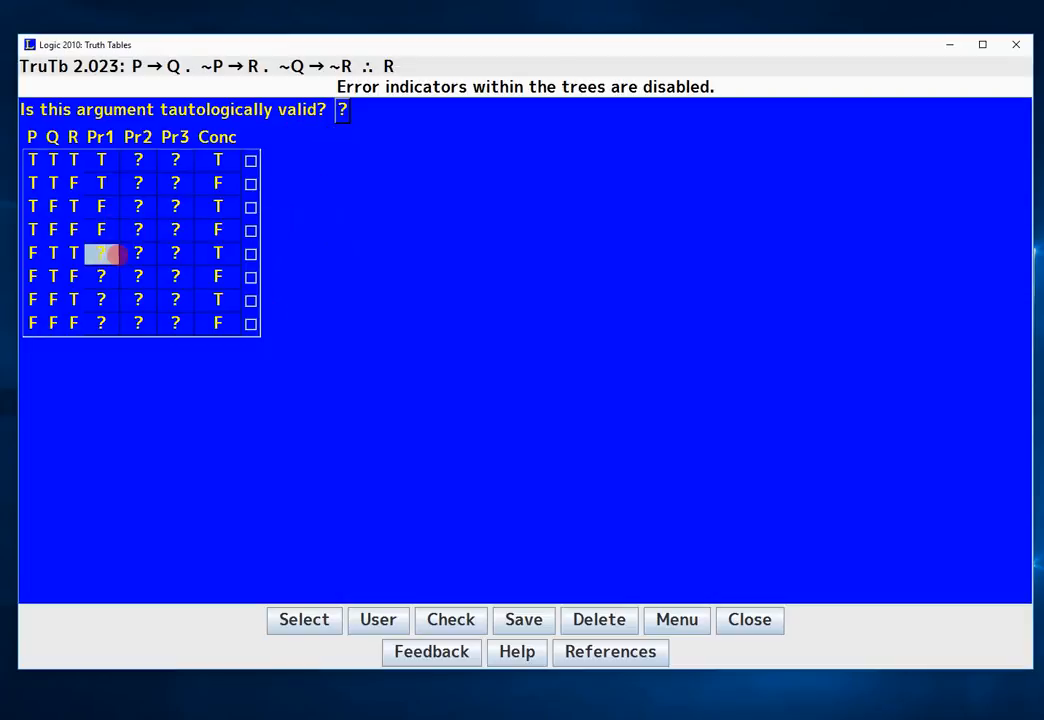
left_click(100, 252)
type("T")
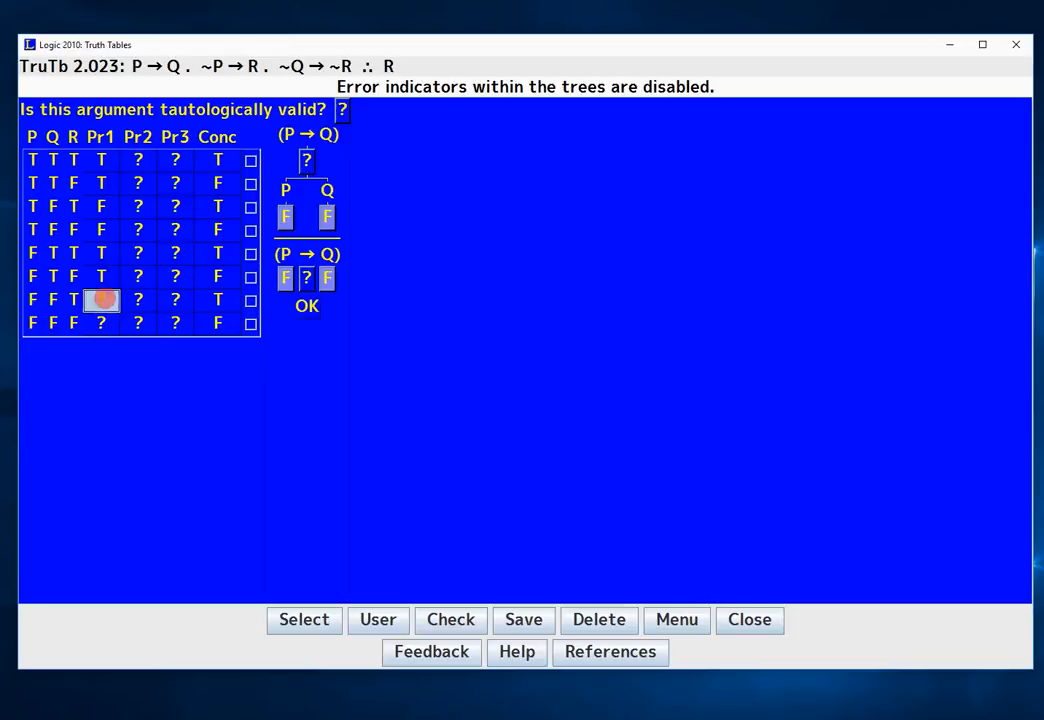
left_click(307, 277)
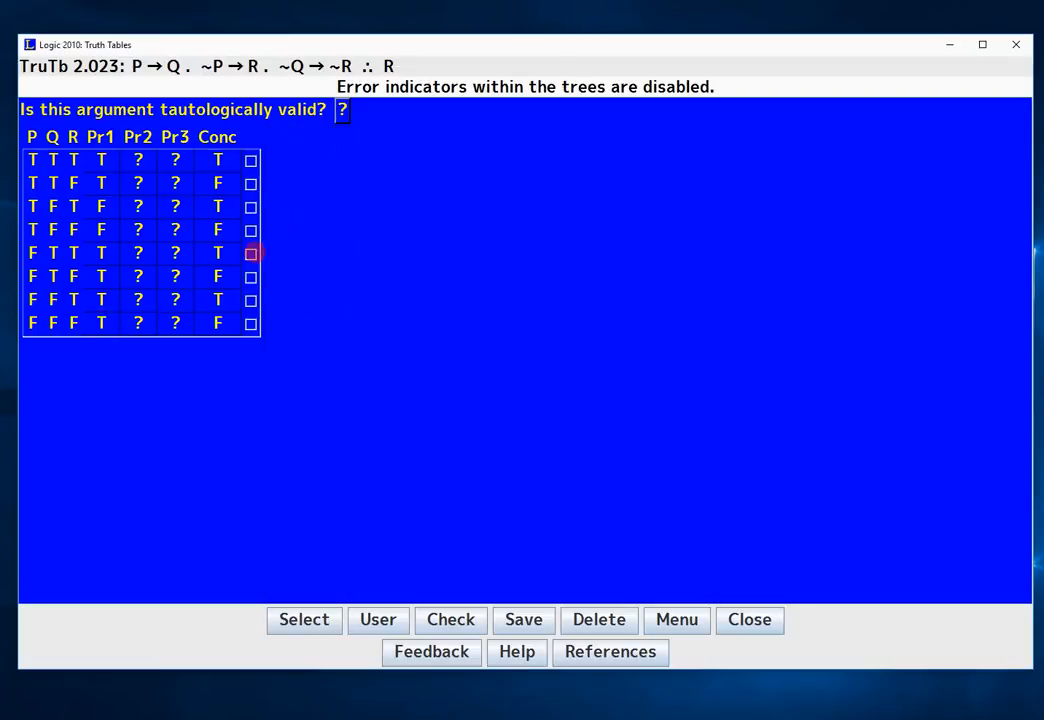
- Fill the Pr2 column (~P → R) for all eight rows, setting ~P values
left_click(138, 160)
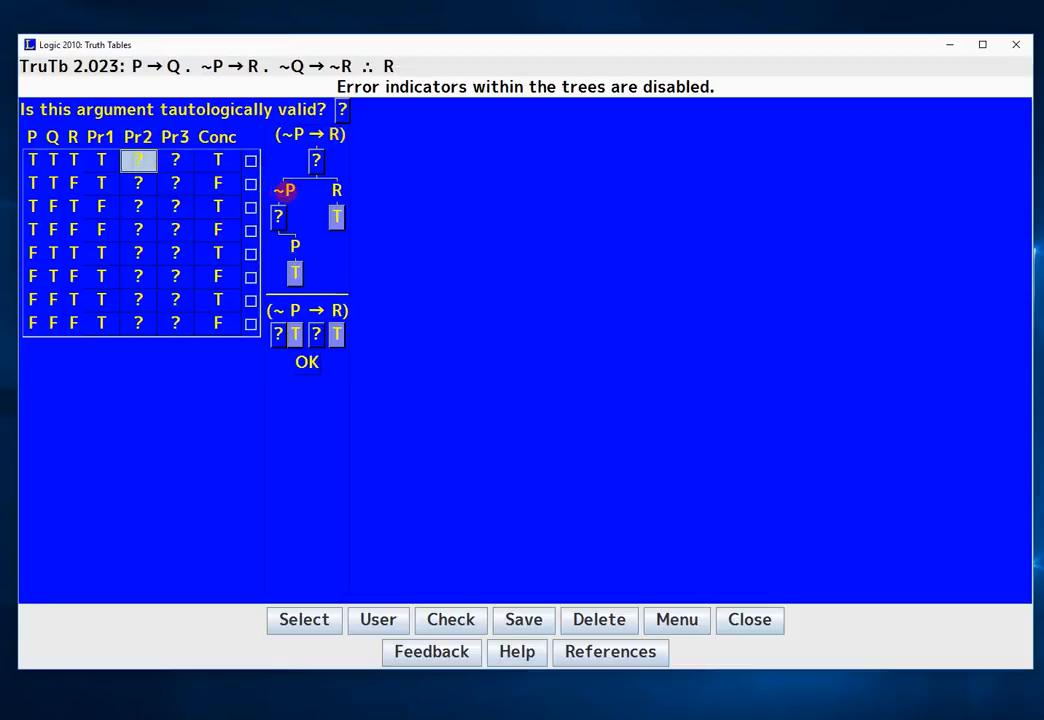
left_click(278, 218)
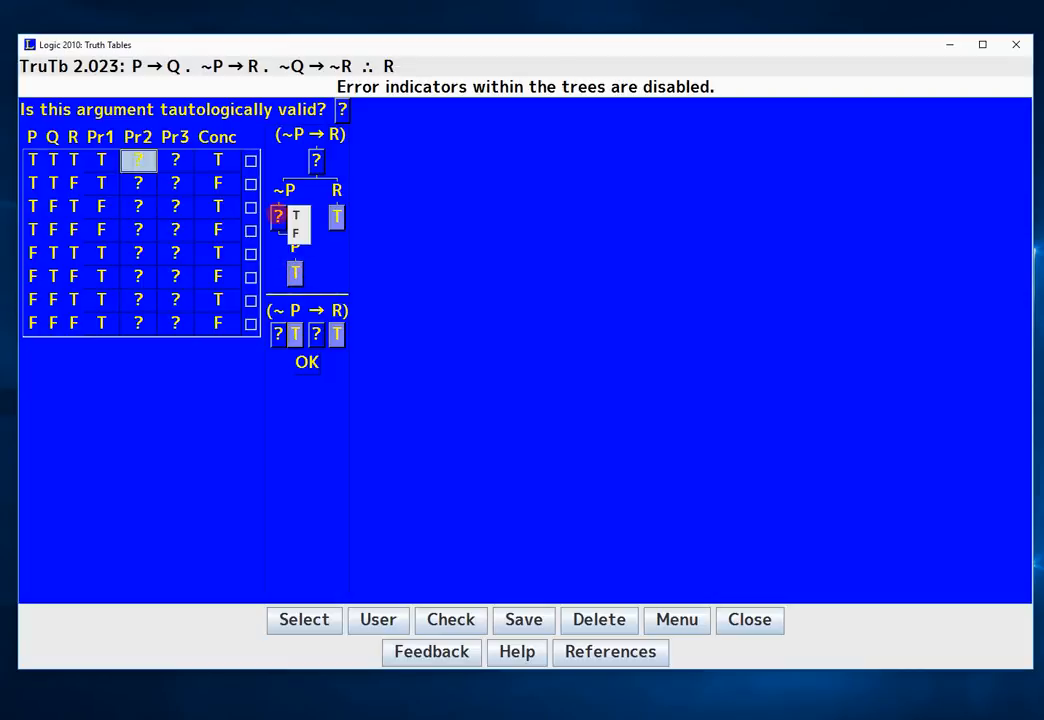
left_click(296, 232)
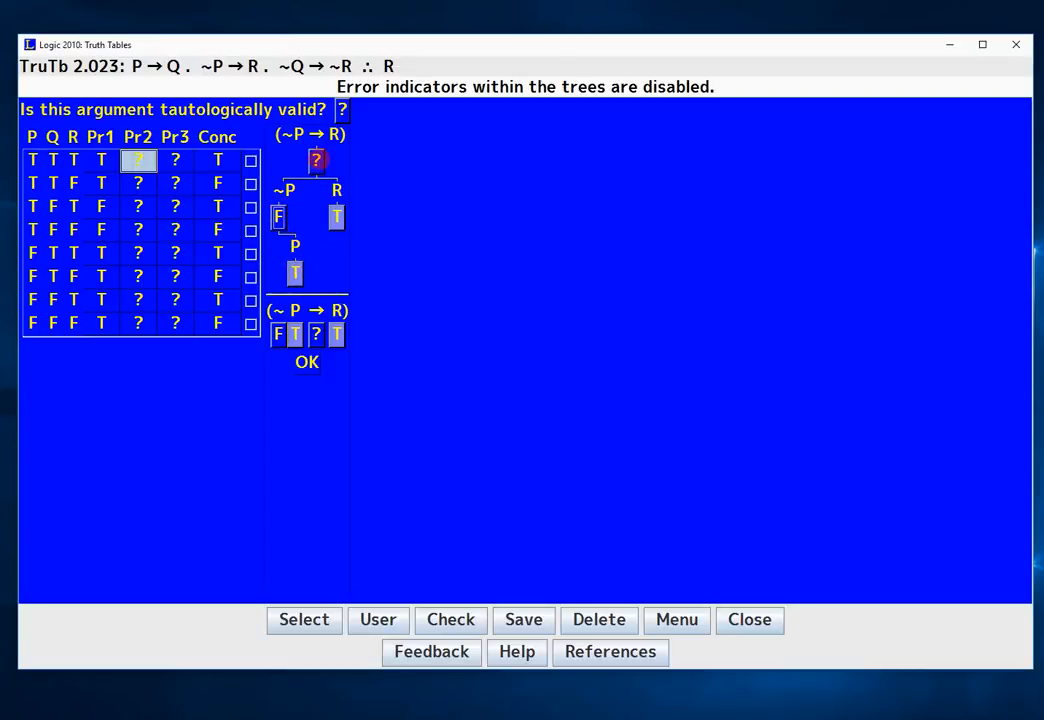
left_click(336, 160)
type("T")
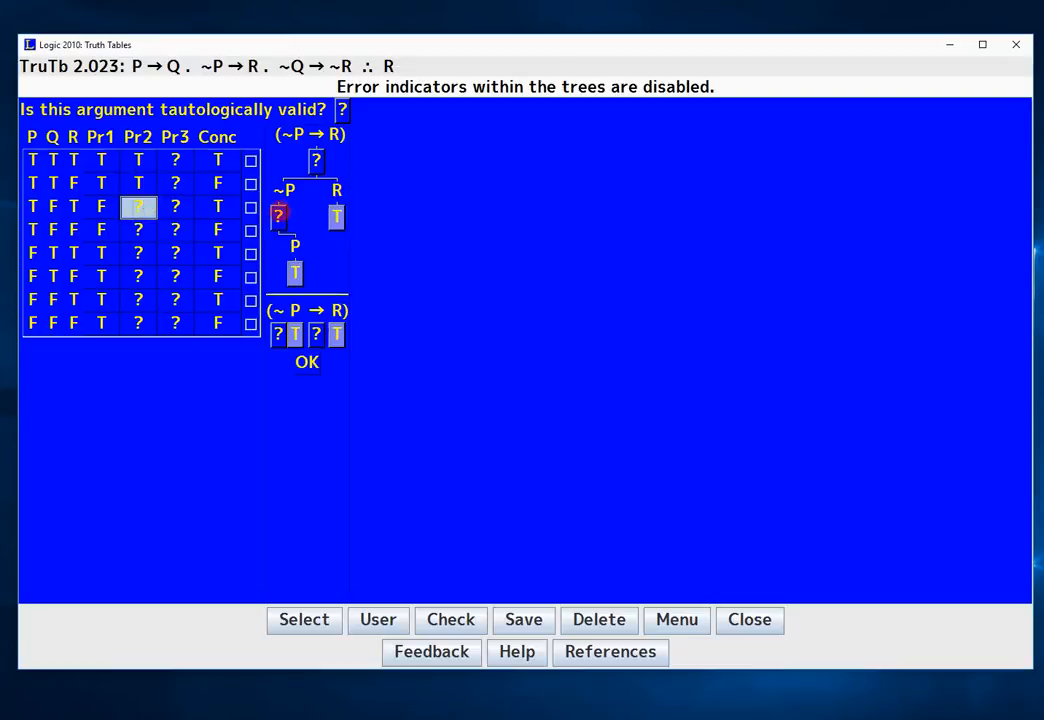
left_click(278, 217)
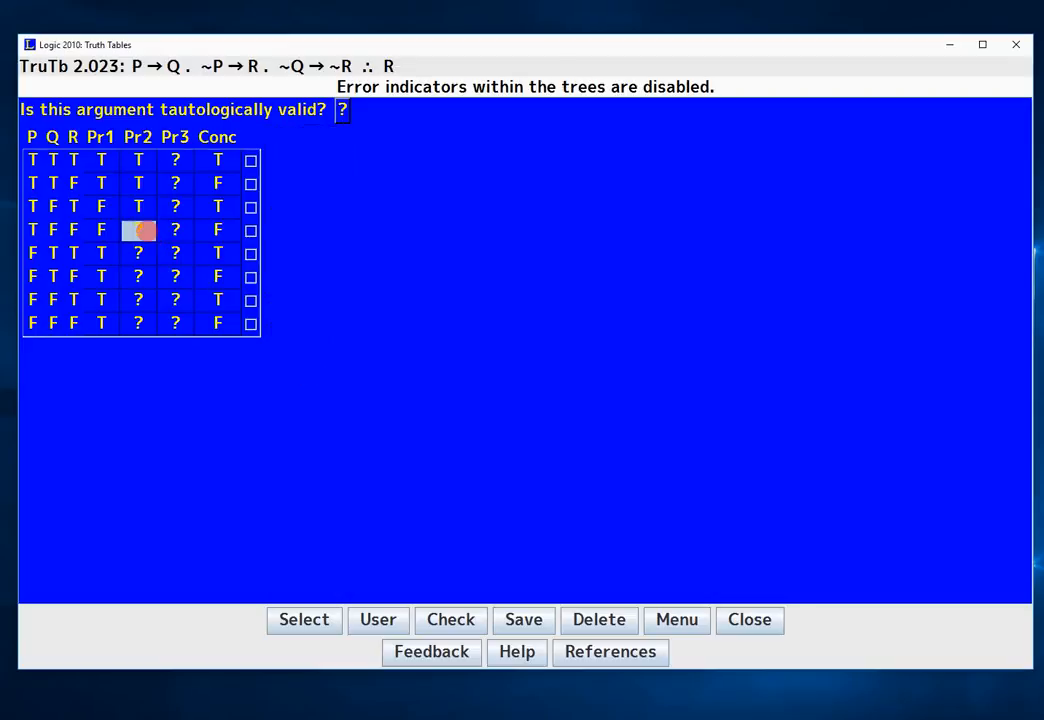
left_click(138, 229)
type("T")
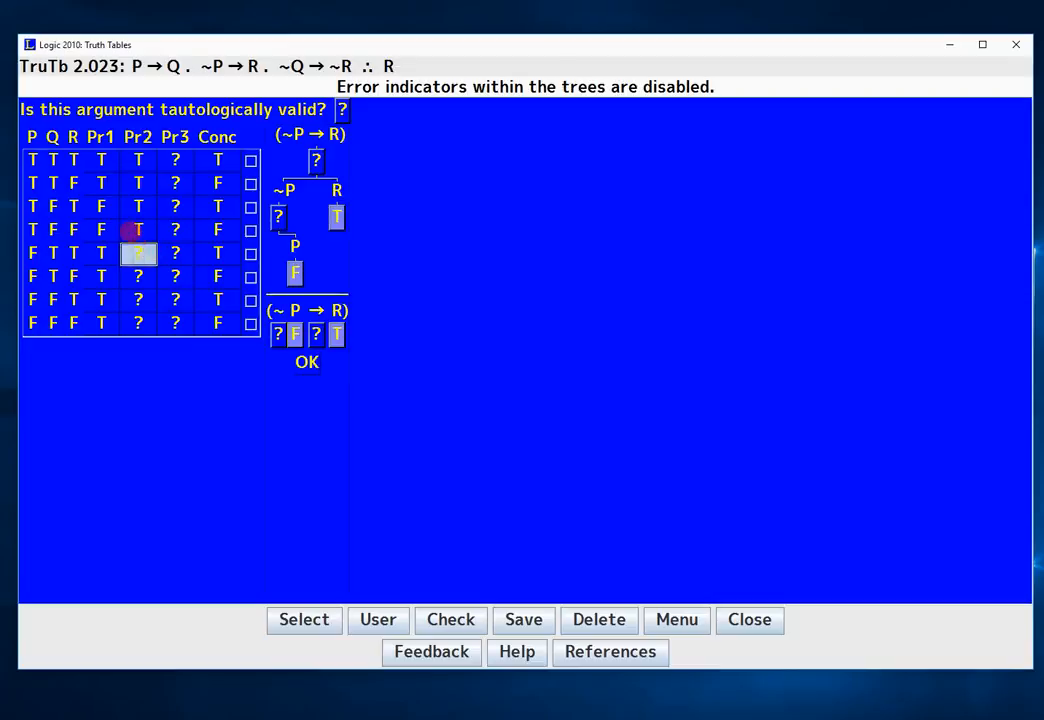
left_click(278, 217)
type("T")
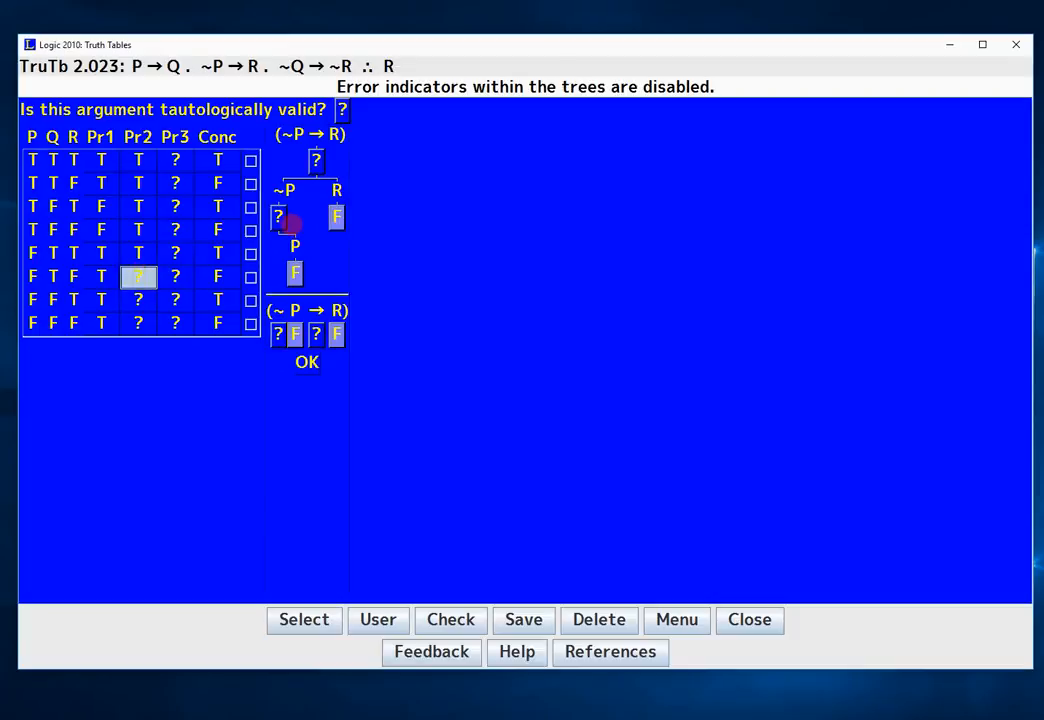
left_click(278, 217)
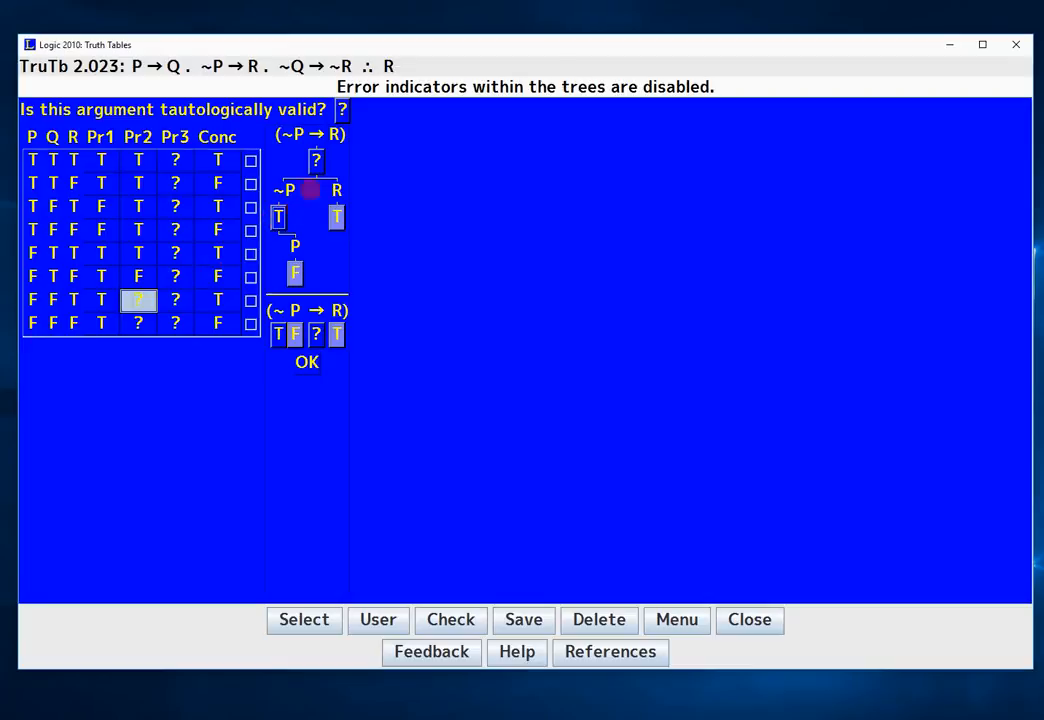
left_click(316, 160)
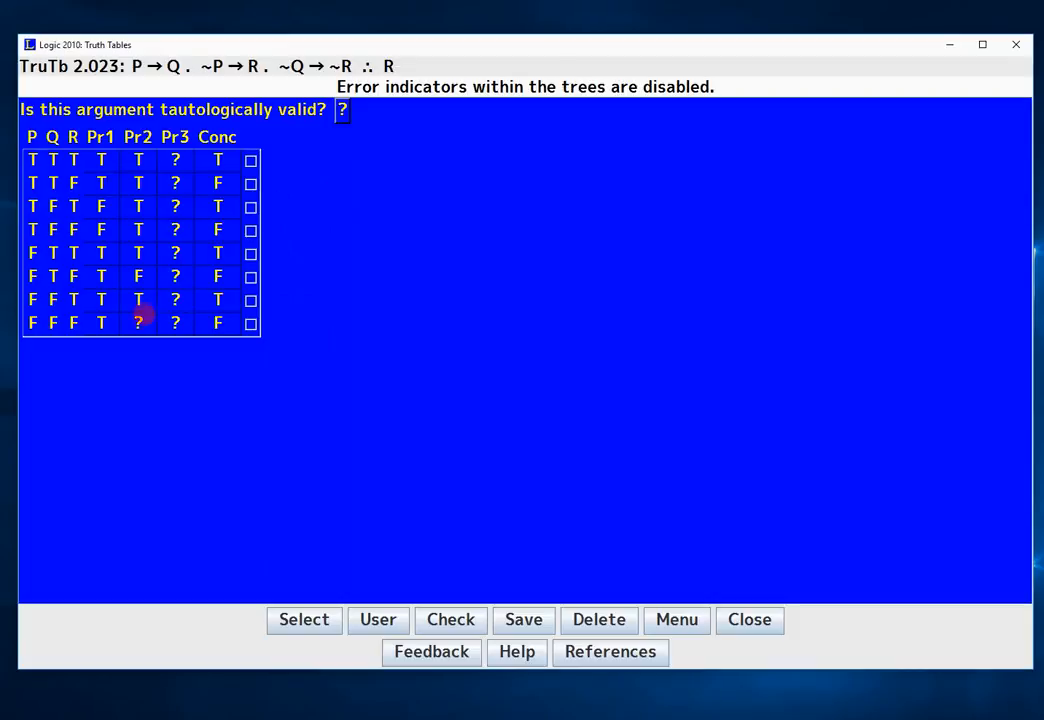
left_click(138, 322)
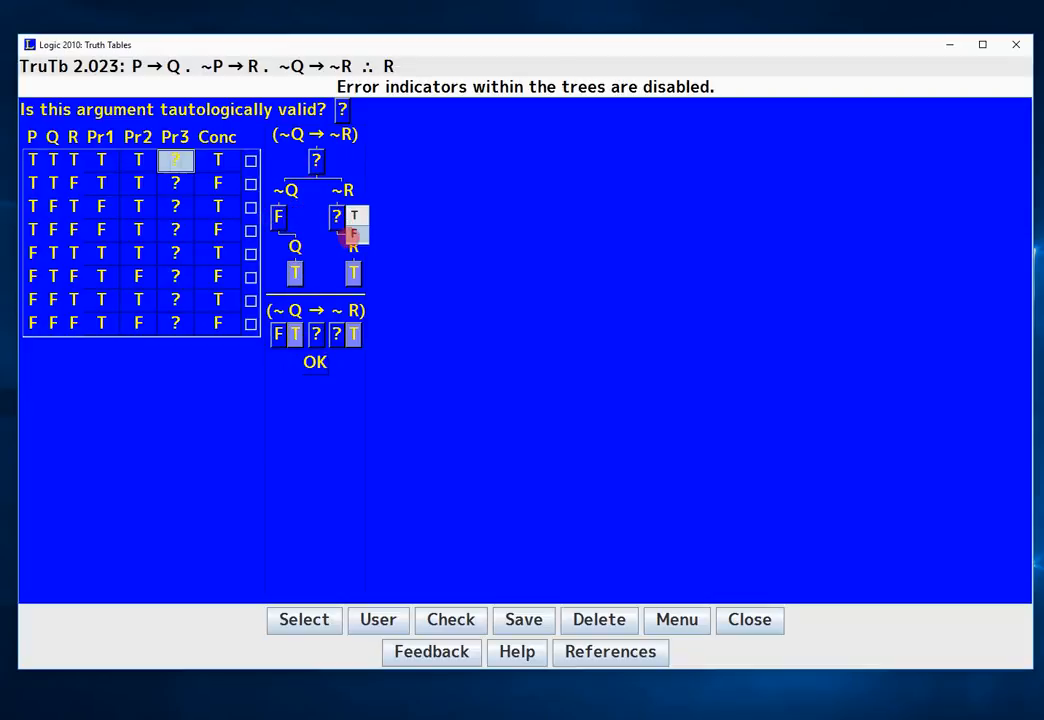
- Evaluate Pr3 (~Q → ~R) for rows 1 and 2, making both conditionals true
left_click(353, 217)
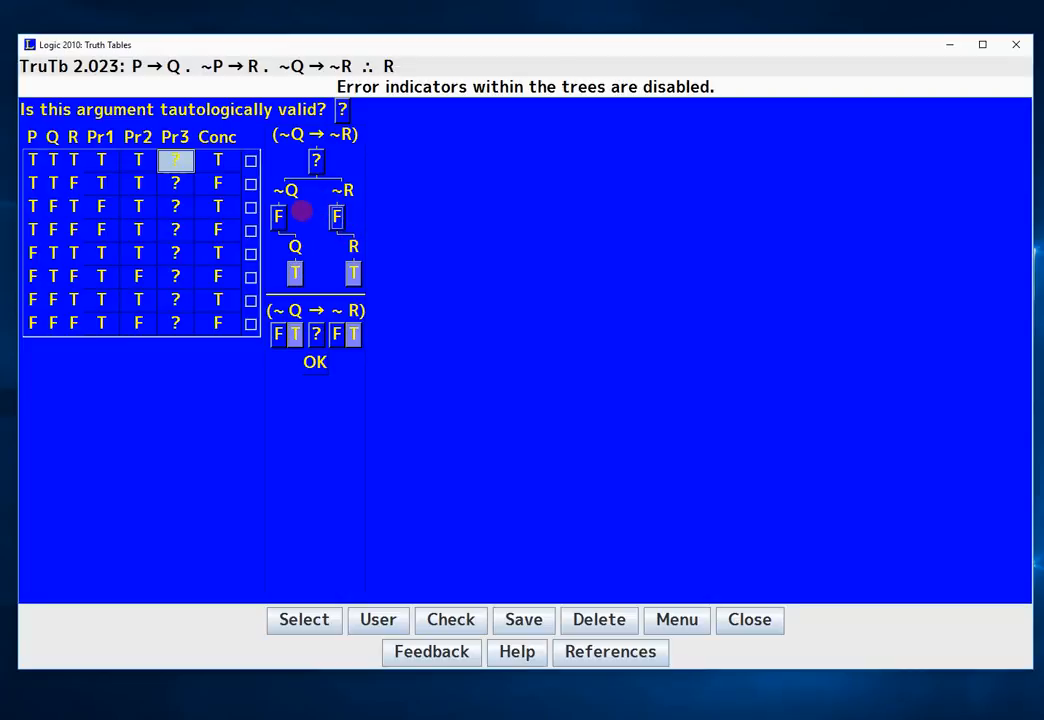
left_click(316, 160)
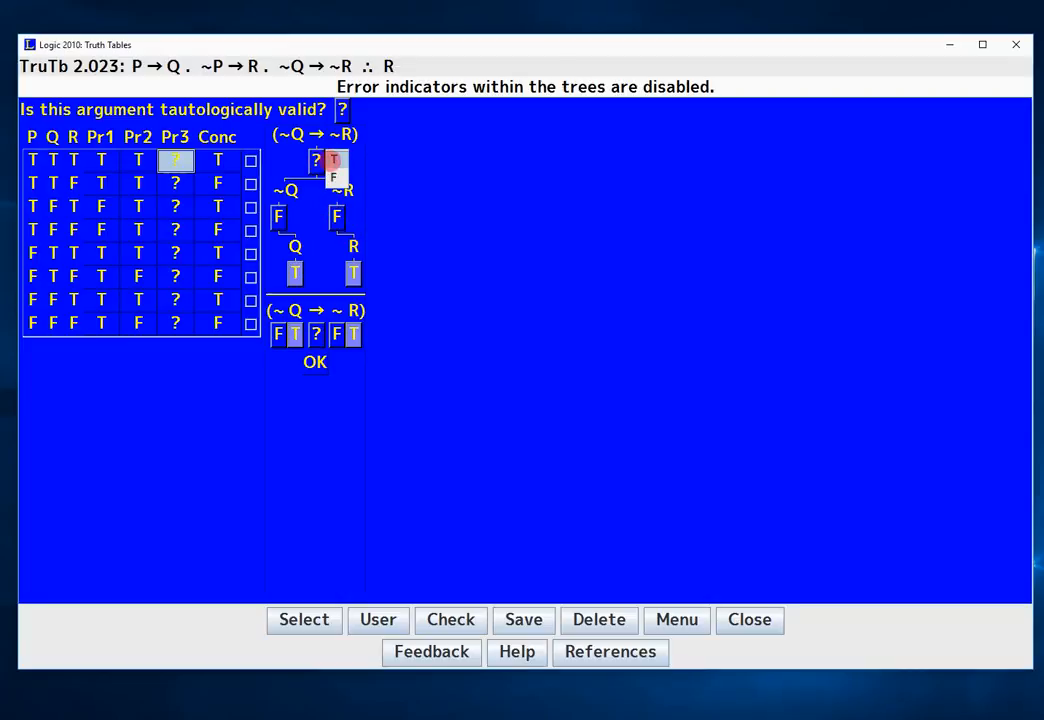
left_click(337, 218)
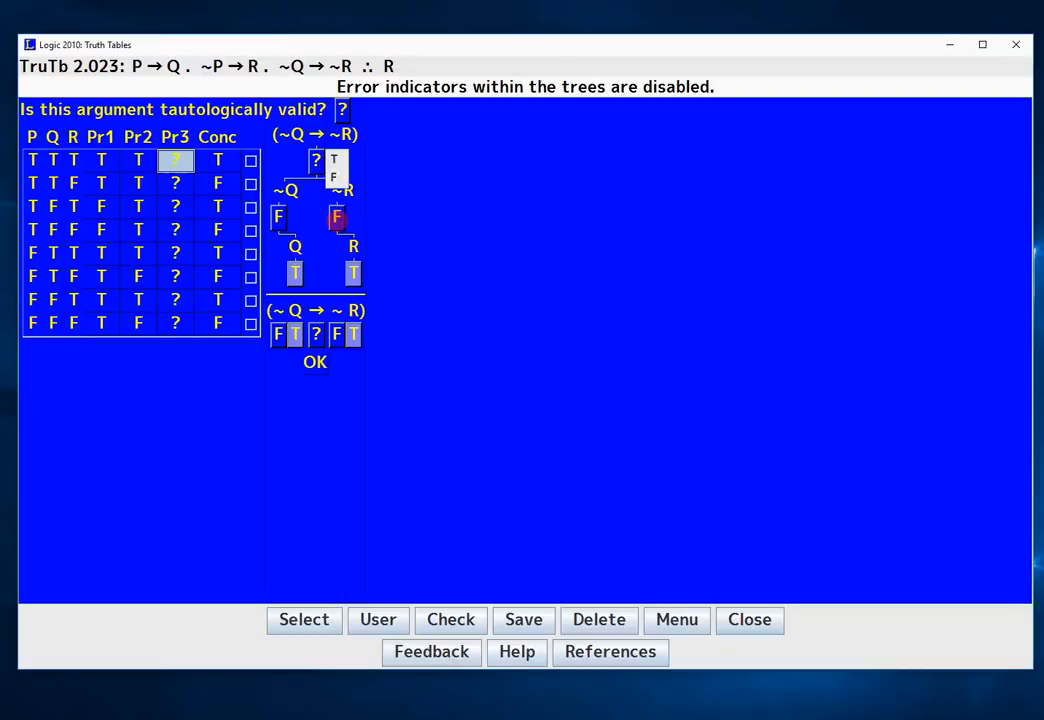
left_click(314, 362)
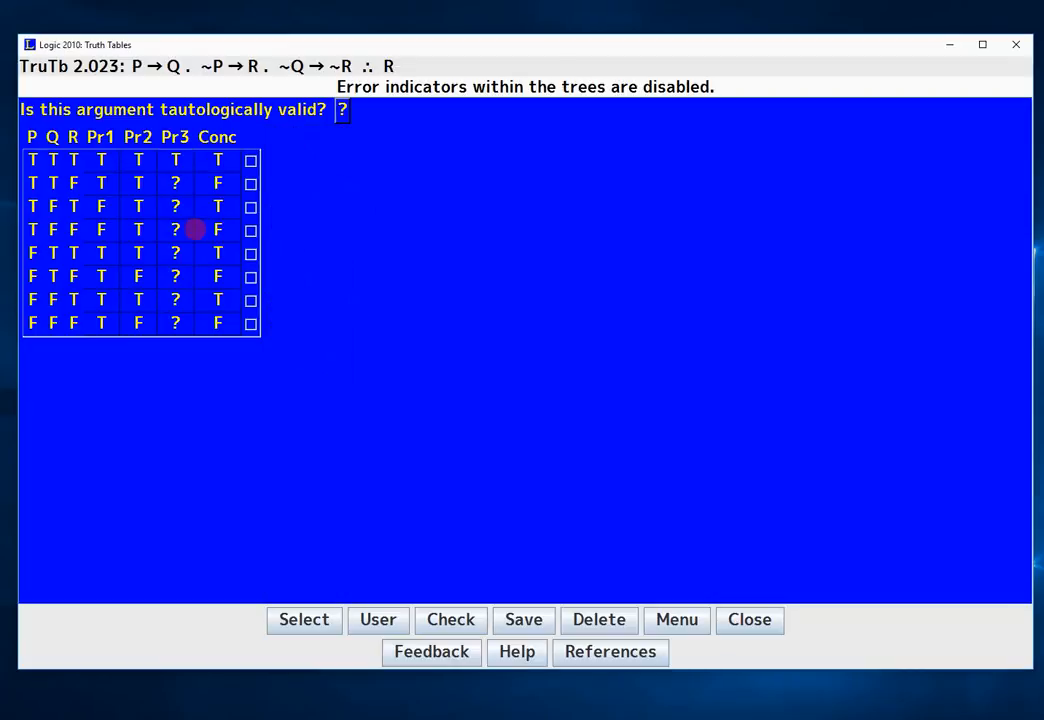
left_click(175, 183)
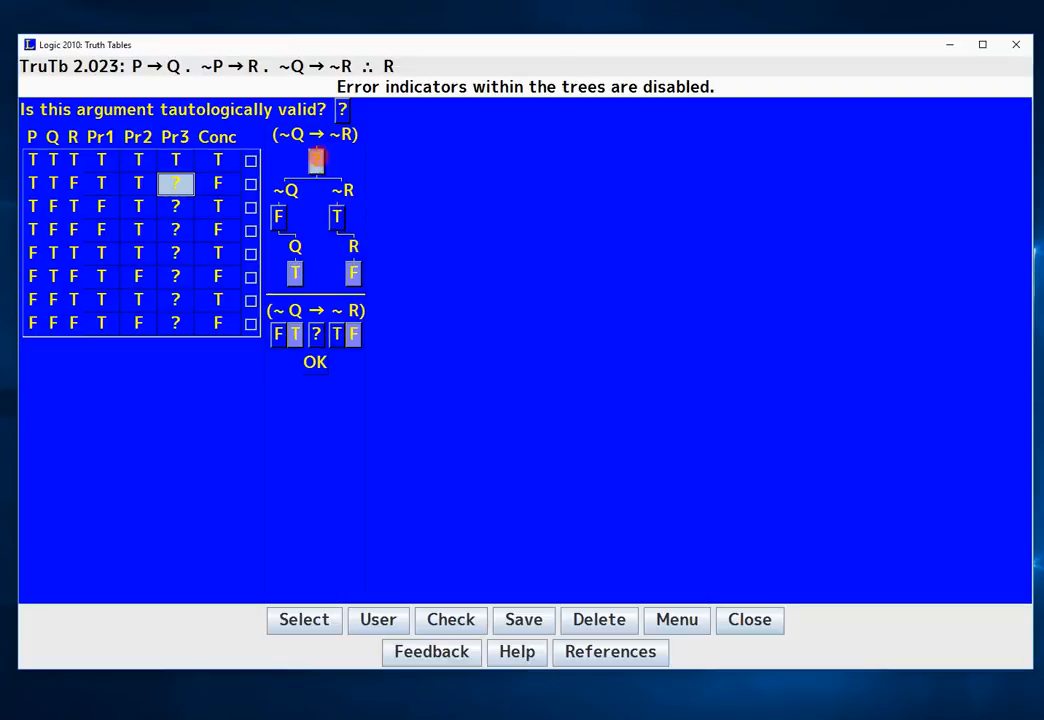
left_click(175, 206)
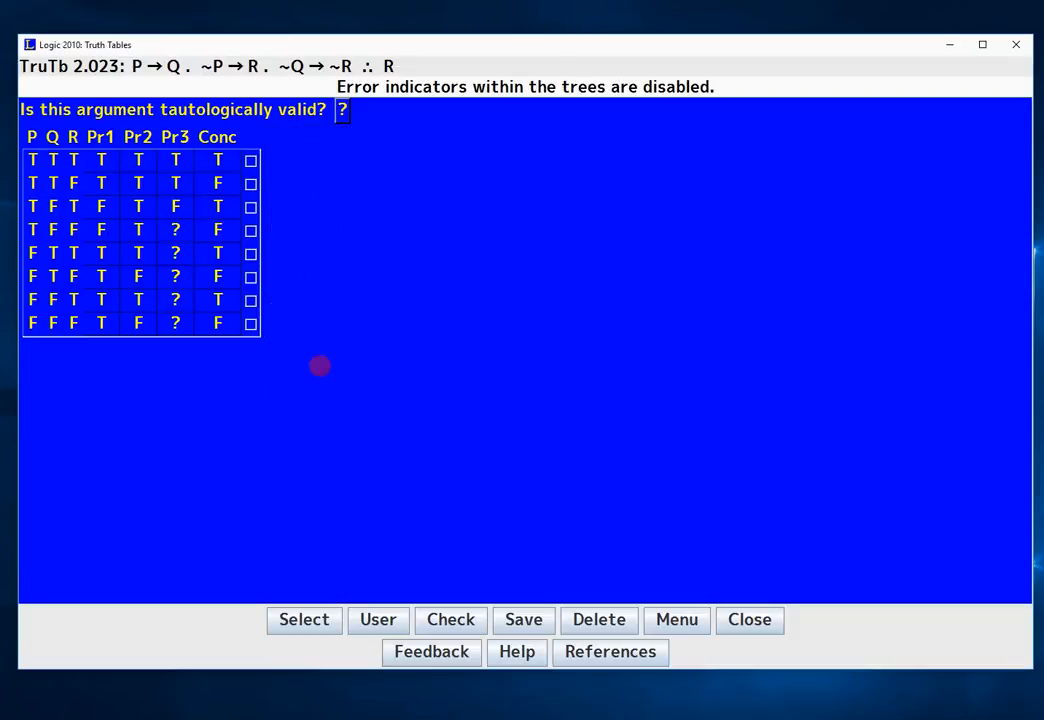
- Complete Pr3 for rows 4 through 8, setting ~Q, ~R and conditional values
left_click(175, 229)
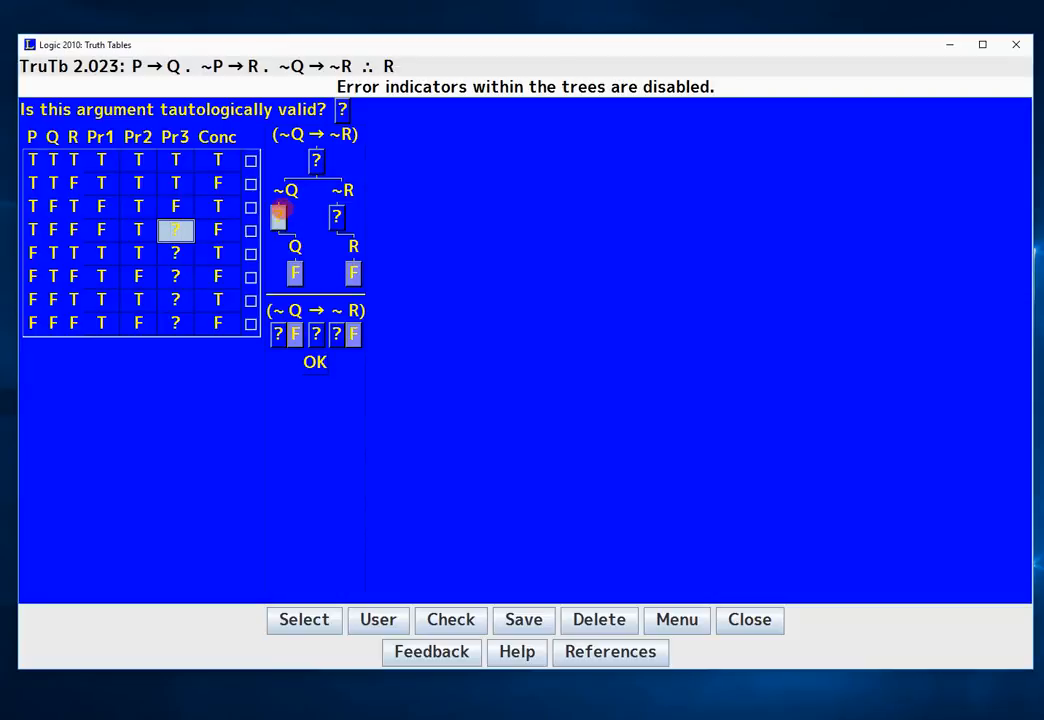
left_click(337, 216)
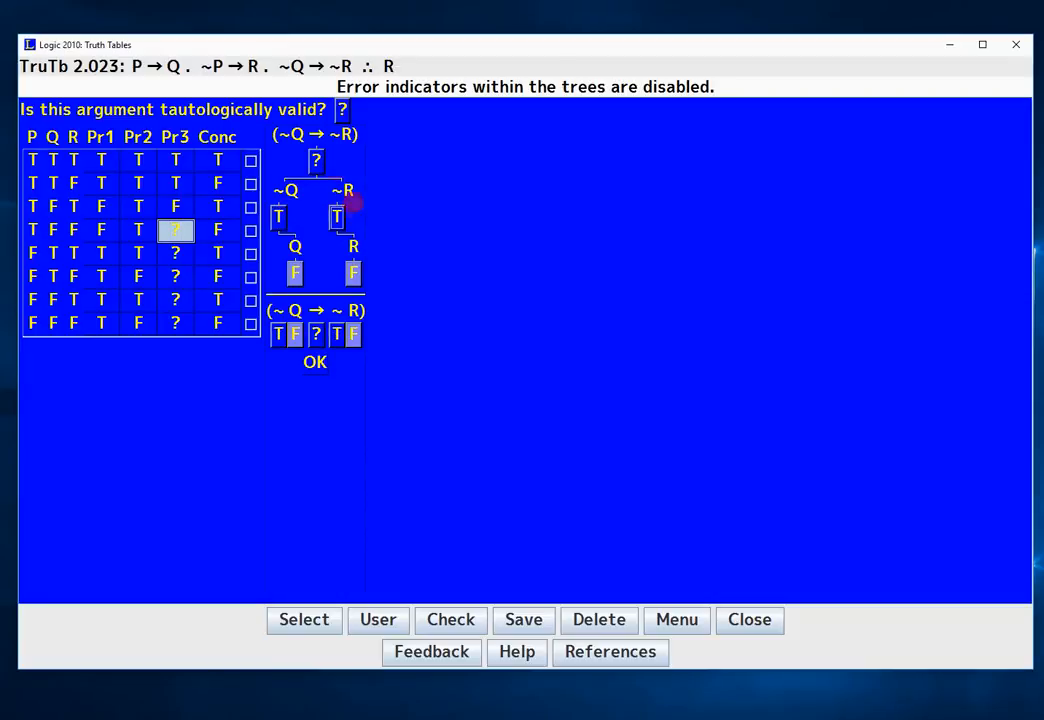
left_click(315, 160)
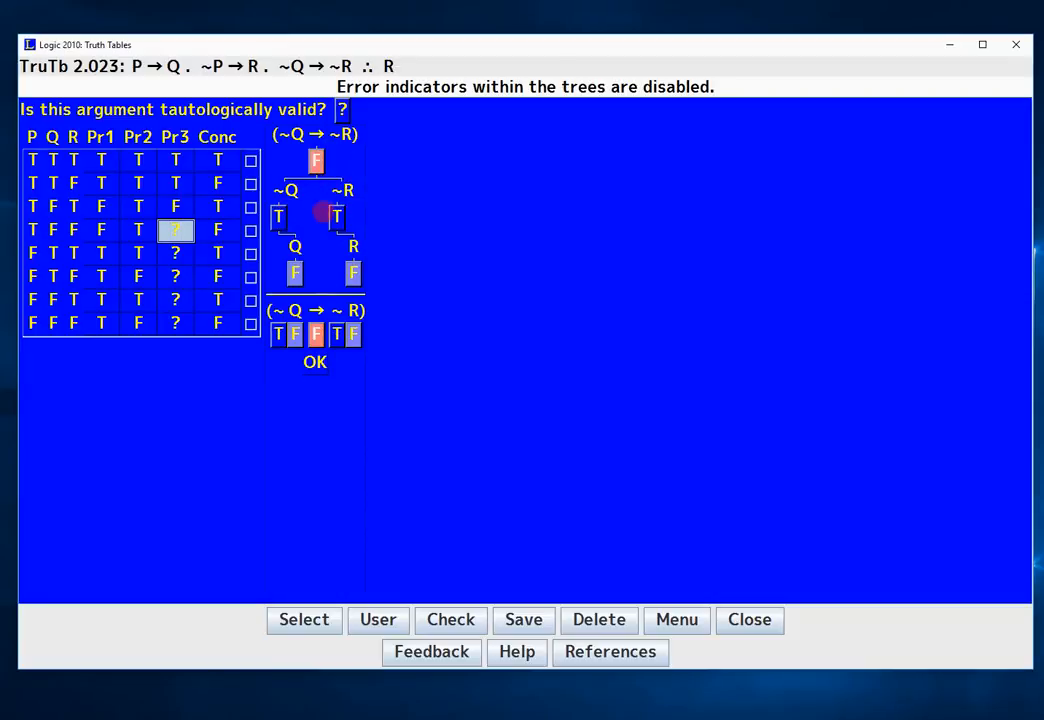
left_click(315, 361)
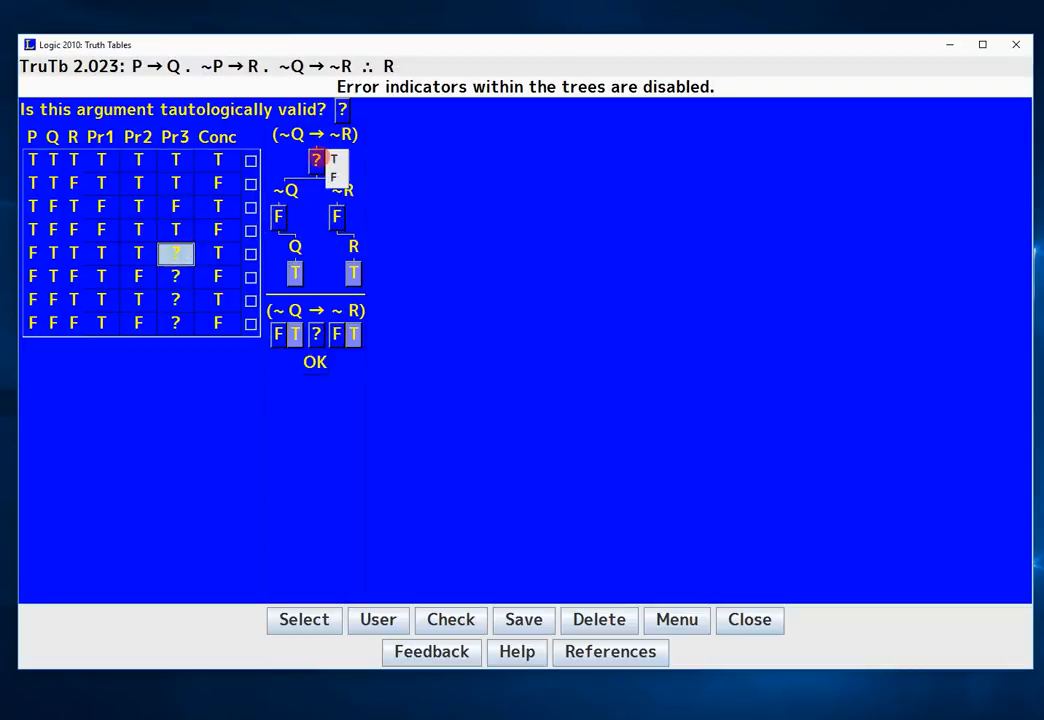
left_click(314, 362)
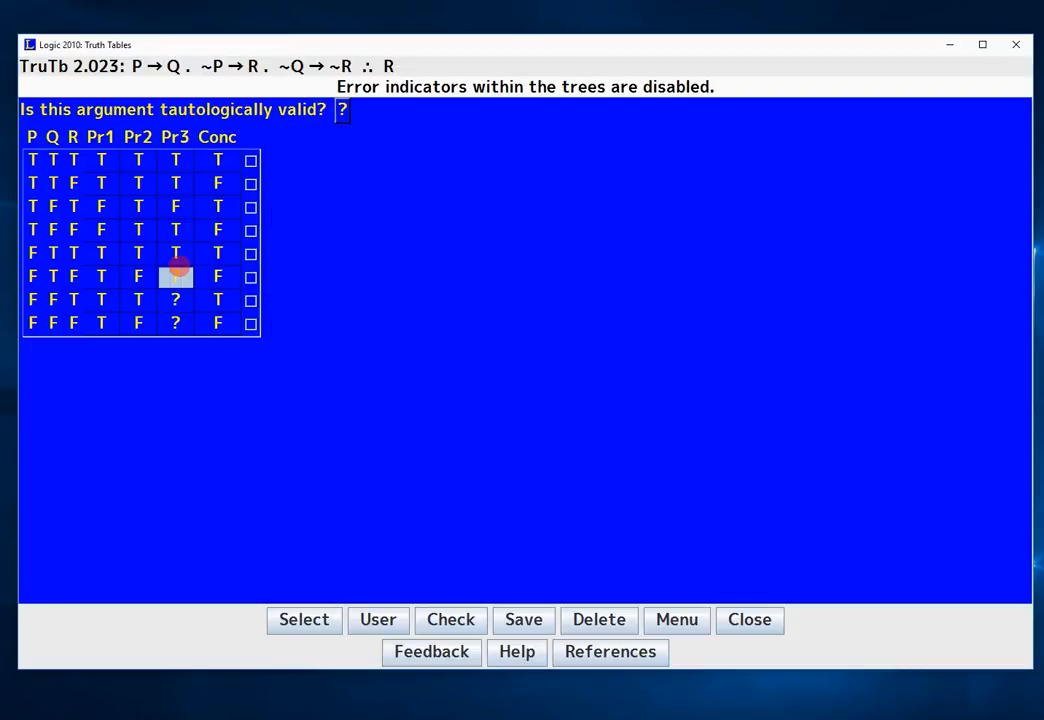
left_click(175, 276)
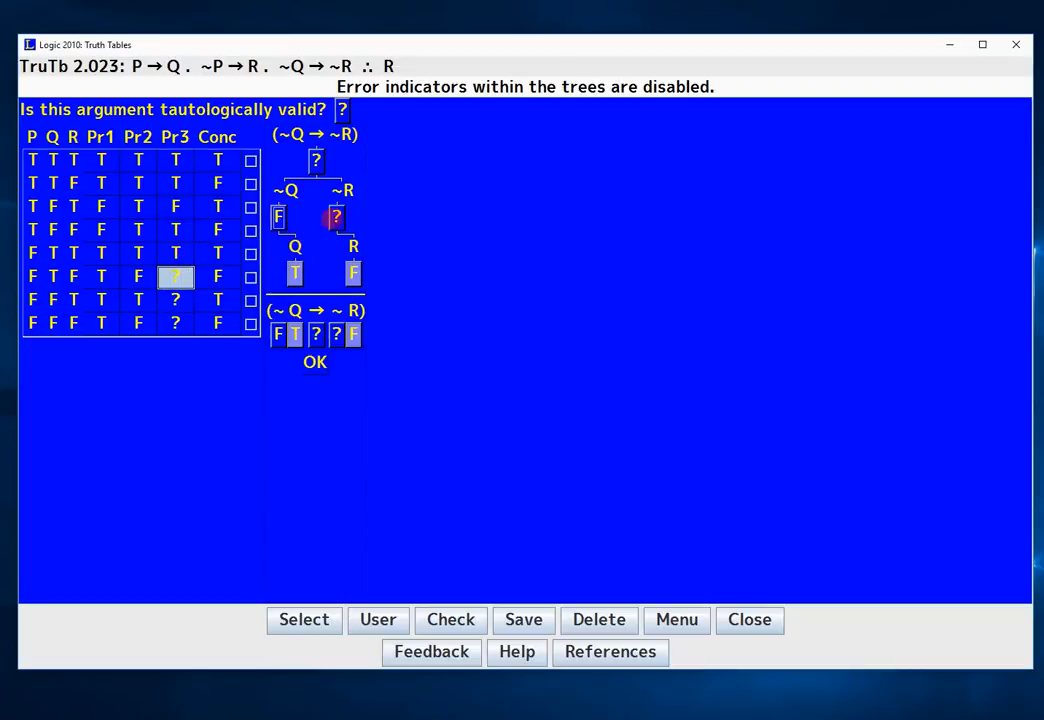
left_click(336, 217)
type("T")
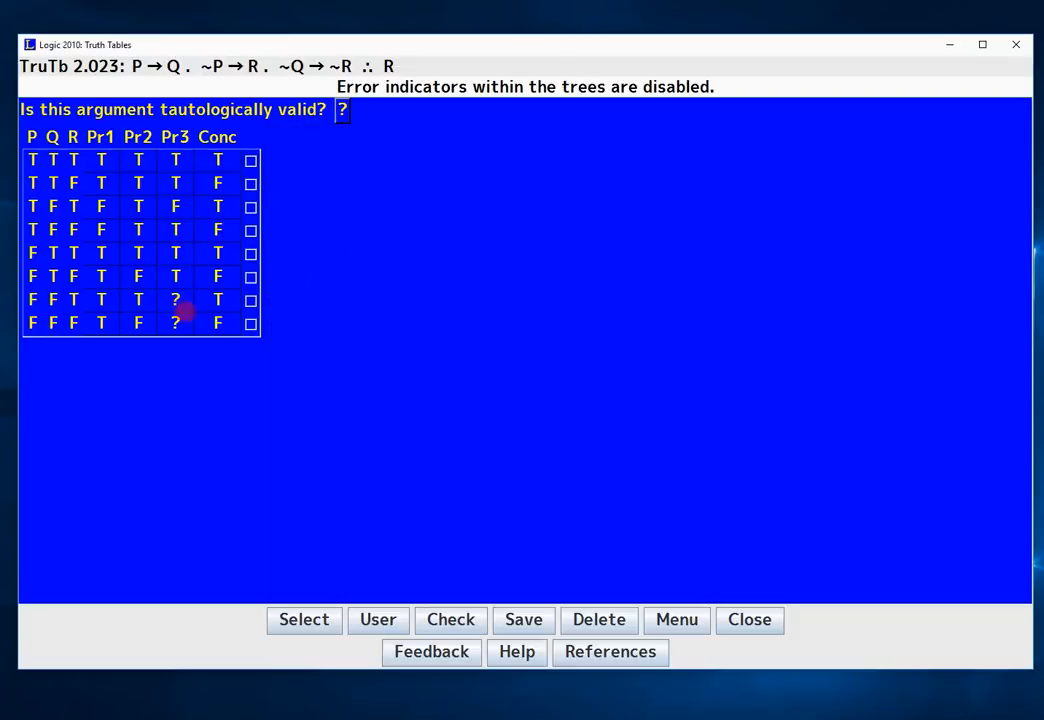
left_click(175, 299)
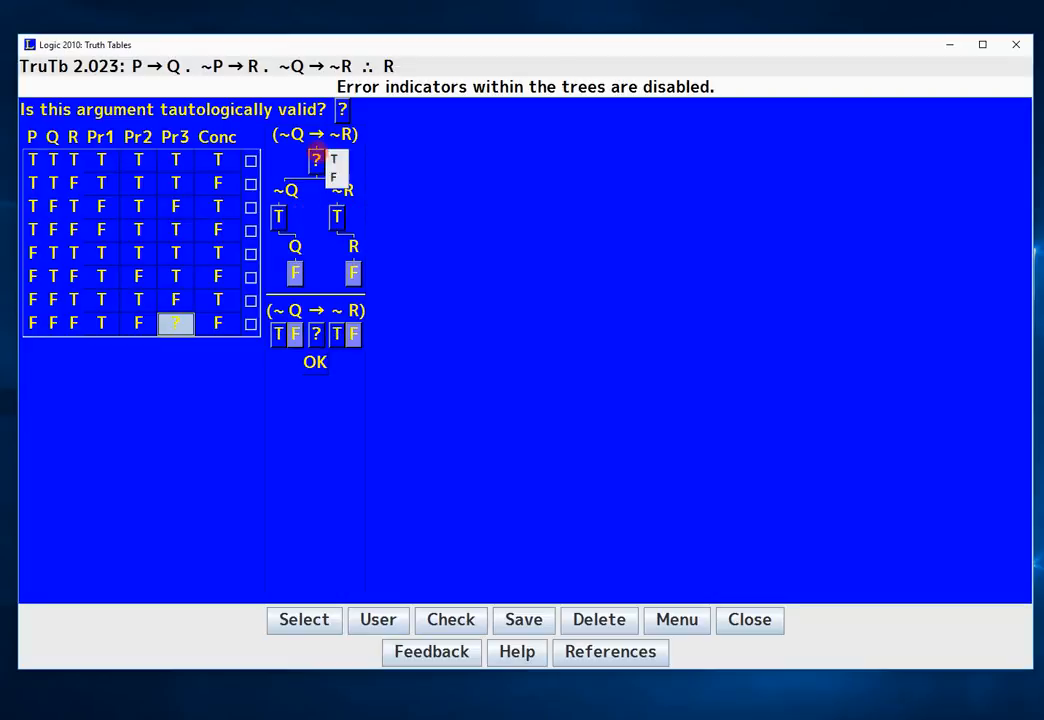
left_click(315, 362)
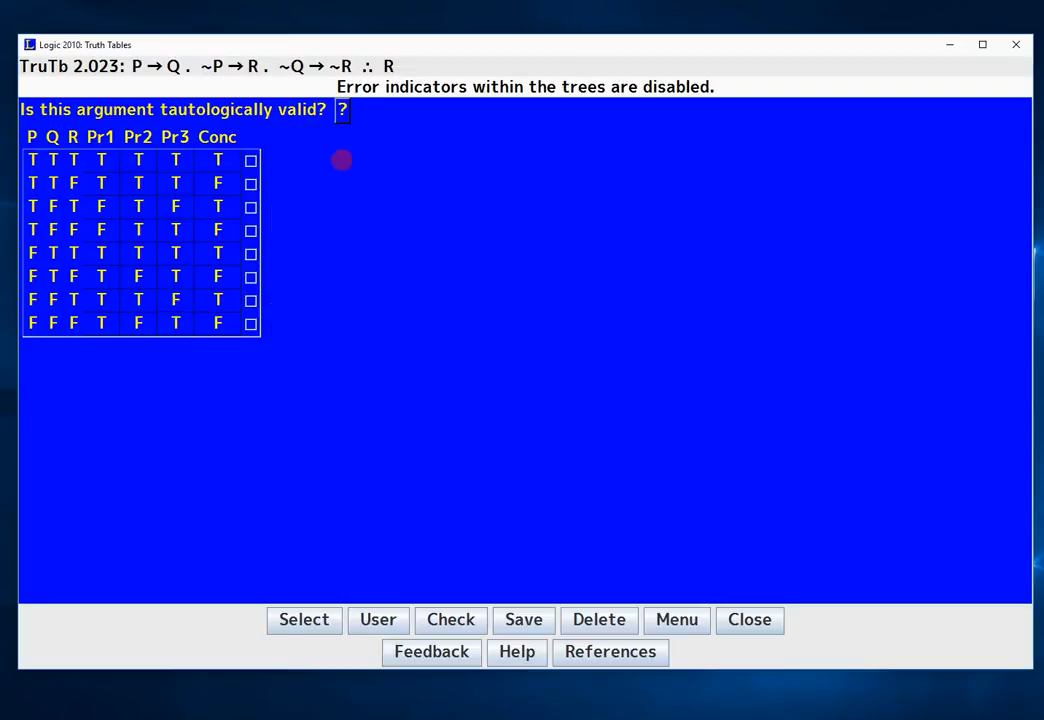
mouse_move(428, 226)
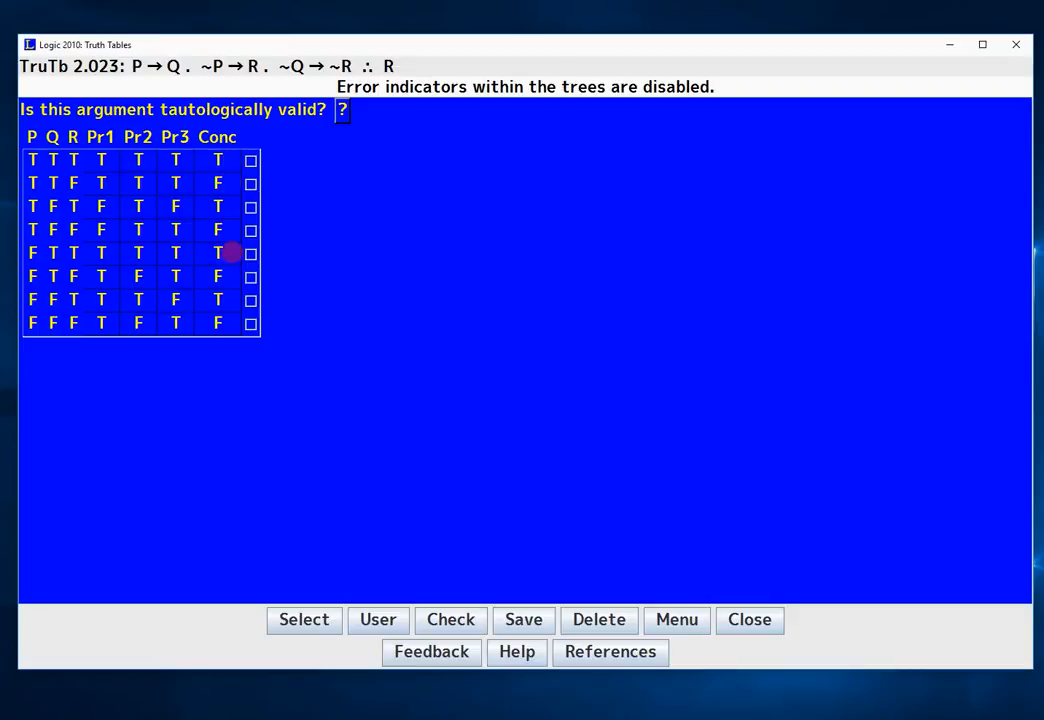
mouse_move(235, 253)
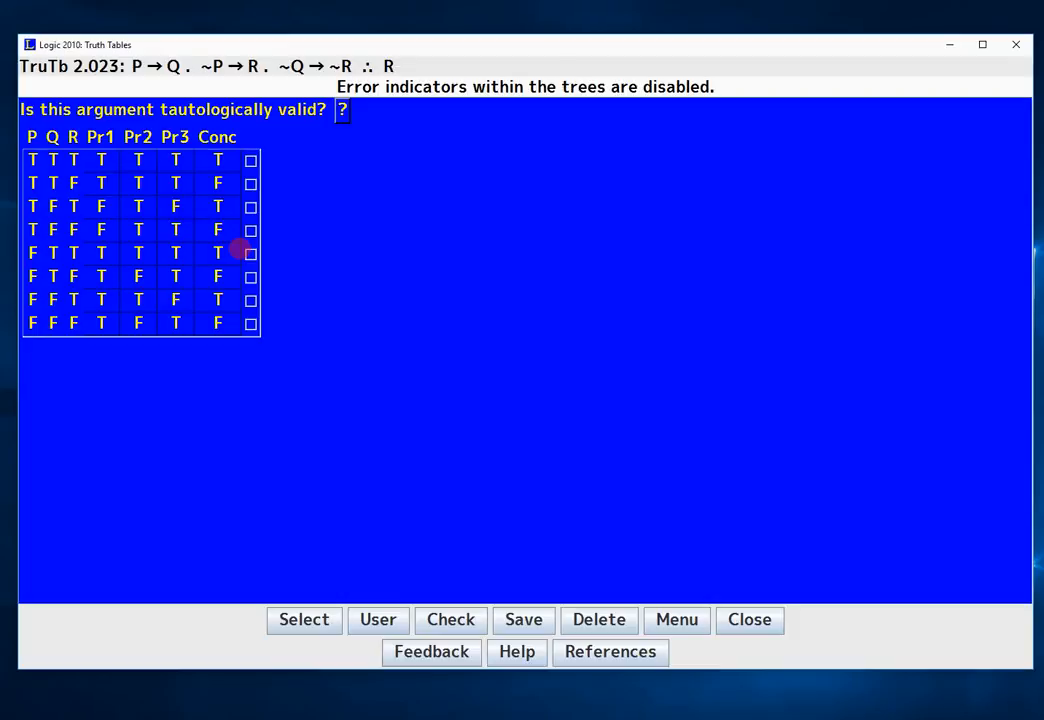
left_click(251, 253)
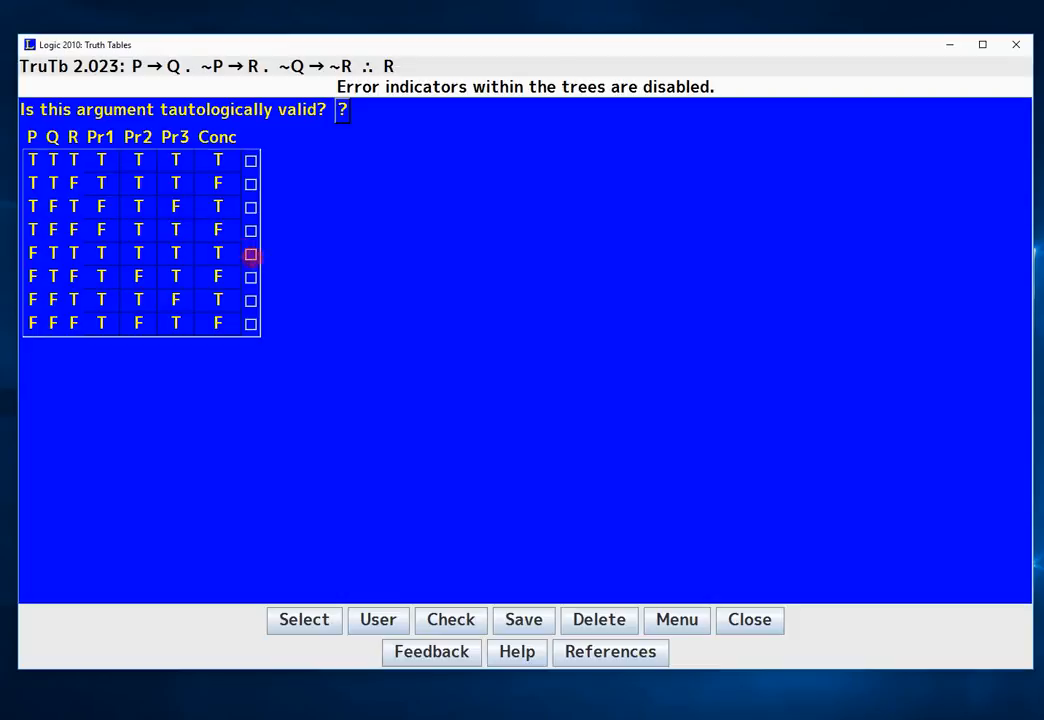
left_click(218, 182)
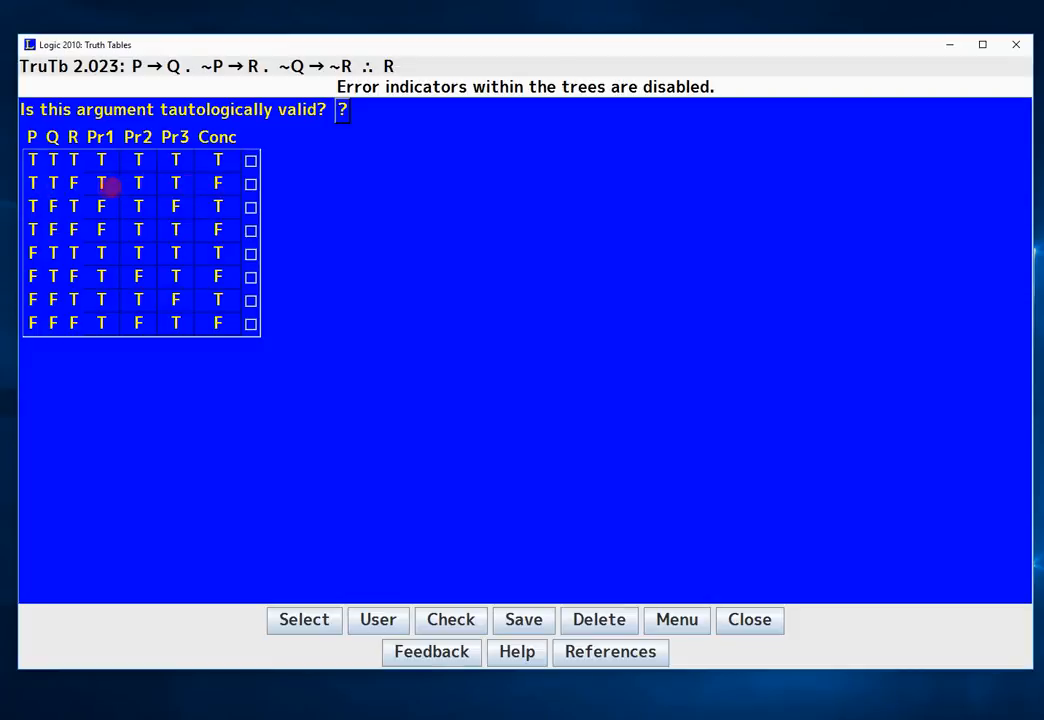
- Answer 'no' for validity, tick row 2 as the counterexample, and check problem 2.023
left_click(341, 109)
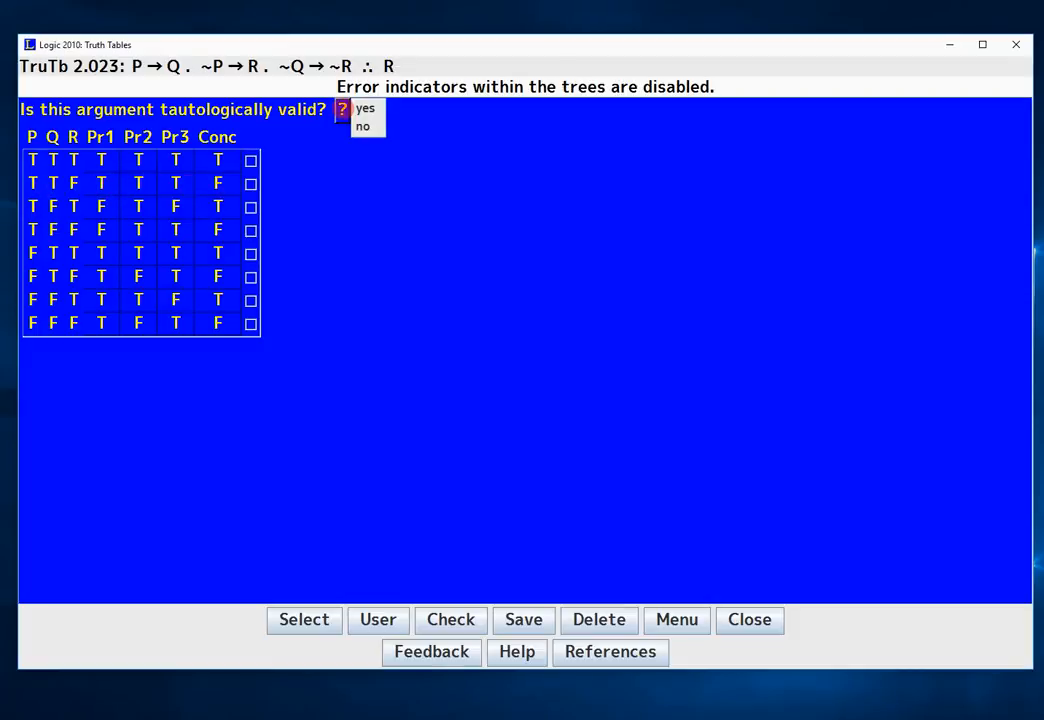
left_click(362, 125)
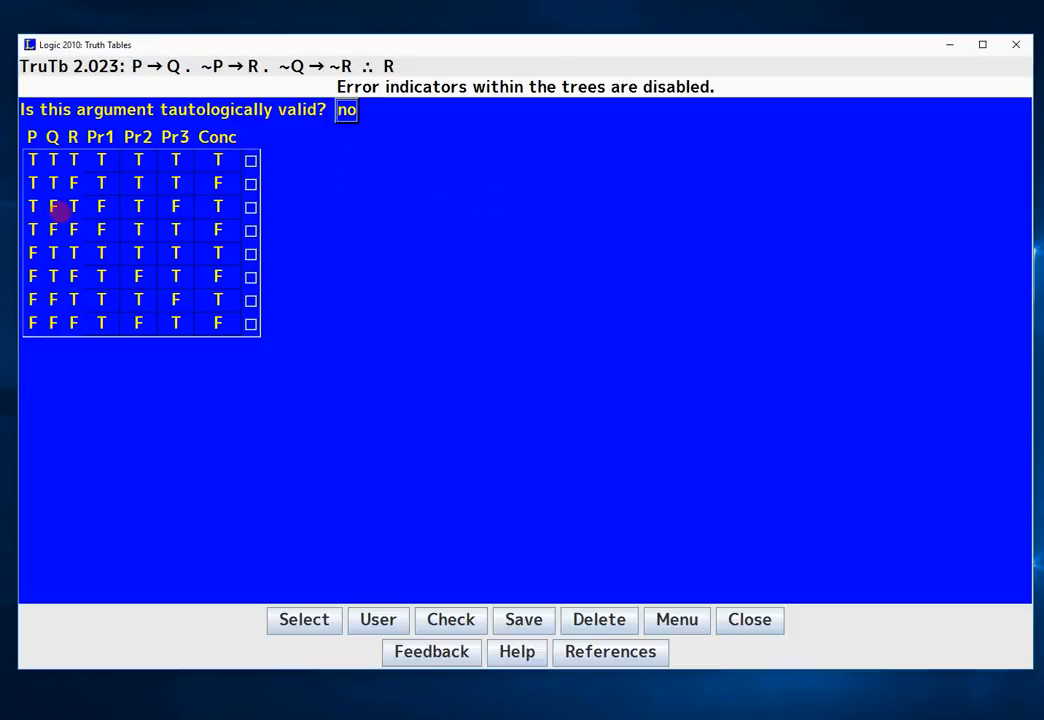
left_click(251, 183)
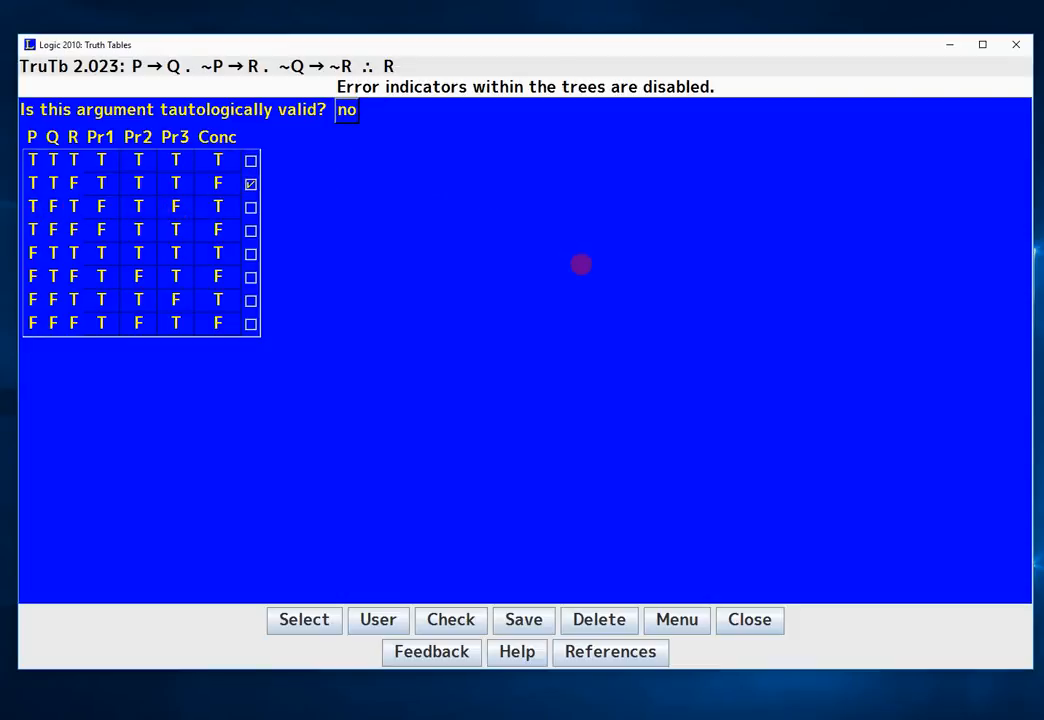
left_click(450, 619)
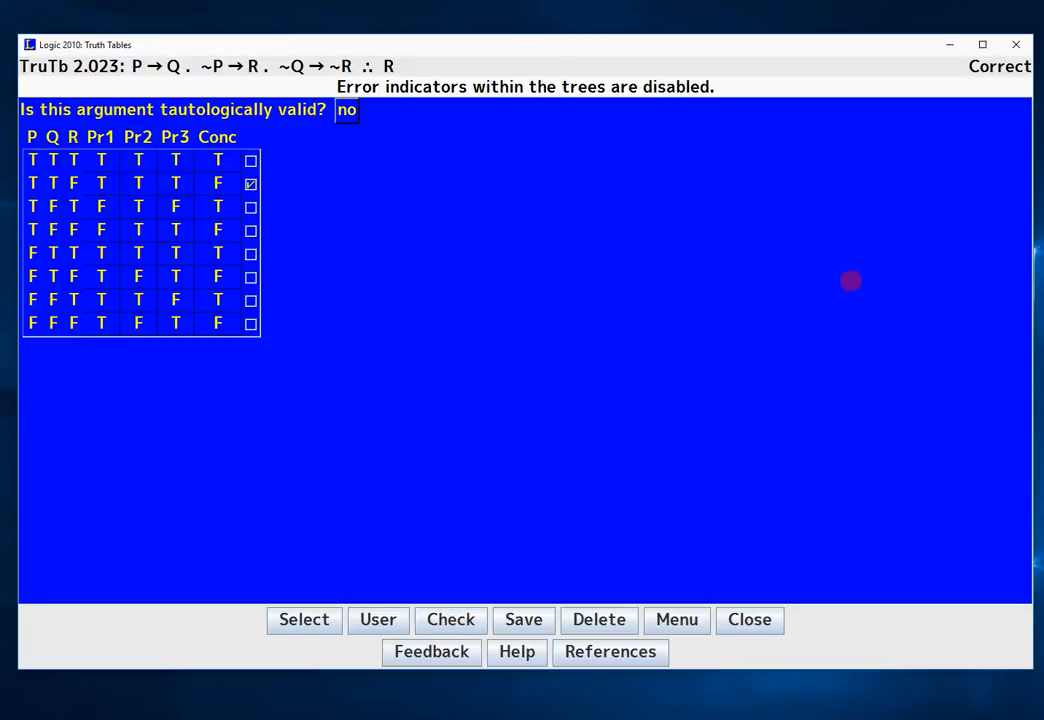
mouse_move(507, 451)
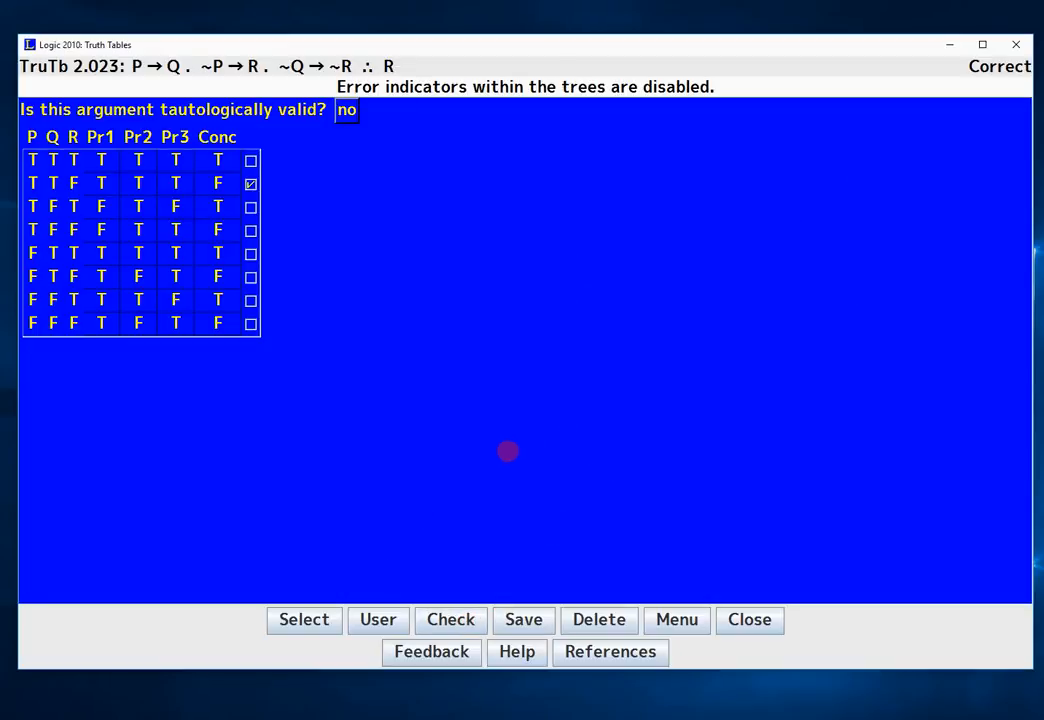
mouse_move(520, 447)
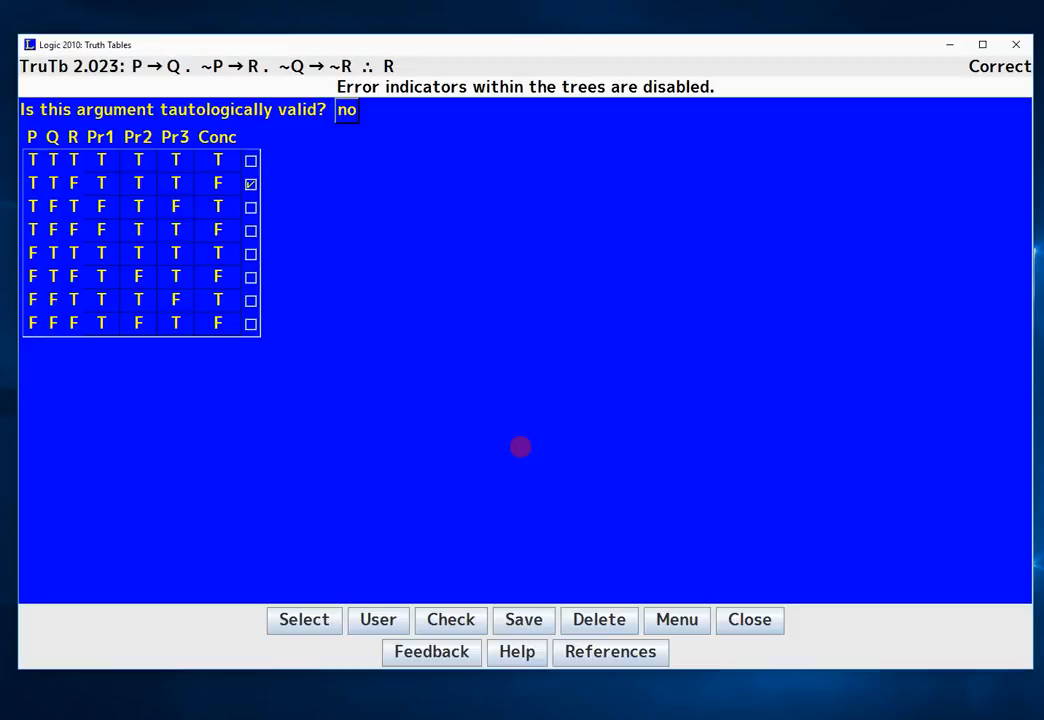